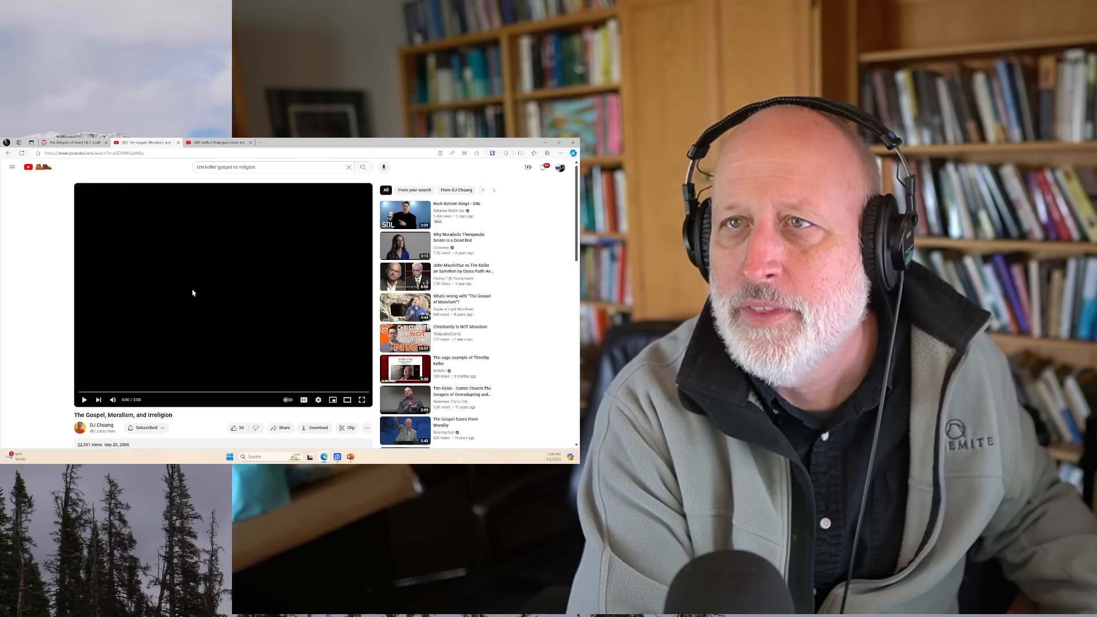
# Step: Switch to the tab with the scanned Kaufmann PDF at Chapter I, 'The Basic Problem'
pyautogui.click(68, 142)
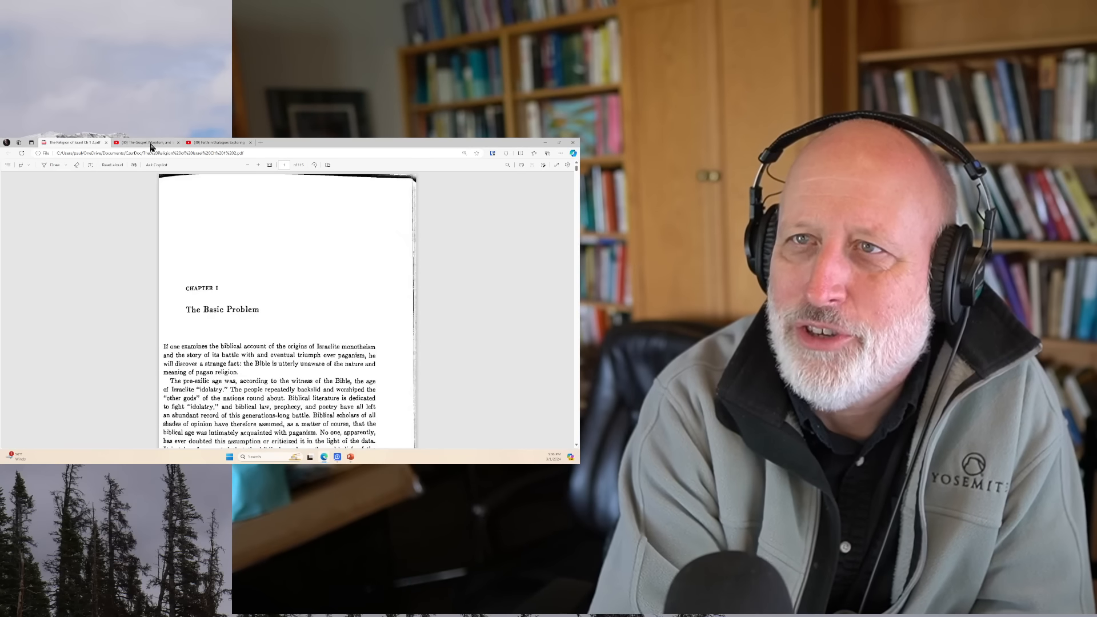
# Step: Switch back to the YouTube tab with Tim Keller's 'The Gospel, Moralism, and Irreligion' video
pyautogui.click(145, 142)
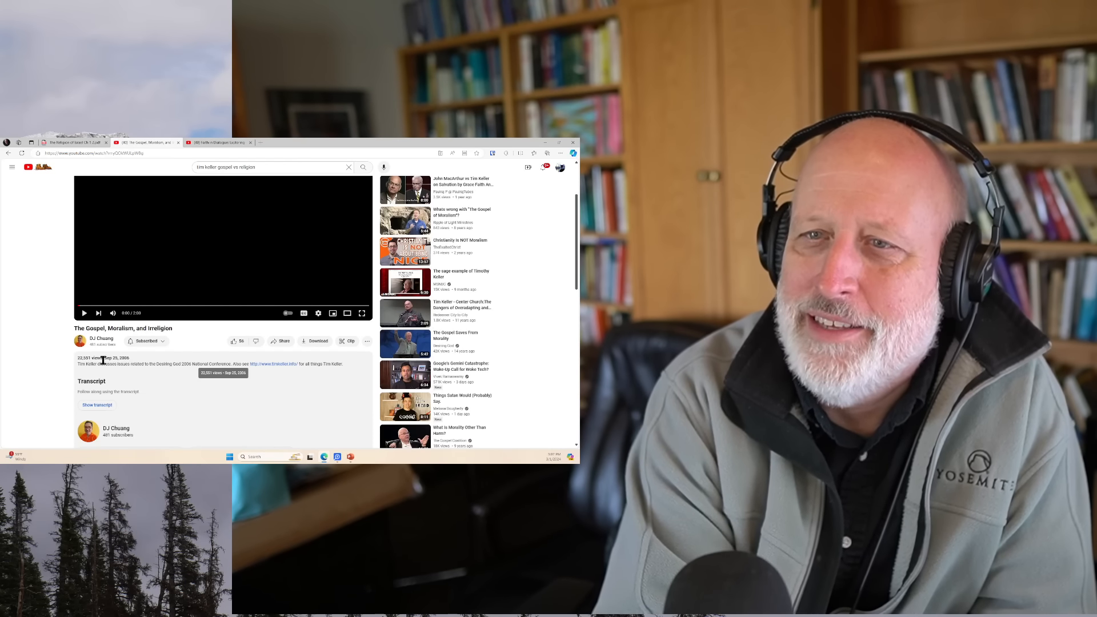
pyautogui.moveTo(186, 404)
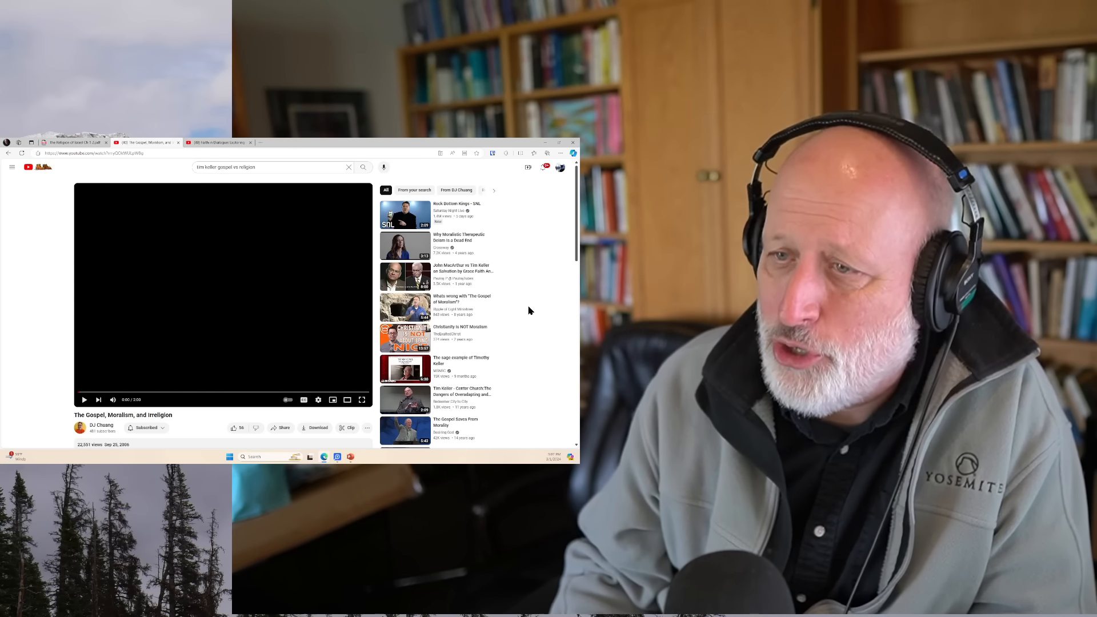
pyautogui.moveTo(362, 399)
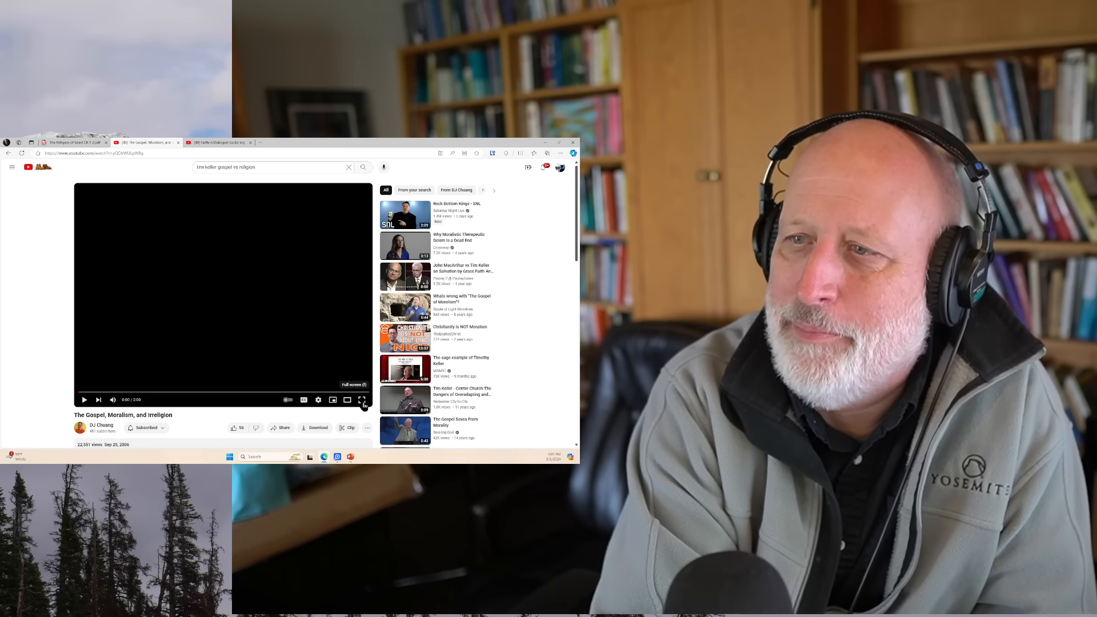
pyautogui.click(68, 143)
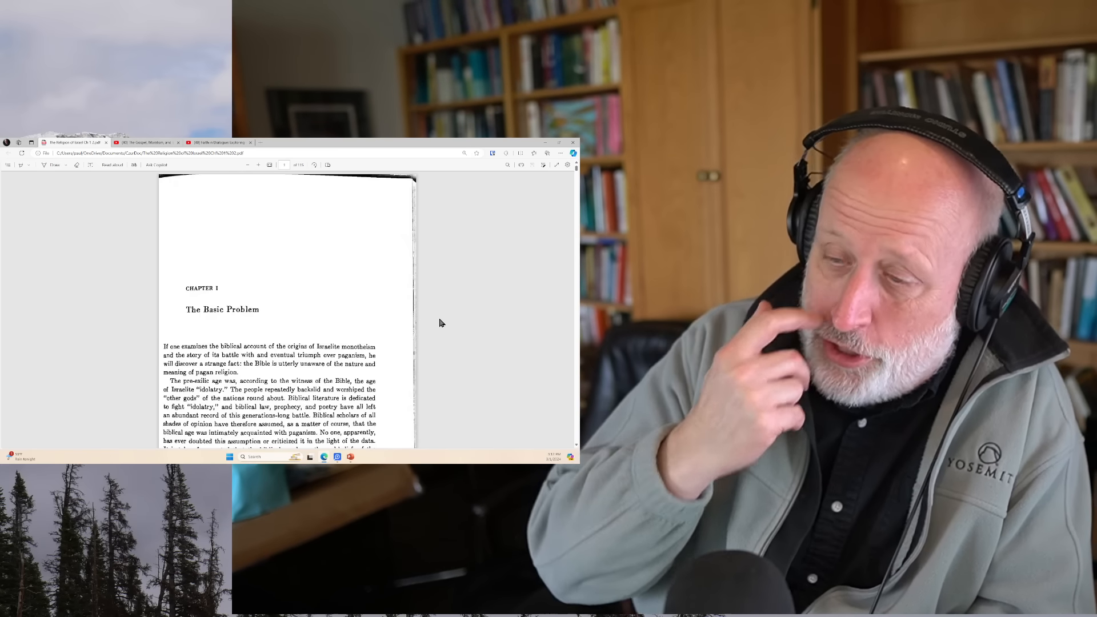
# Step: Scroll the PDF to the bottom of page 7, on Israelite tribes' polytheistic inheritance
pyautogui.scroll(-3)
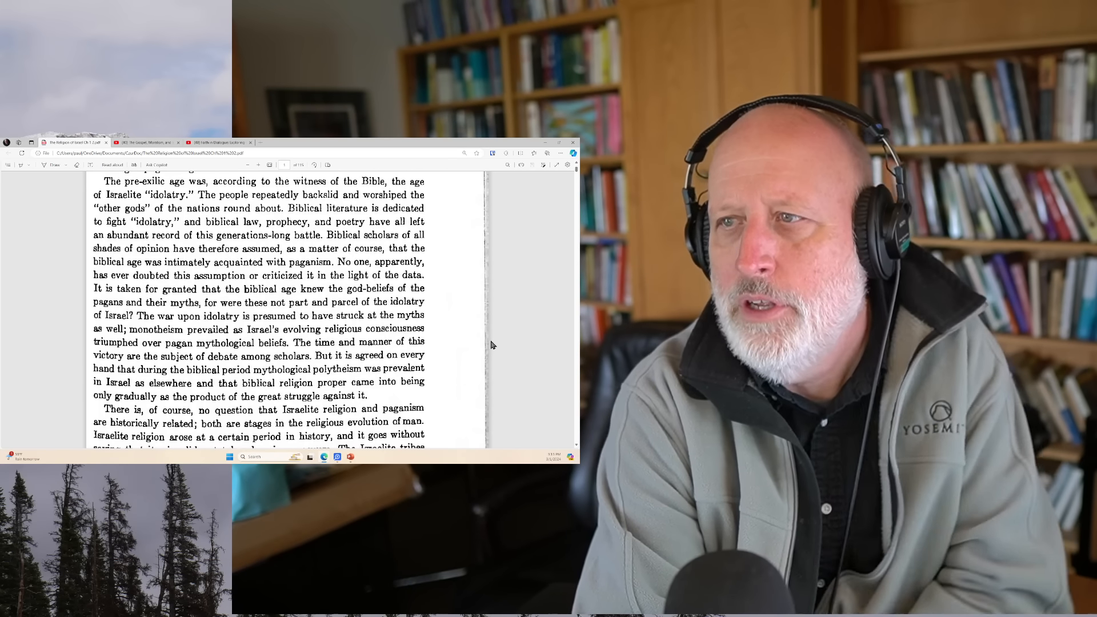
pyautogui.scroll(-3)
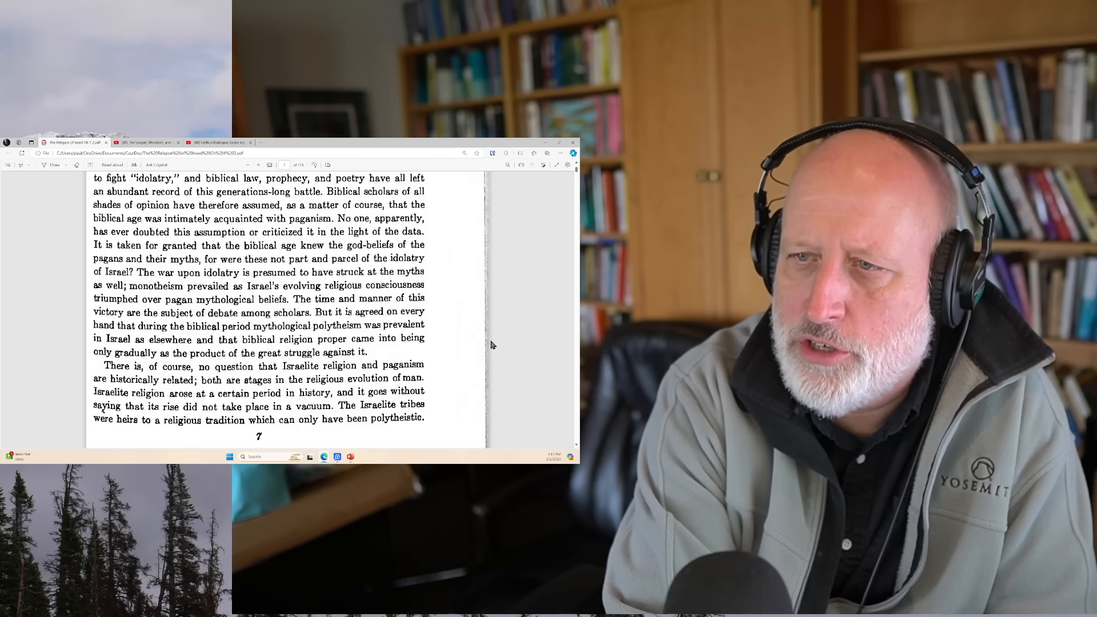
# Step: Scroll through page 8 to the paragraph on how pagans conceive their gods
pyautogui.scroll(-3)
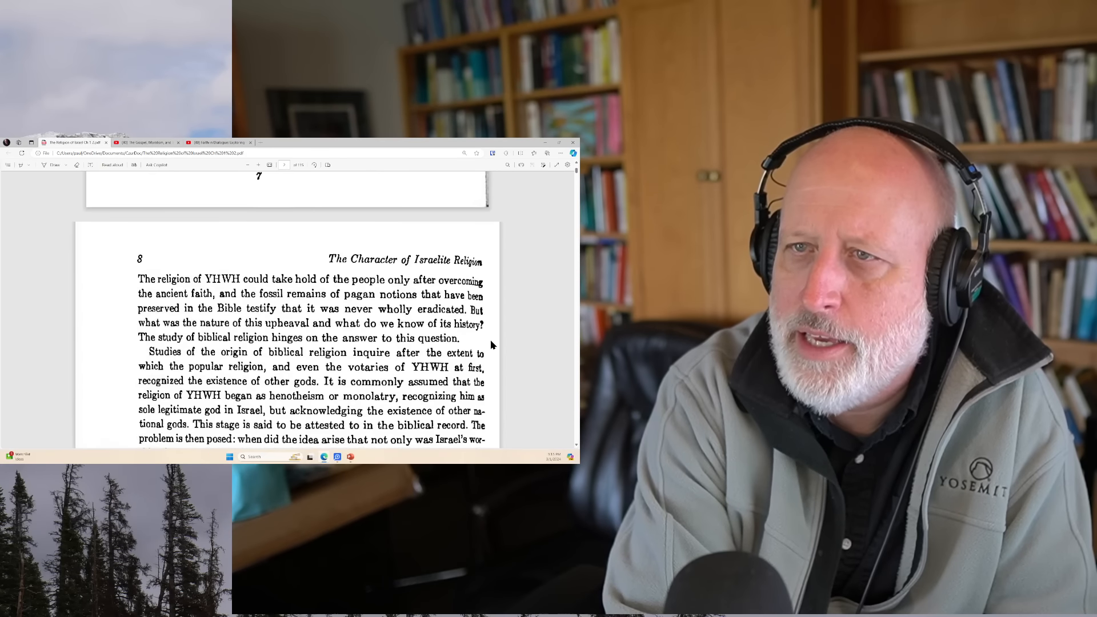
pyautogui.scroll(-3)
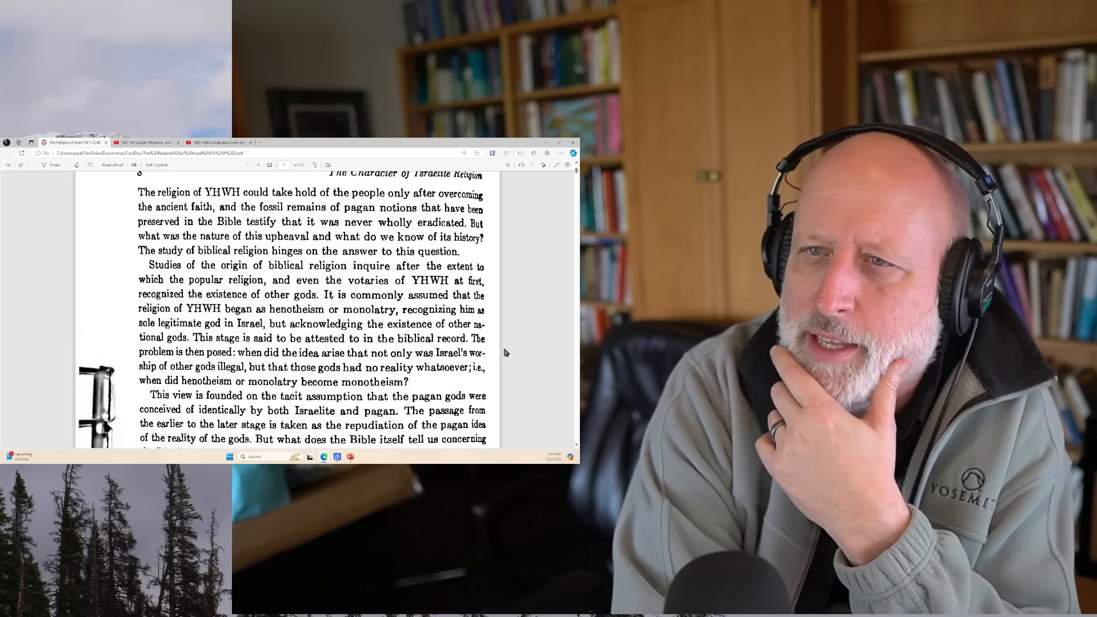
pyautogui.scroll(-3)
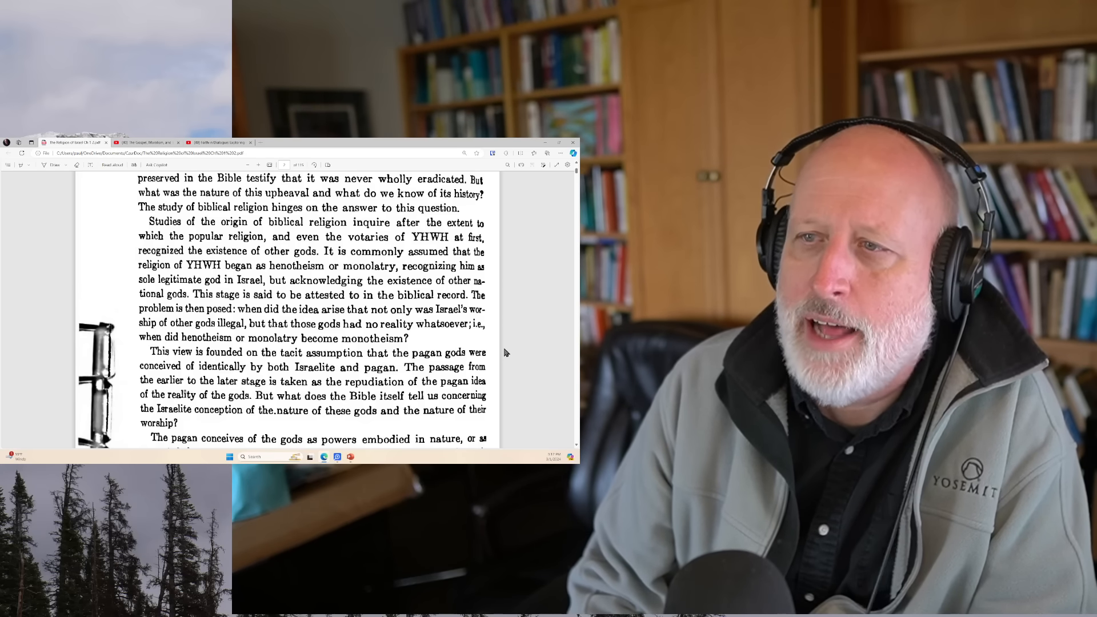
pyautogui.scroll(-3)
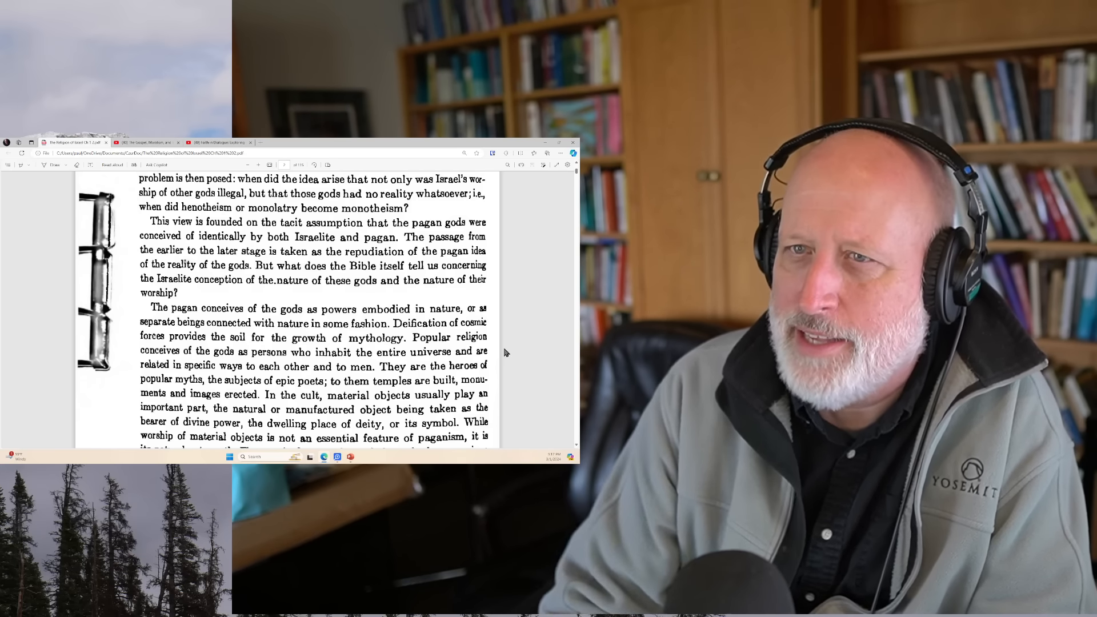
# Step: Scroll to the top of page 9, on pagan gods' sexual qualities and myths
pyautogui.scroll(-3)
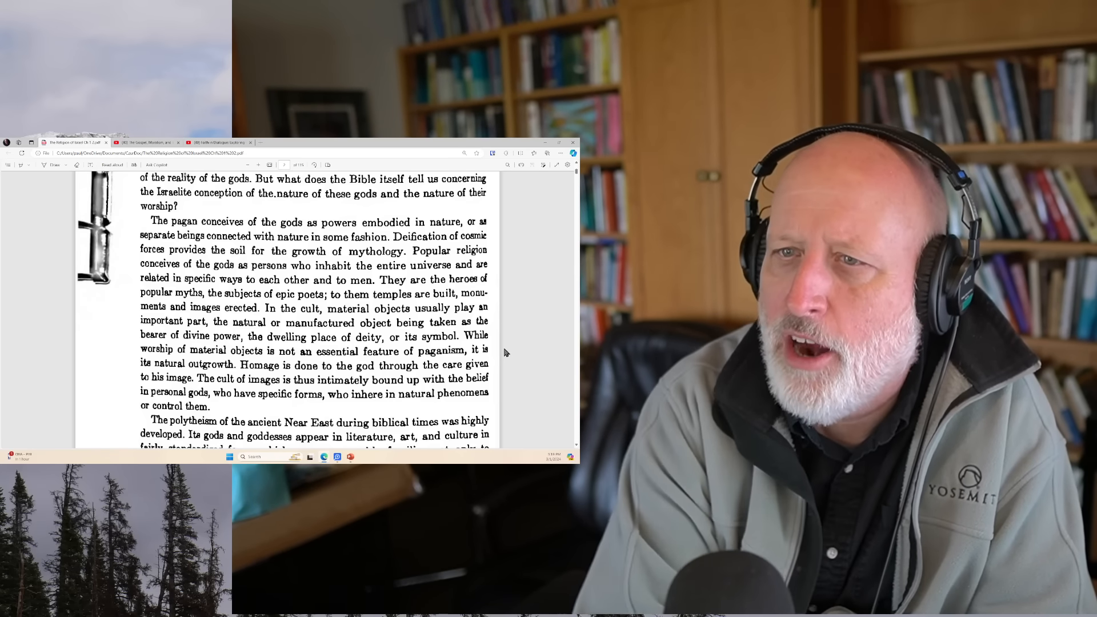
pyautogui.scroll(-3)
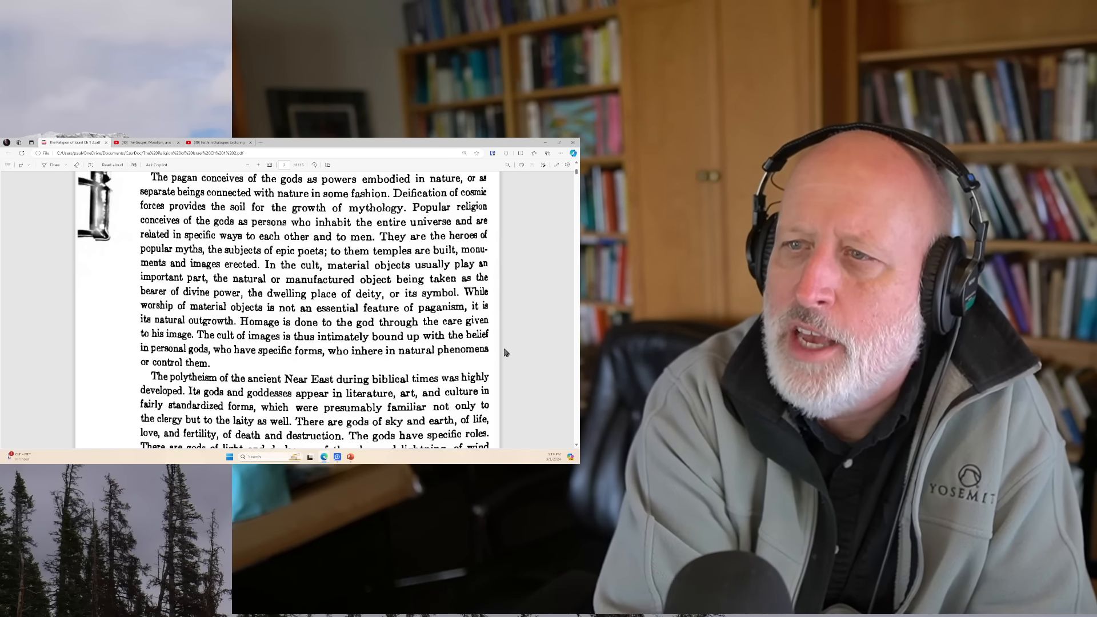
pyautogui.scroll(-3)
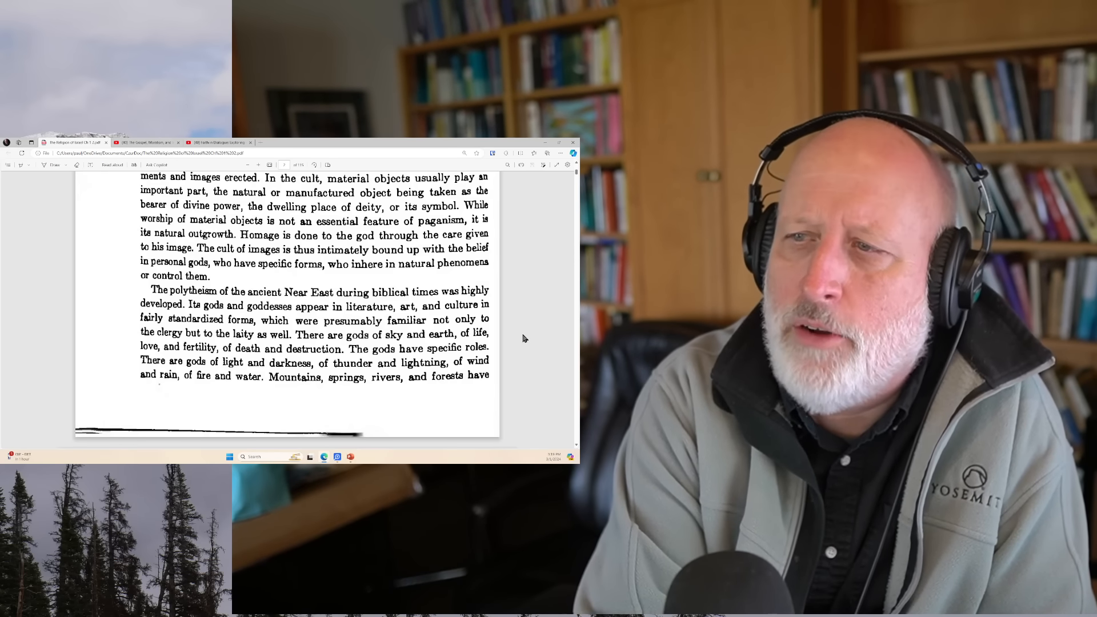
pyautogui.scroll(-3)
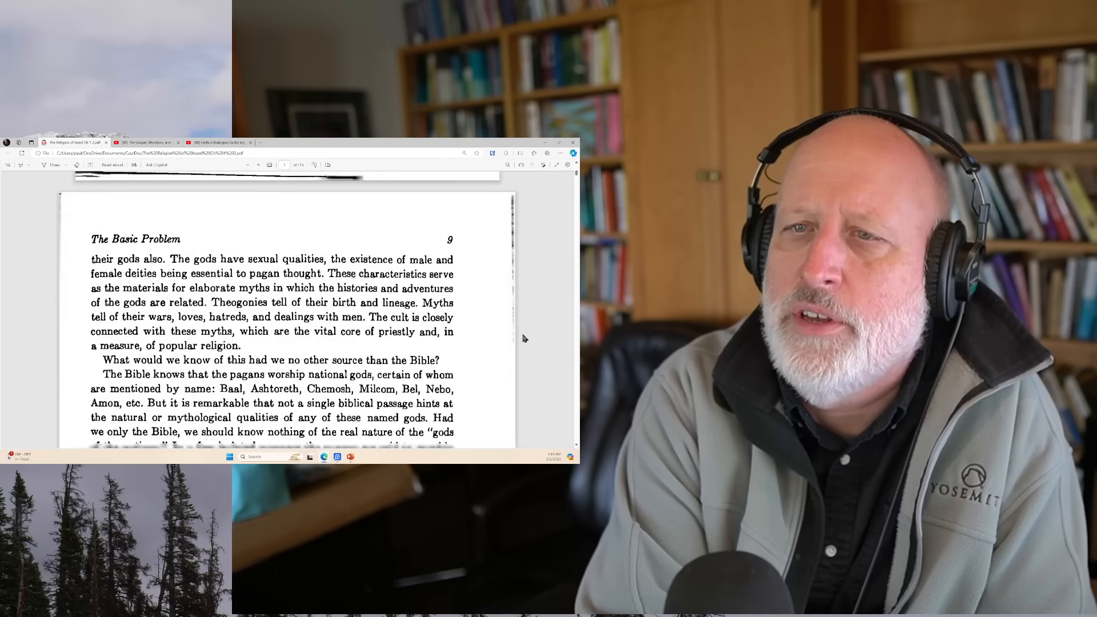
# Step: Scroll page 9 to the passage on national gods, citing Numbers 21:29
pyautogui.scroll(-3)
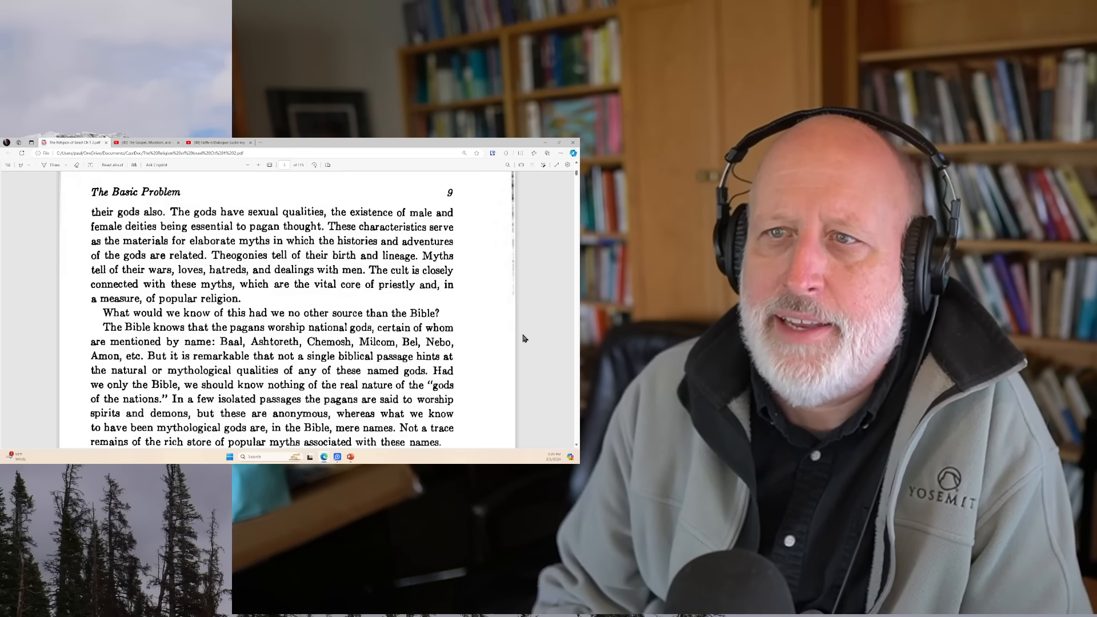
pyautogui.scroll(-3)
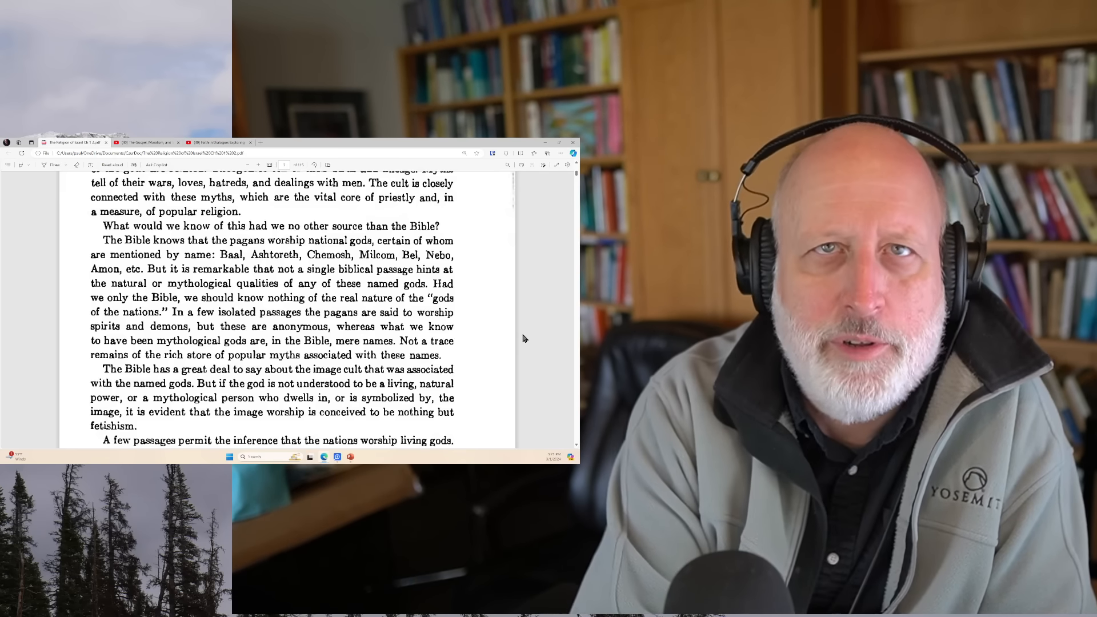
pyautogui.scroll(-3)
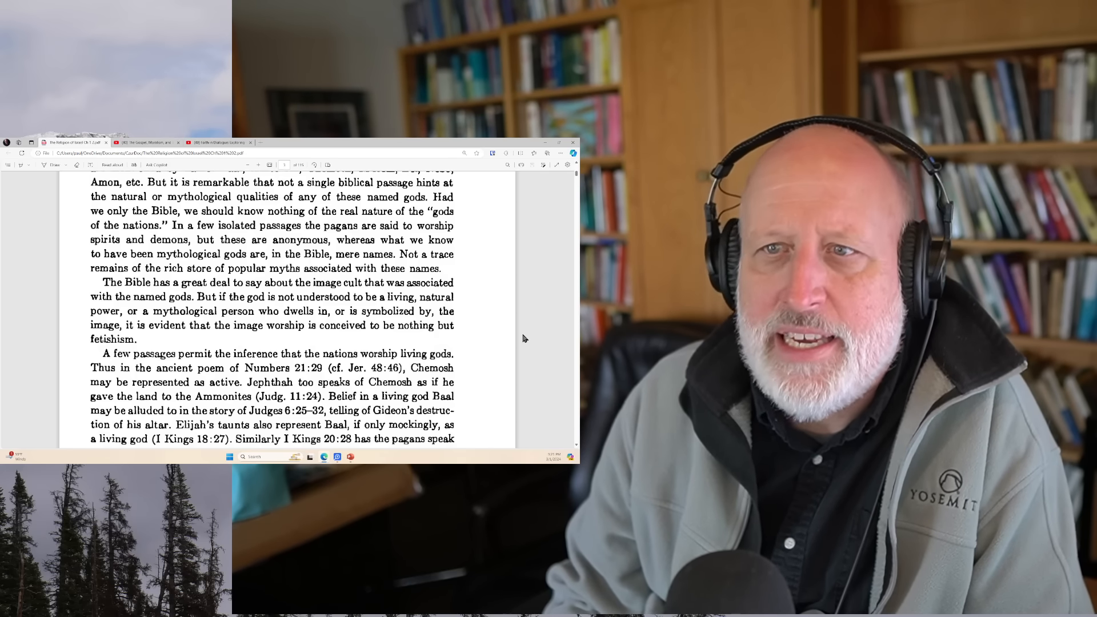
# Step: Scroll to the end of page 9, where pagans worship gods and spirits, not only idols
pyautogui.scroll(-3)
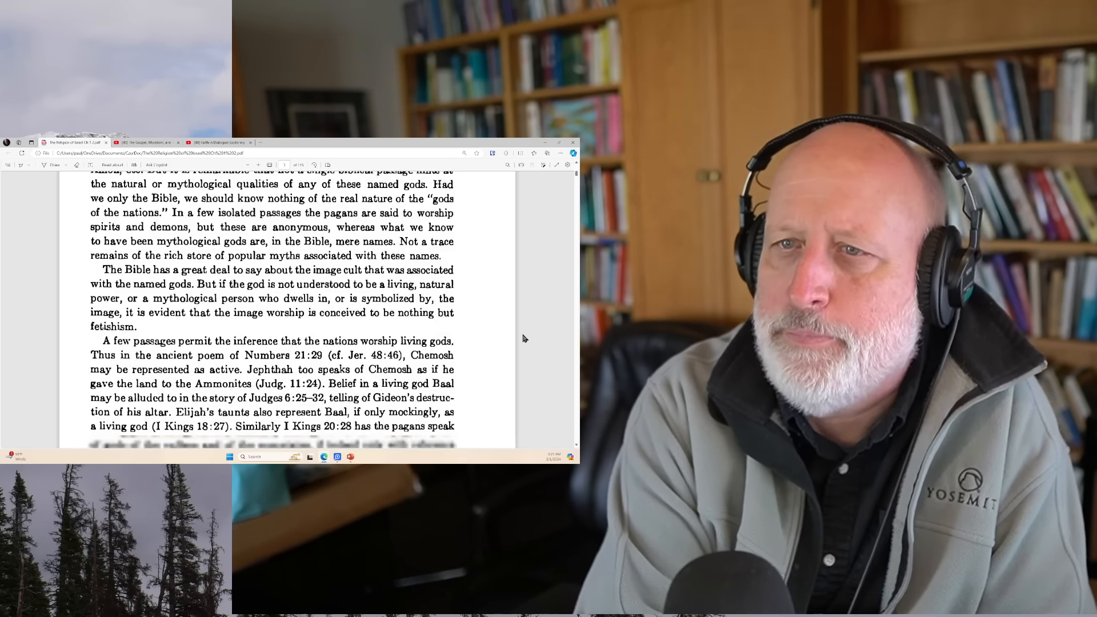
pyautogui.scroll(-3)
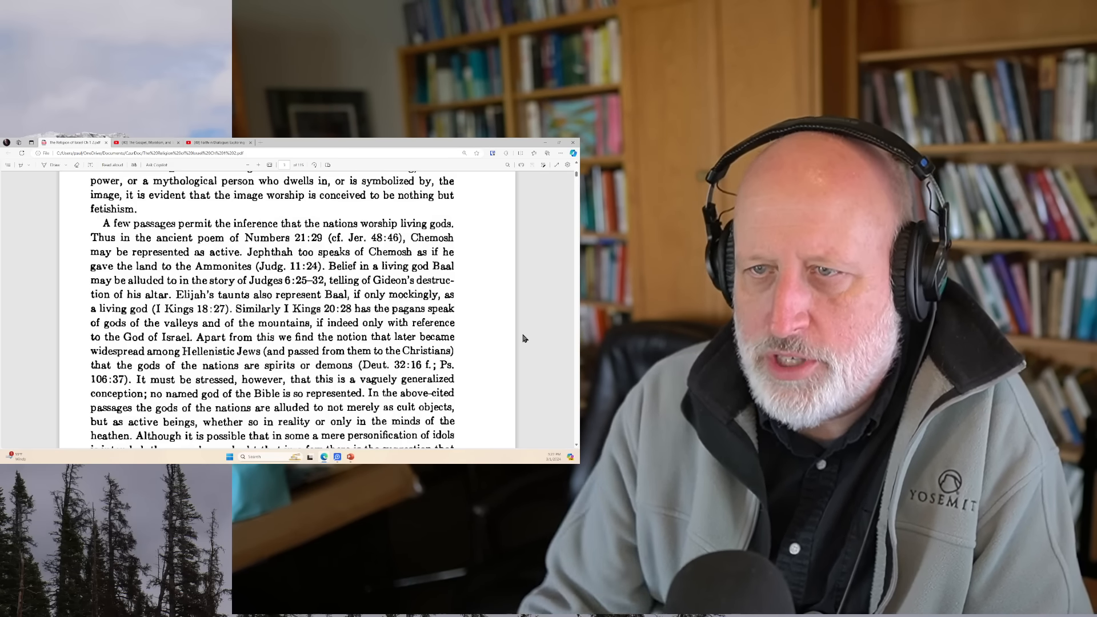
pyautogui.scroll(-3)
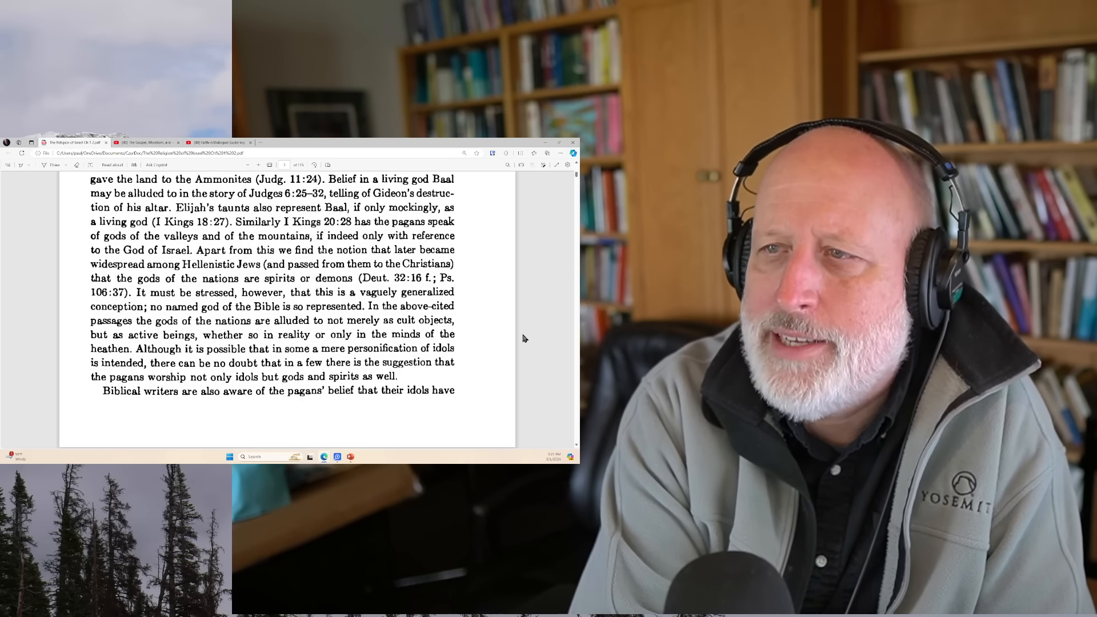
# Step: Scroll onto page 10, 'The Character of Israelite Religion', reaching Deuteronomy 4:16-18
pyautogui.scroll(-3)
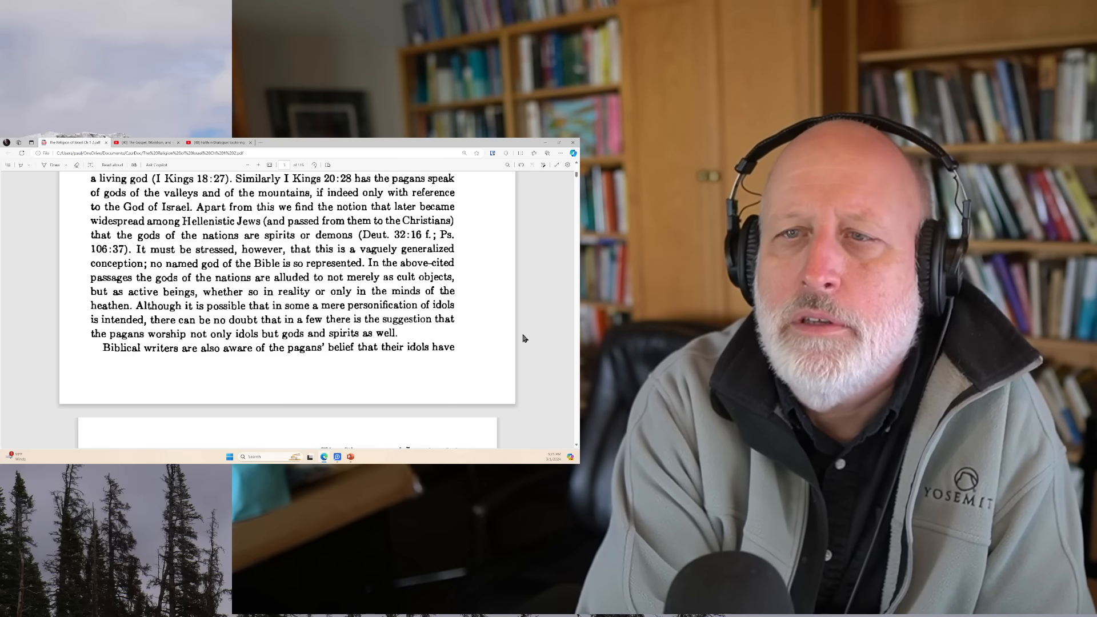
pyautogui.scroll(-3)
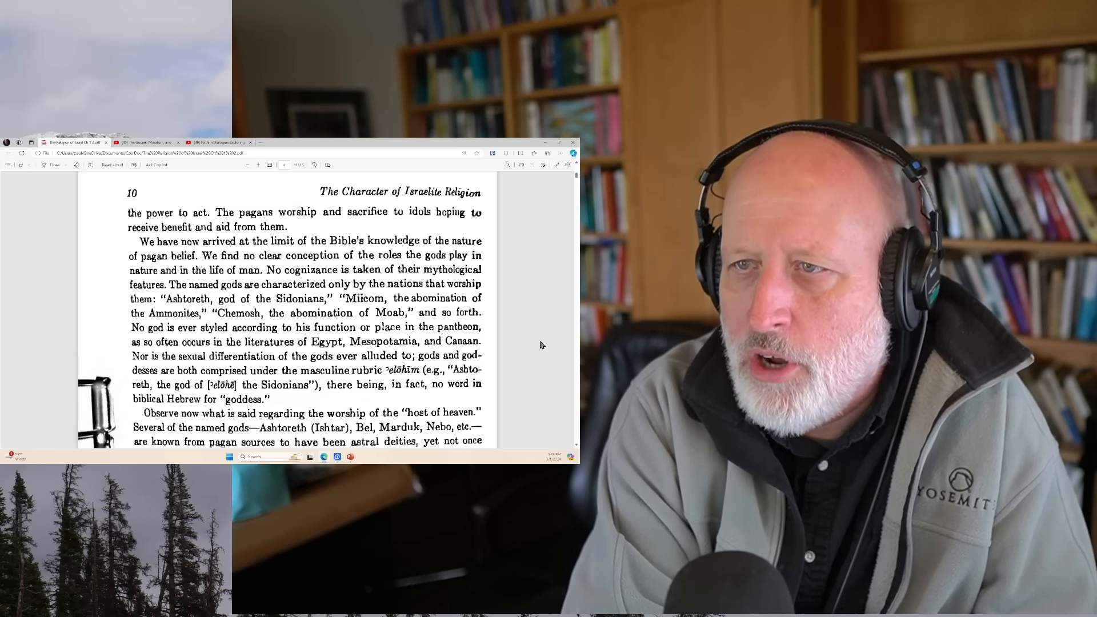
pyautogui.scroll(-3)
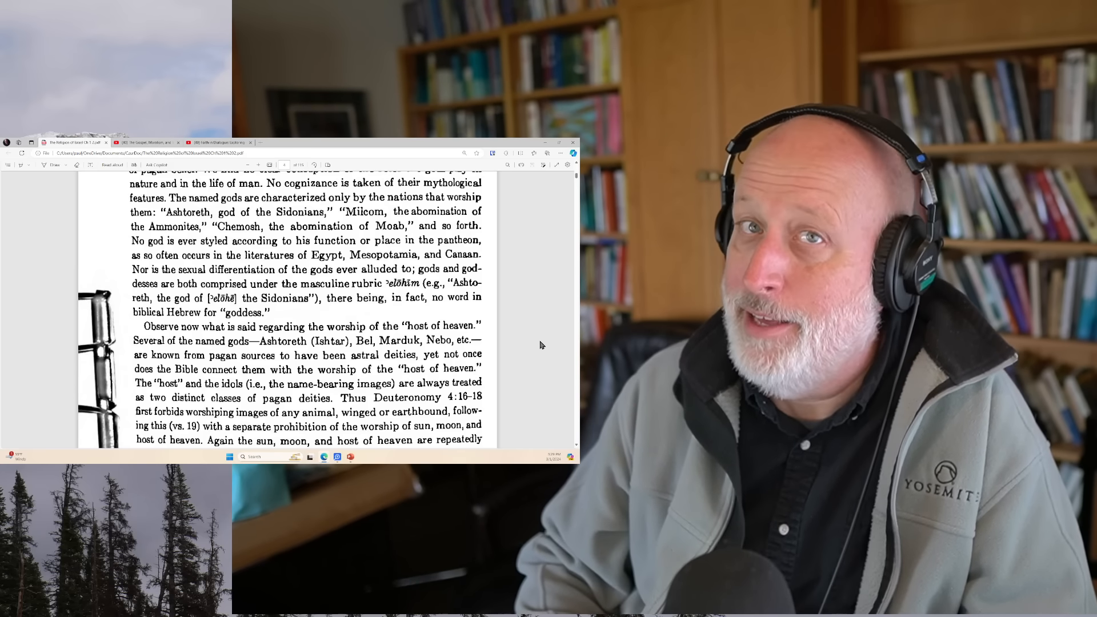
# Step: Scroll past the 'host of heaven' paragraph to the section on mythological motifs
pyautogui.scroll(-3)
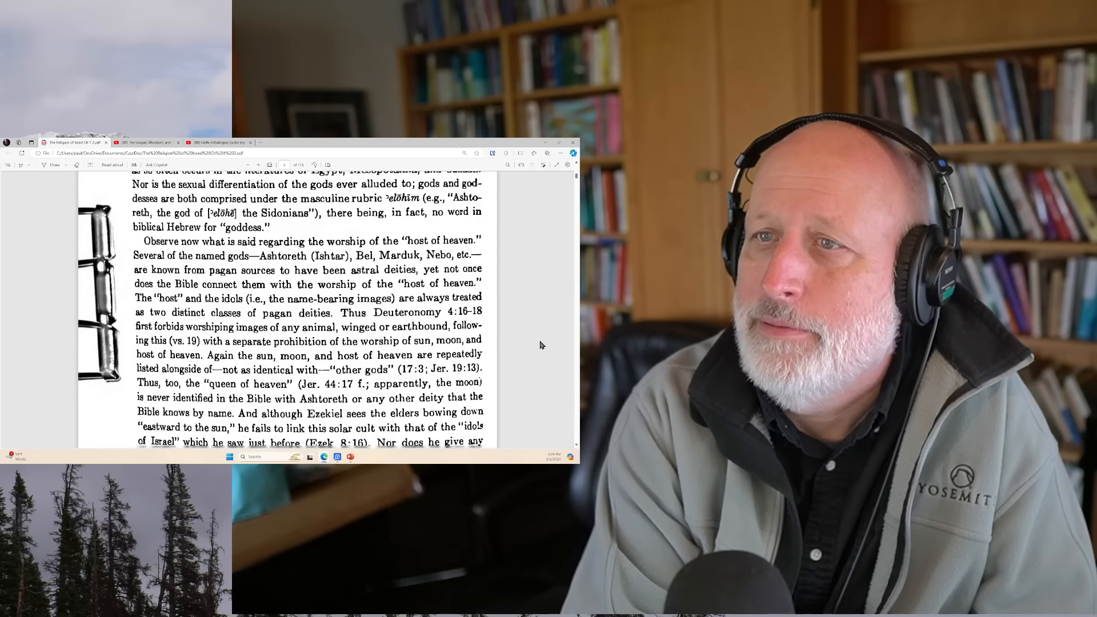
pyautogui.scroll(-3)
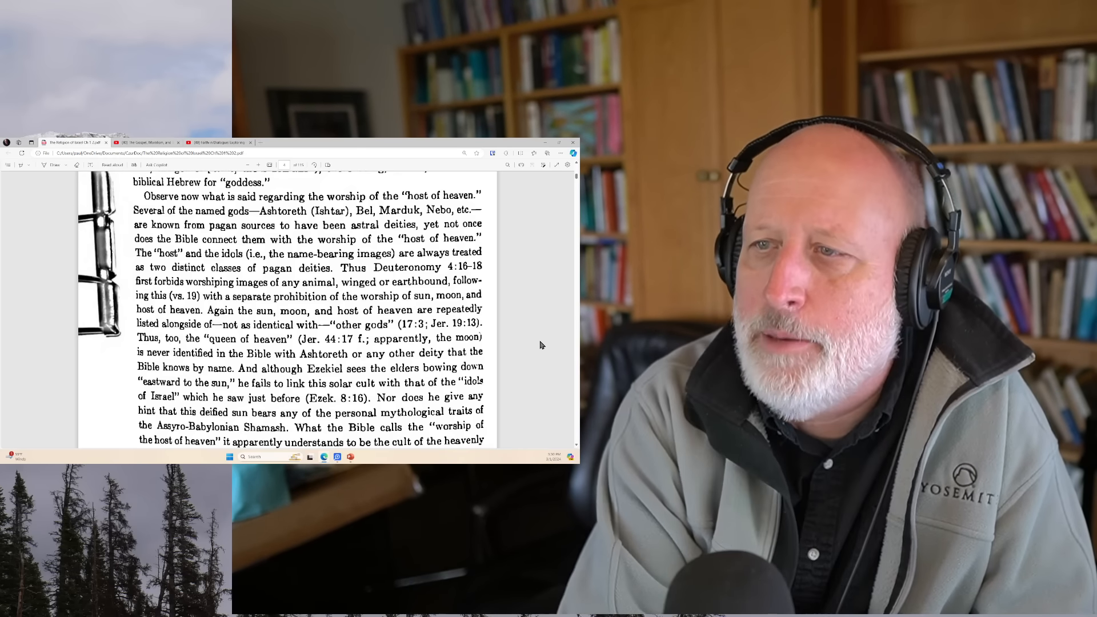
pyautogui.scroll(-3)
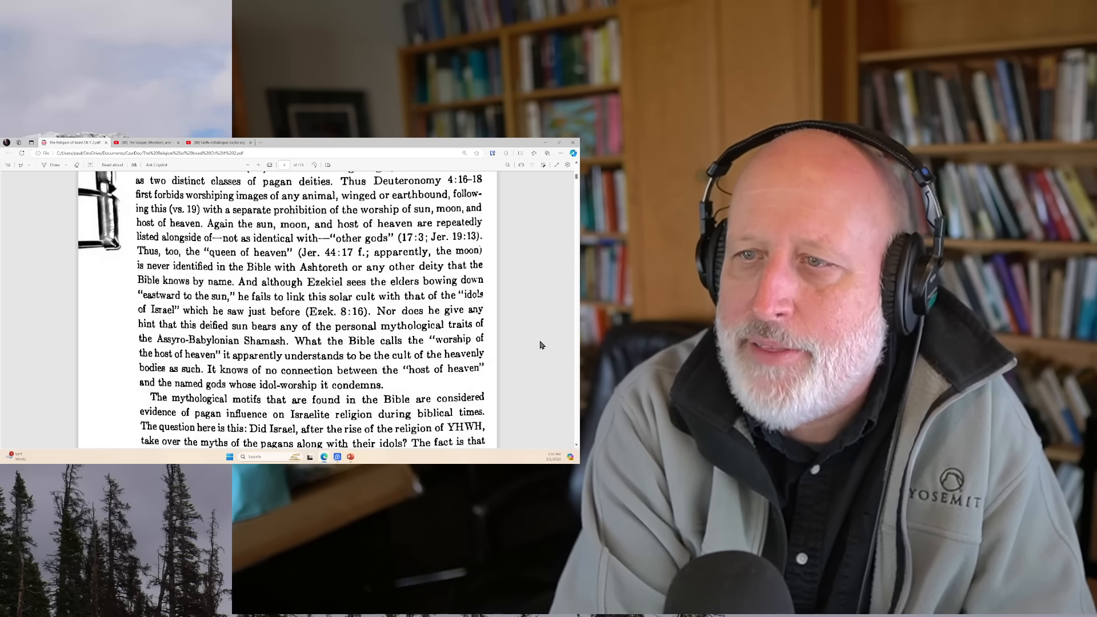
# Step: Scroll to page 11, on YHWH's battles with Rahab and Leviathan
pyautogui.scroll(-3)
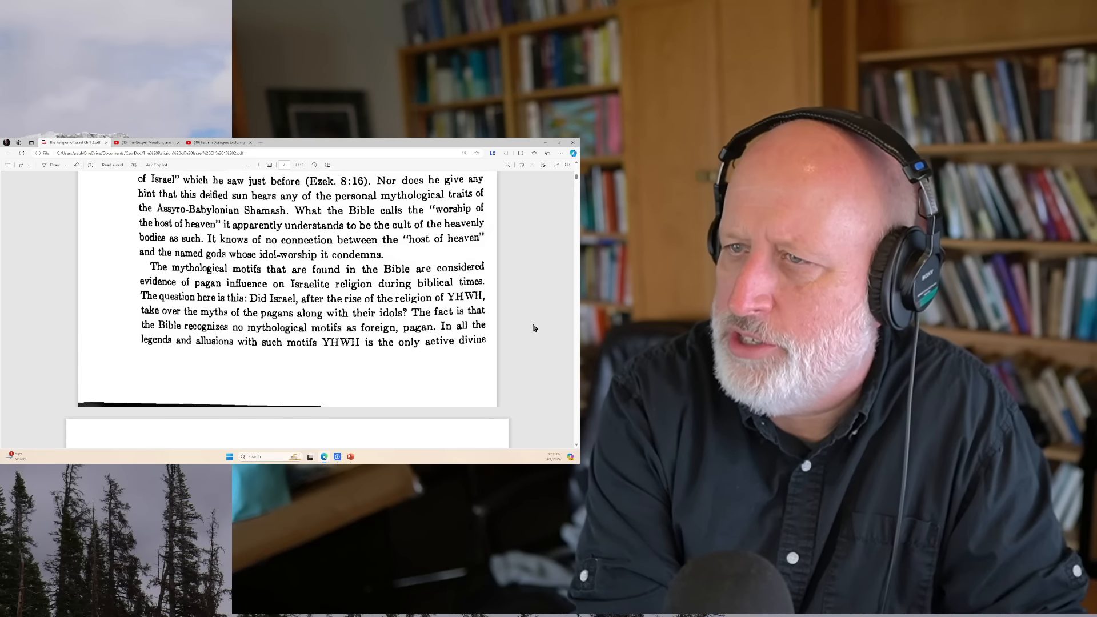
pyautogui.scroll(-3)
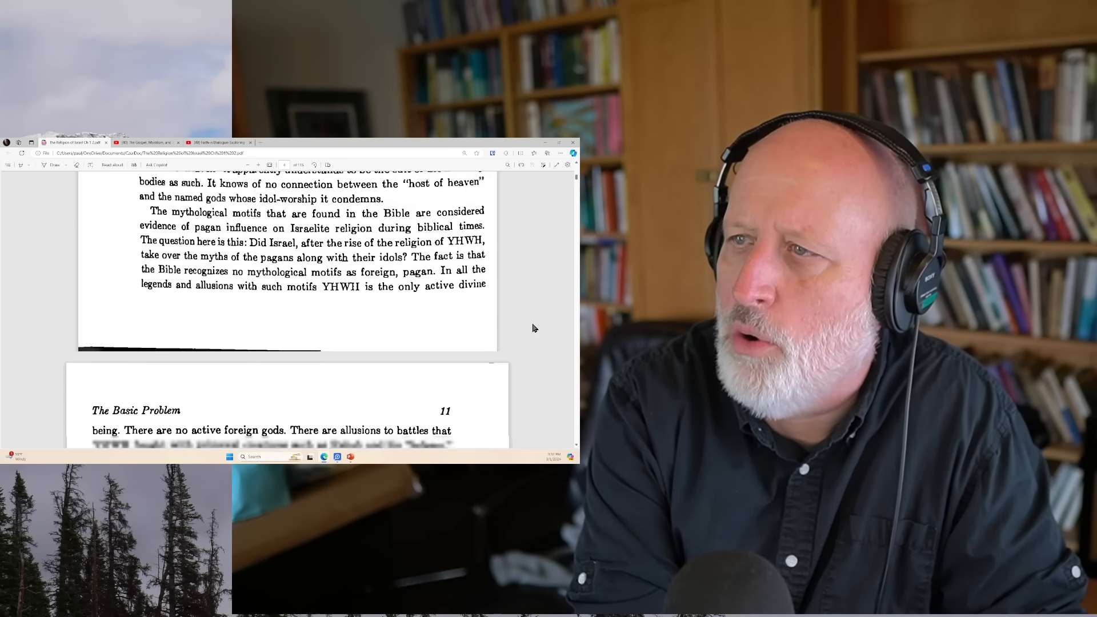
pyautogui.scroll(-3)
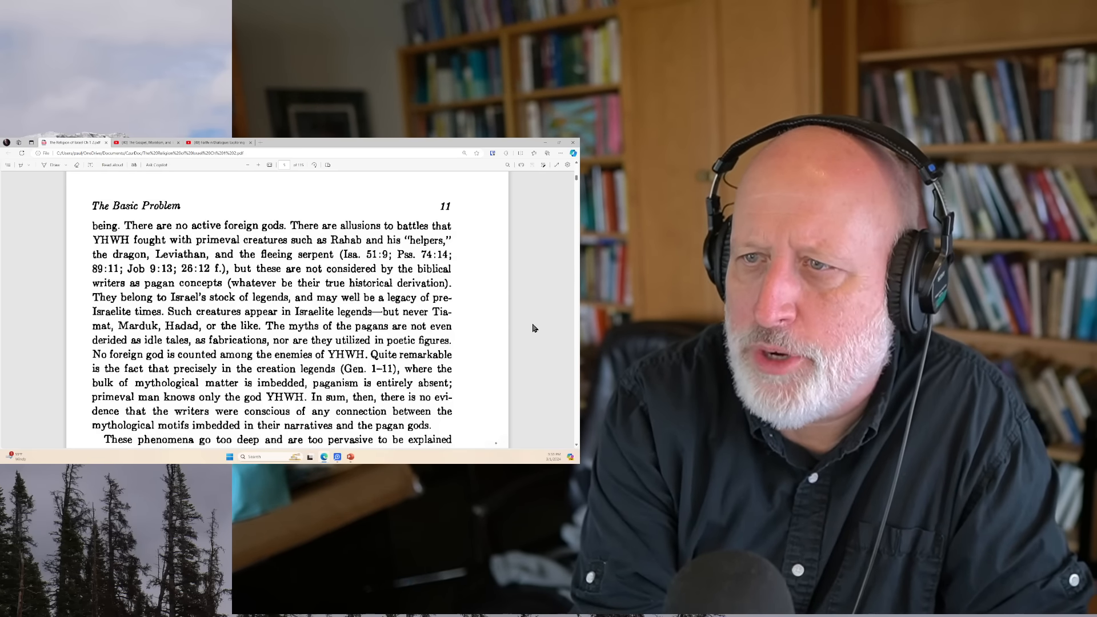
# Step: Scroll page 11 of the scanned PDF down to 'The Gods of the Nations in the Narratives'
pyautogui.scroll(-3)
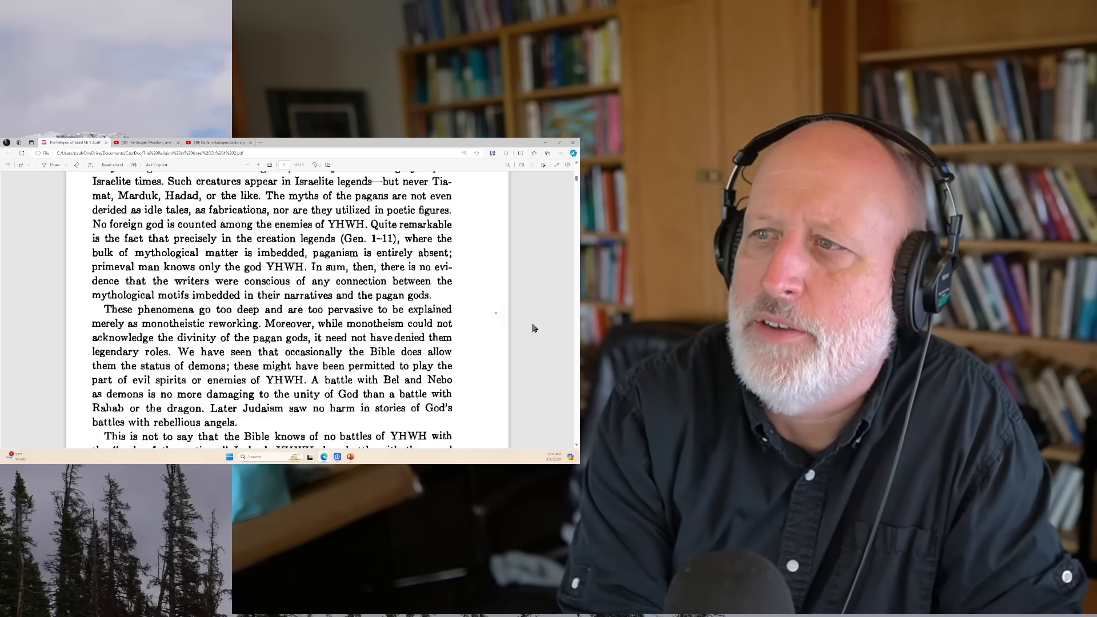
pyautogui.scroll(-3)
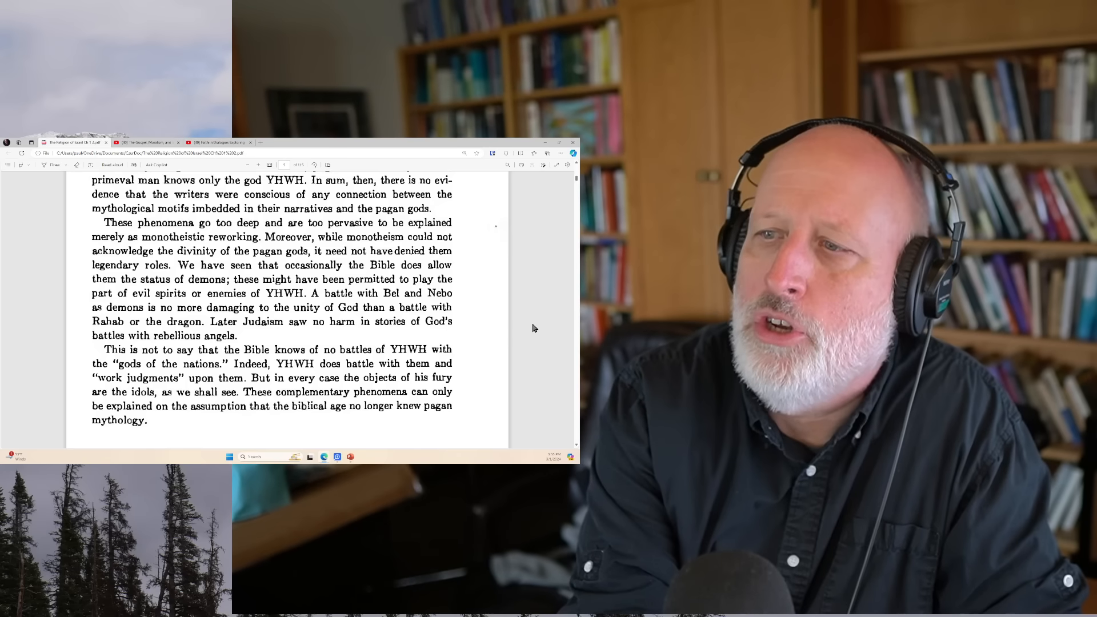
pyautogui.scroll(-3)
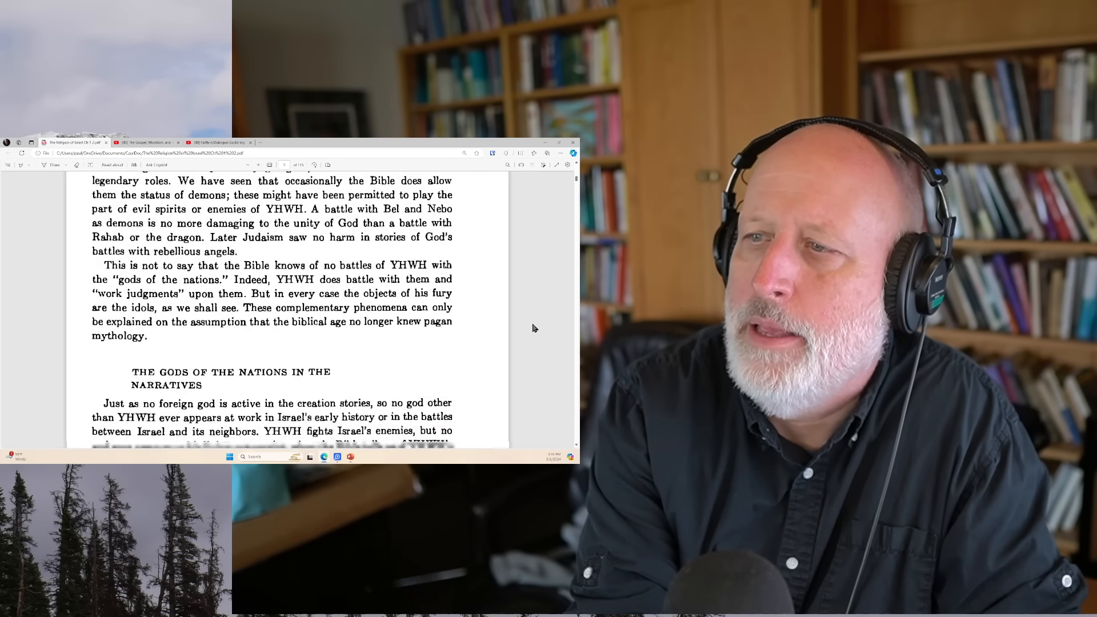
# Step: Scroll to the top of page 12, on Jeremiah, Nahum and Ezekiel punishing idols
pyautogui.scroll(-3)
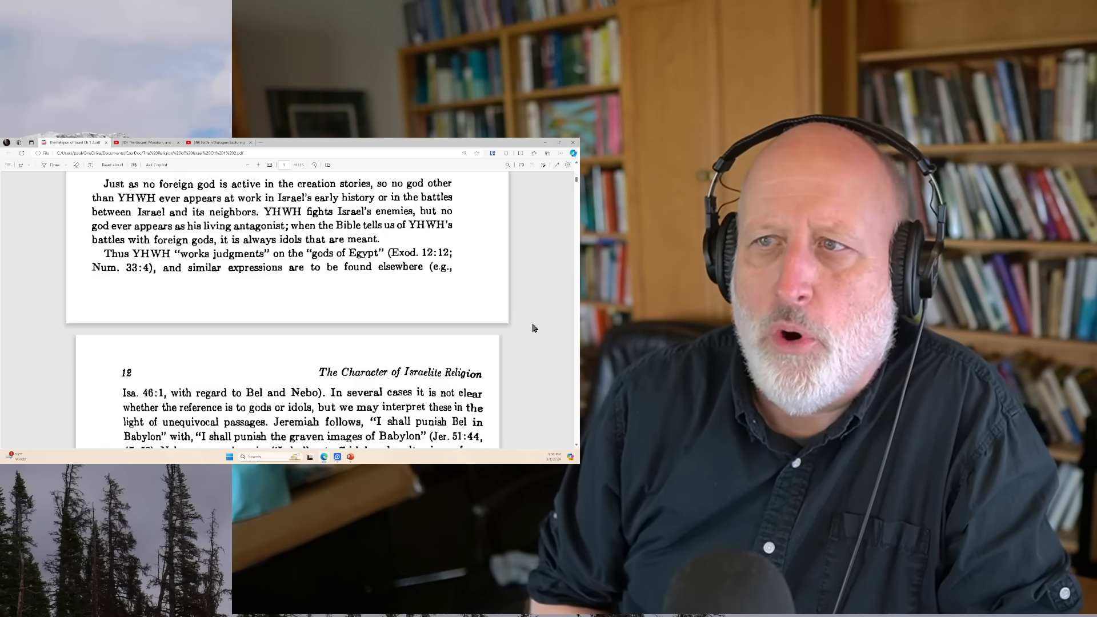
pyautogui.scroll(-3)
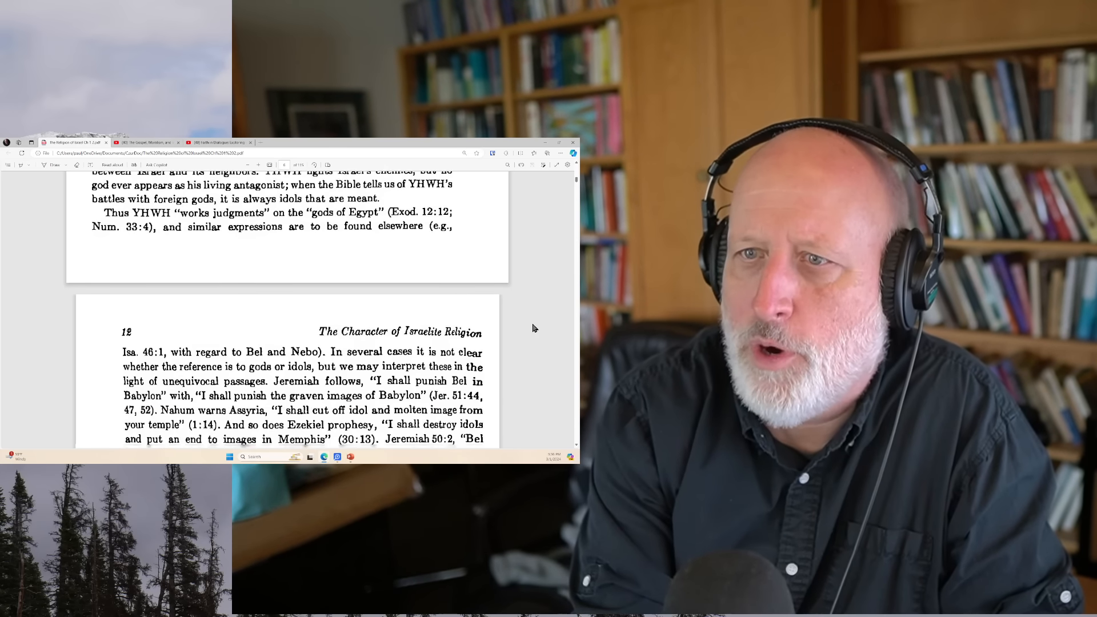
# Step: Scroll page 12 past the Dagon story to Israel's battle with idolatry
pyautogui.scroll(-3)
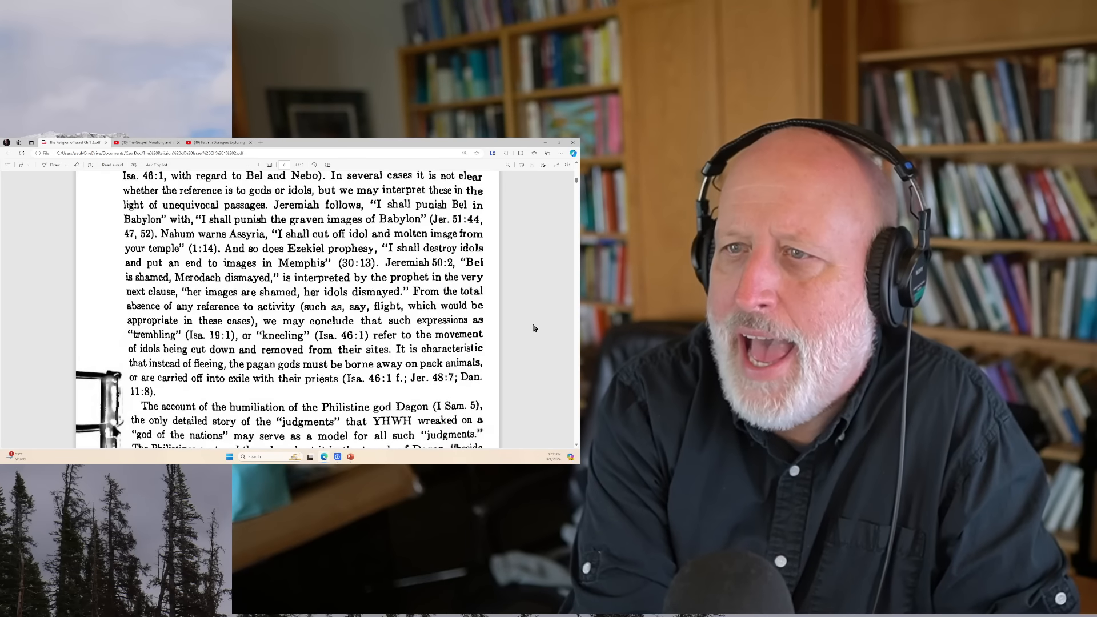
pyautogui.scroll(-3)
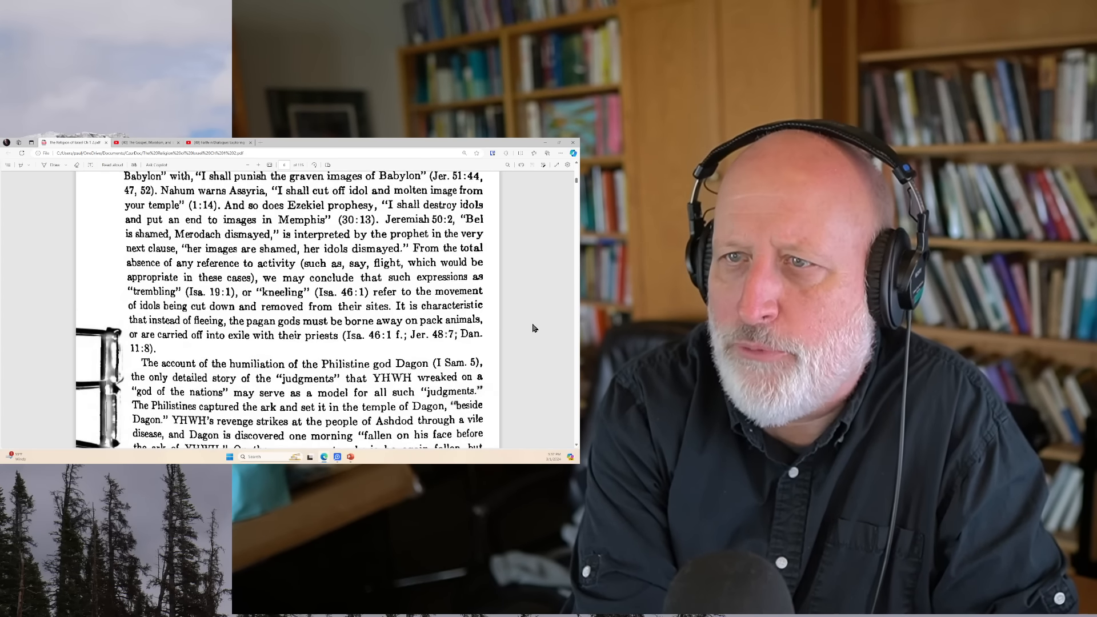
pyautogui.scroll(-3)
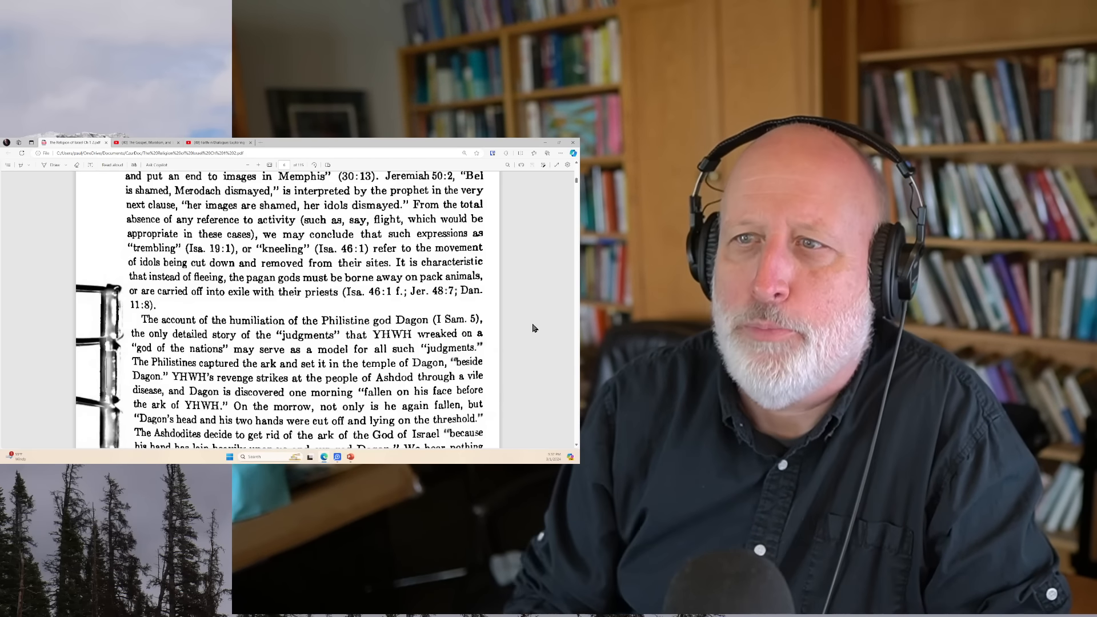
pyautogui.scroll(-3)
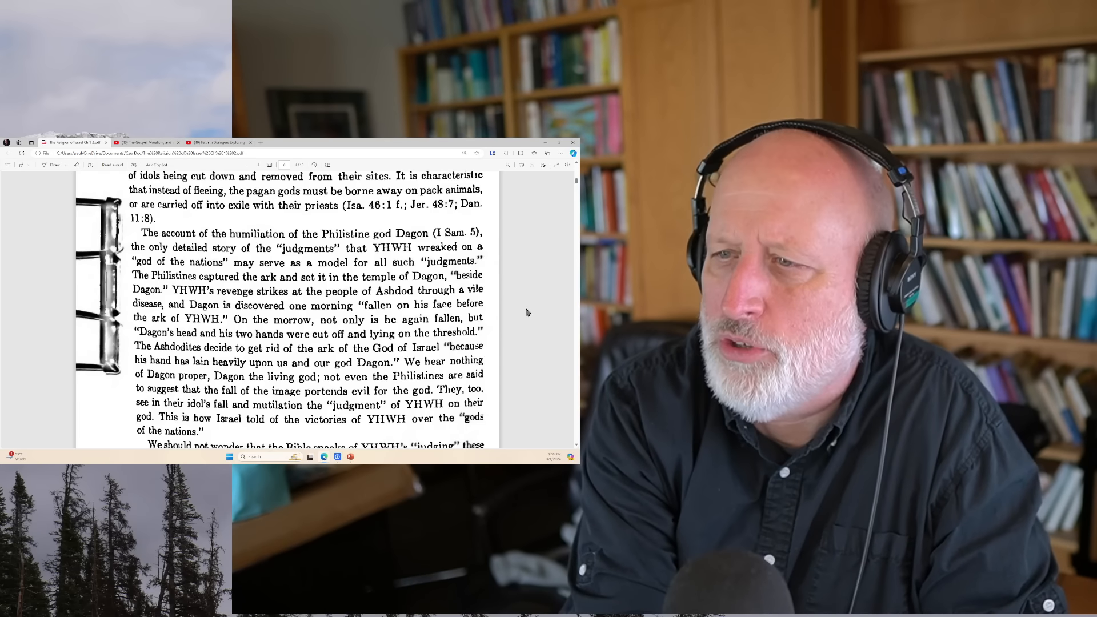
pyautogui.scroll(-3)
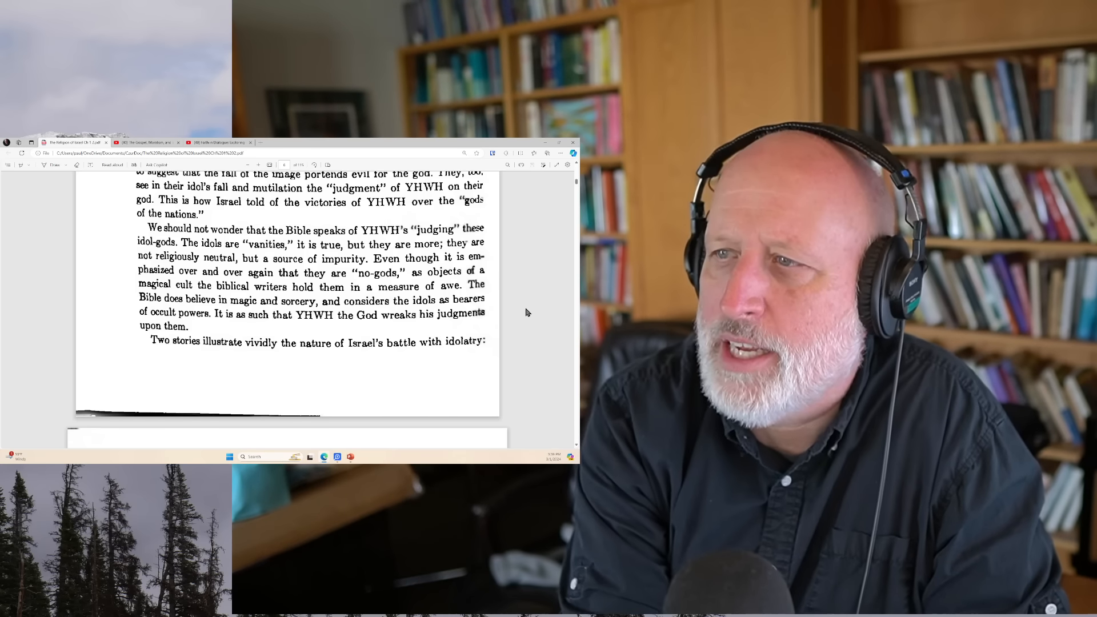
# Step: Scroll onto page 13 past the golden calf and Nebuchadnezzar stories to 'The Polemic Against Idolatry'
pyautogui.scroll(-3)
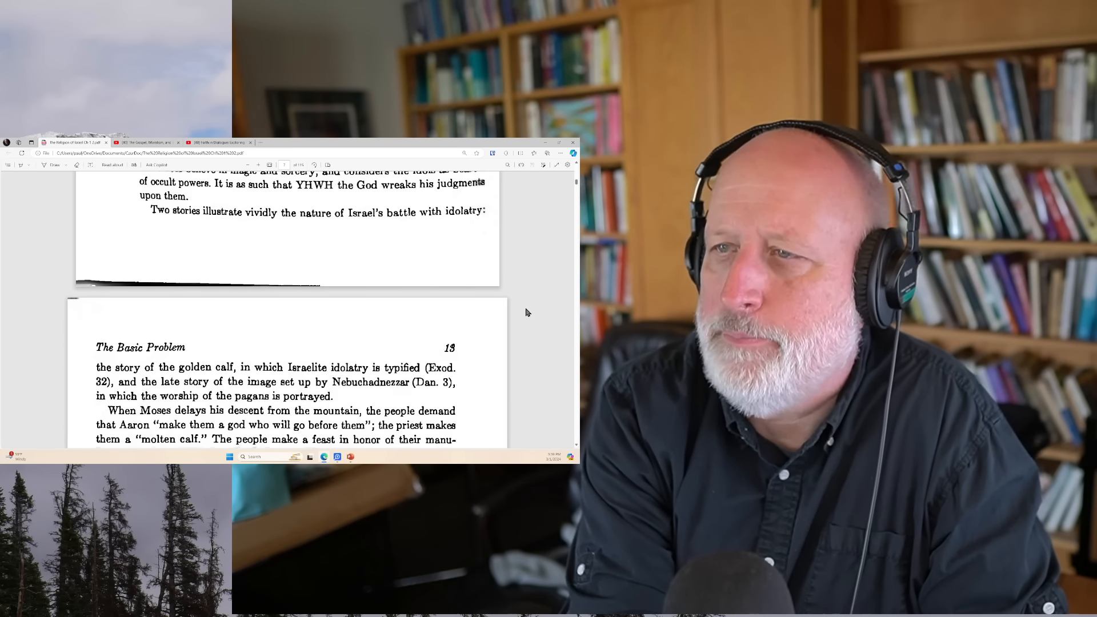
pyautogui.scroll(-3)
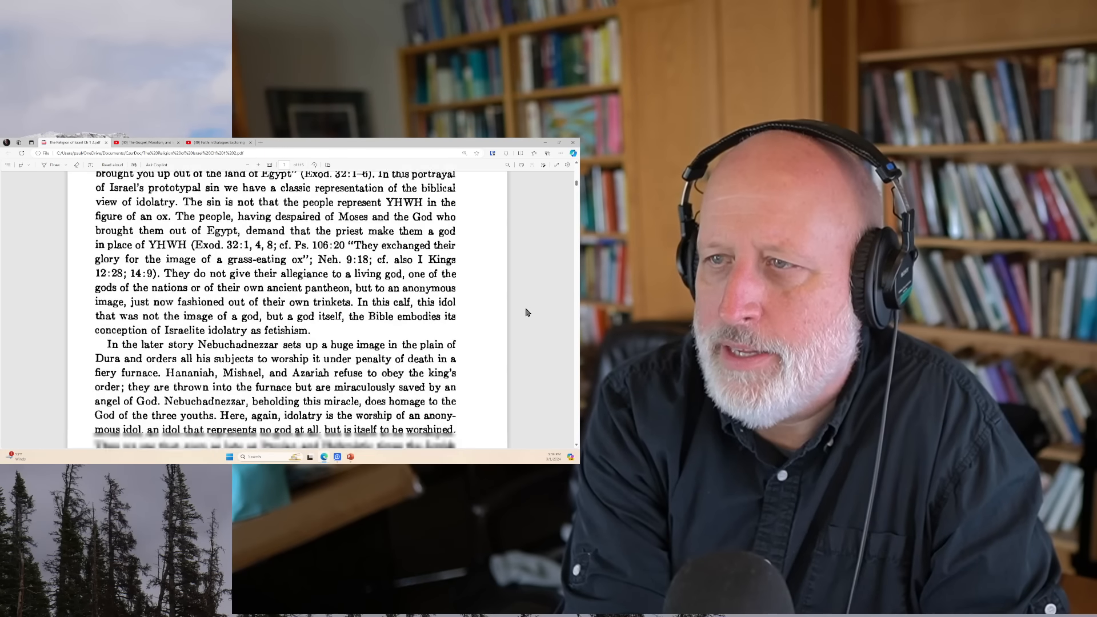
pyautogui.scroll(-3)
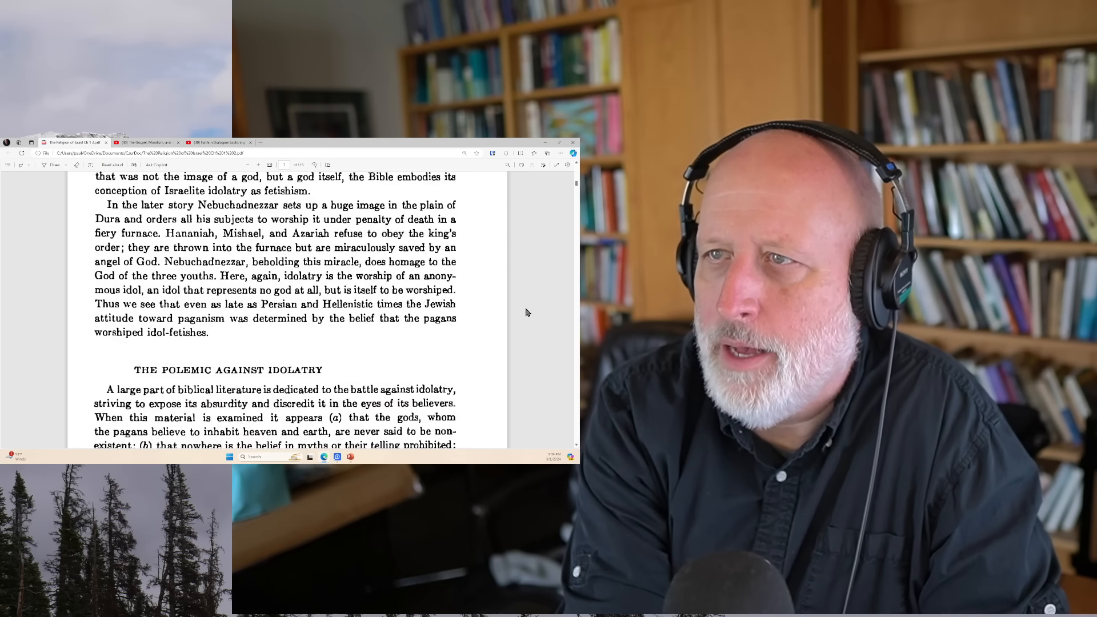
pyautogui.scroll(-3)
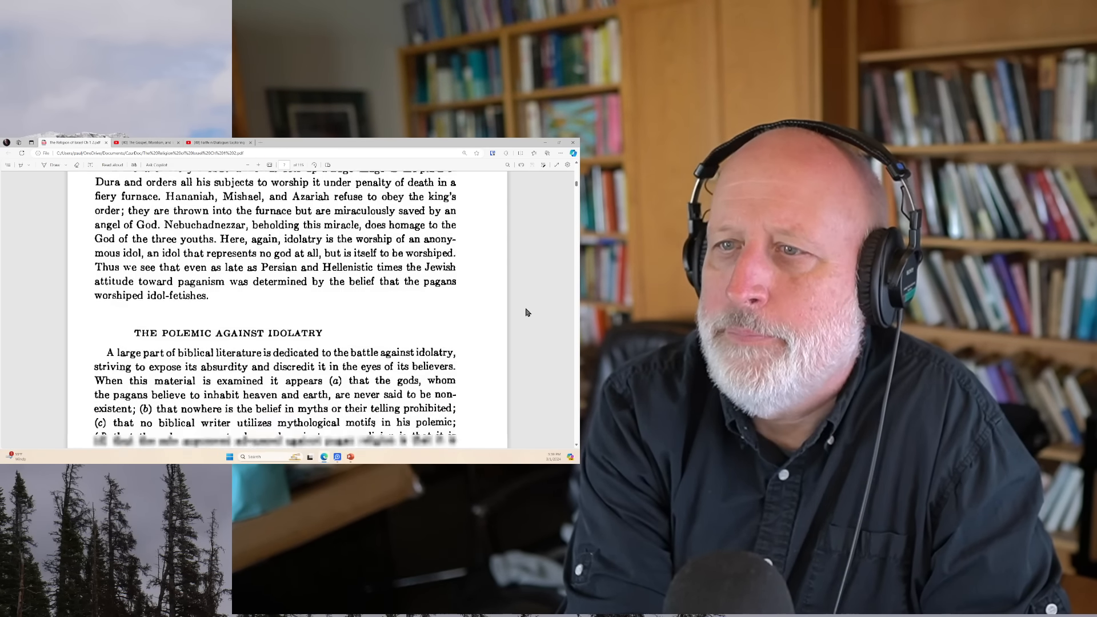
pyautogui.scroll(-3)
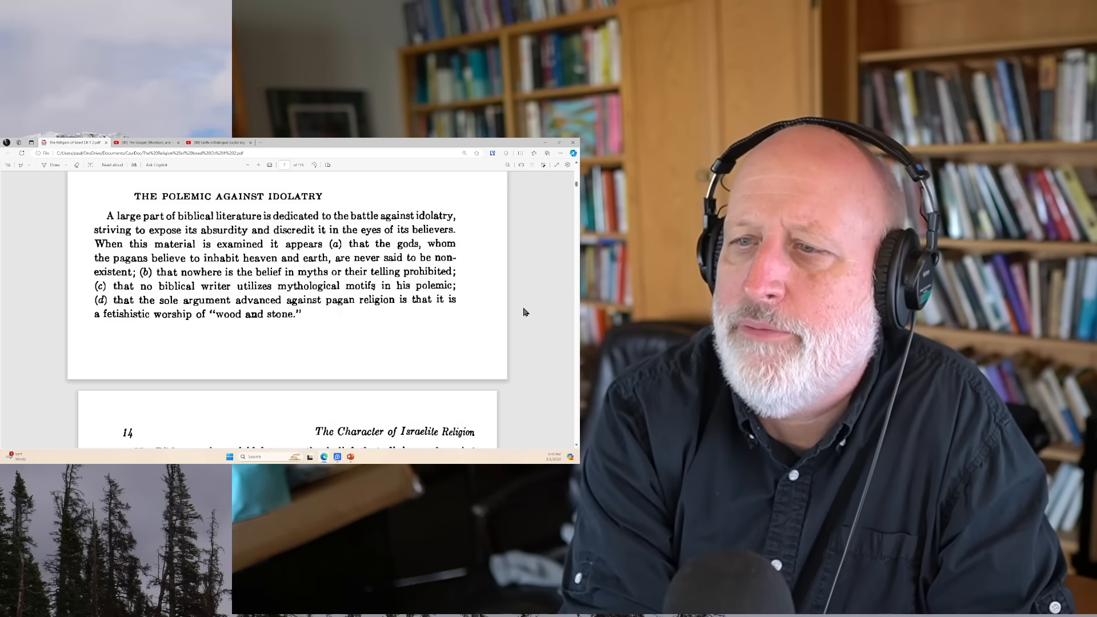
# Step: Scroll onto page 14's prophetic polemics against idolatry, reaching Amos
pyautogui.scroll(-3)
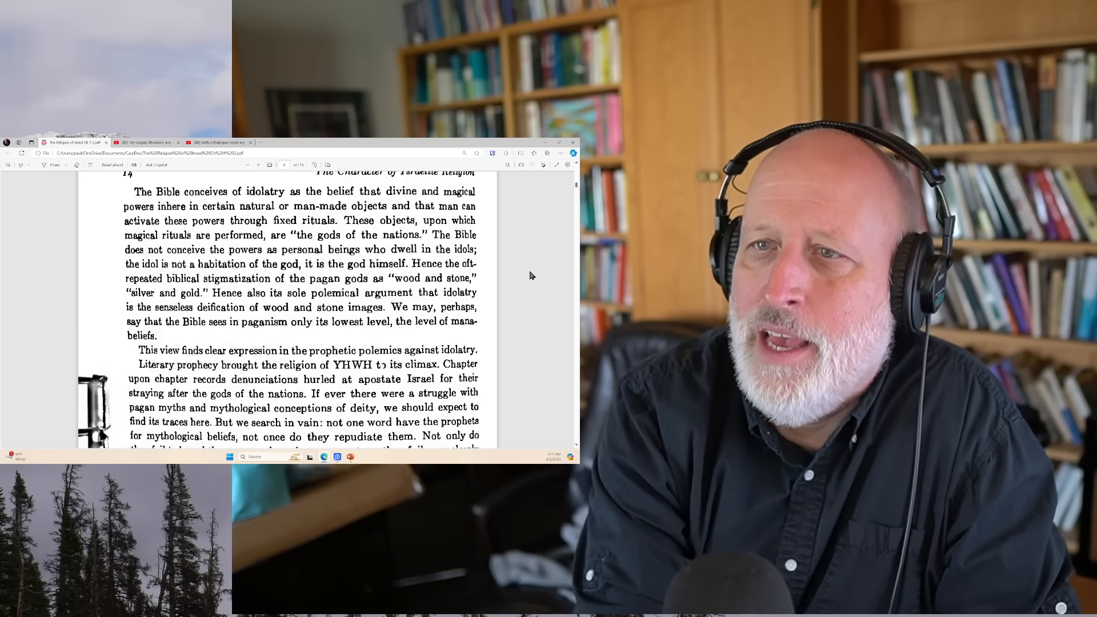
pyautogui.scroll(-3)
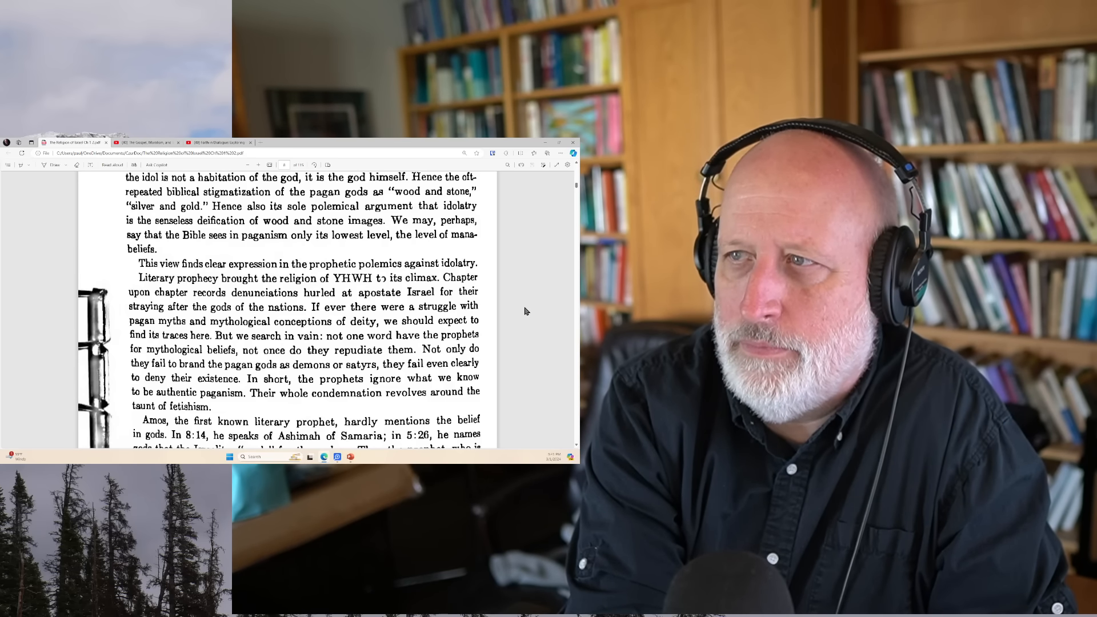
# Step: Scroll slightly to the Amos paragraph citing Ashimah of Samaria
pyautogui.scroll(-3)
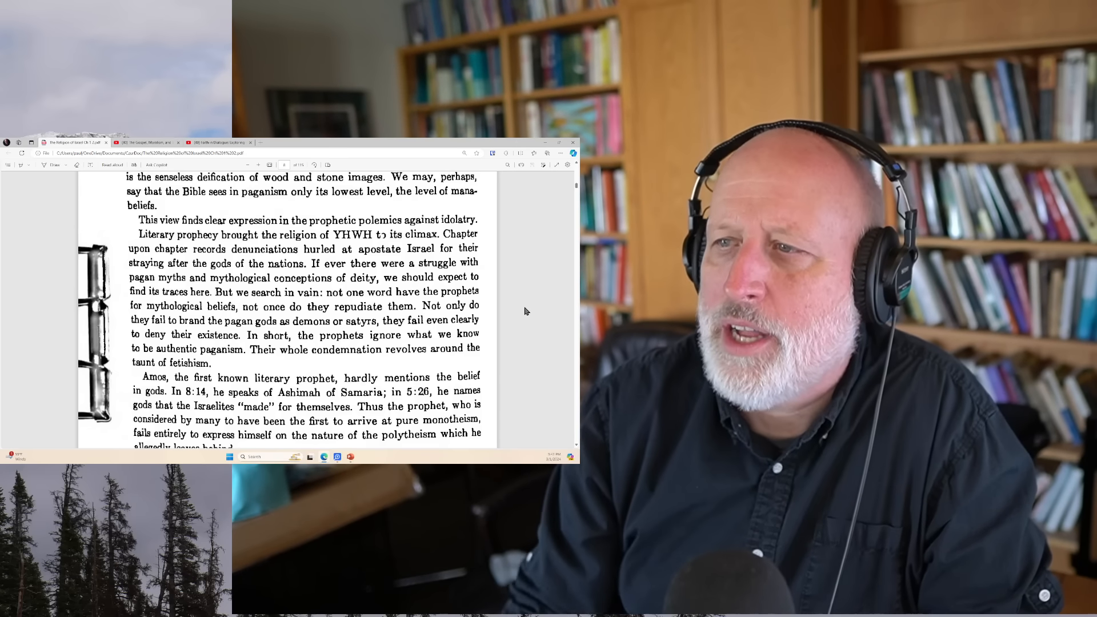
# Step: Scroll past Hosea, Jeremiah, Ezekiel and Second Isaiah to 'Idolatry in the Laws' on page 18
pyautogui.scroll(-3)
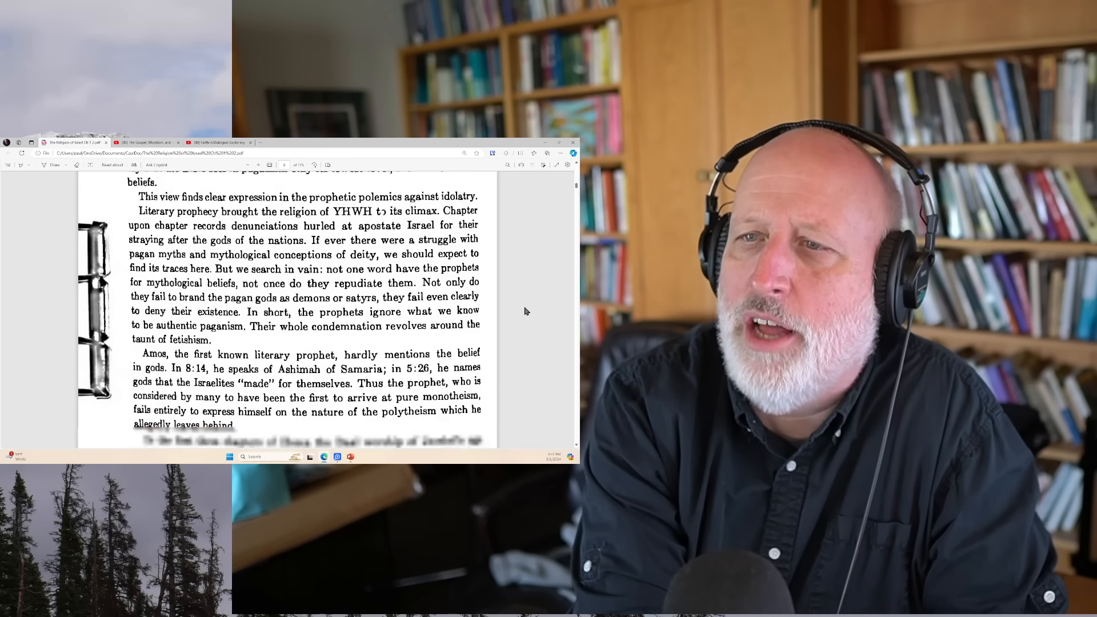
pyautogui.scroll(-3)
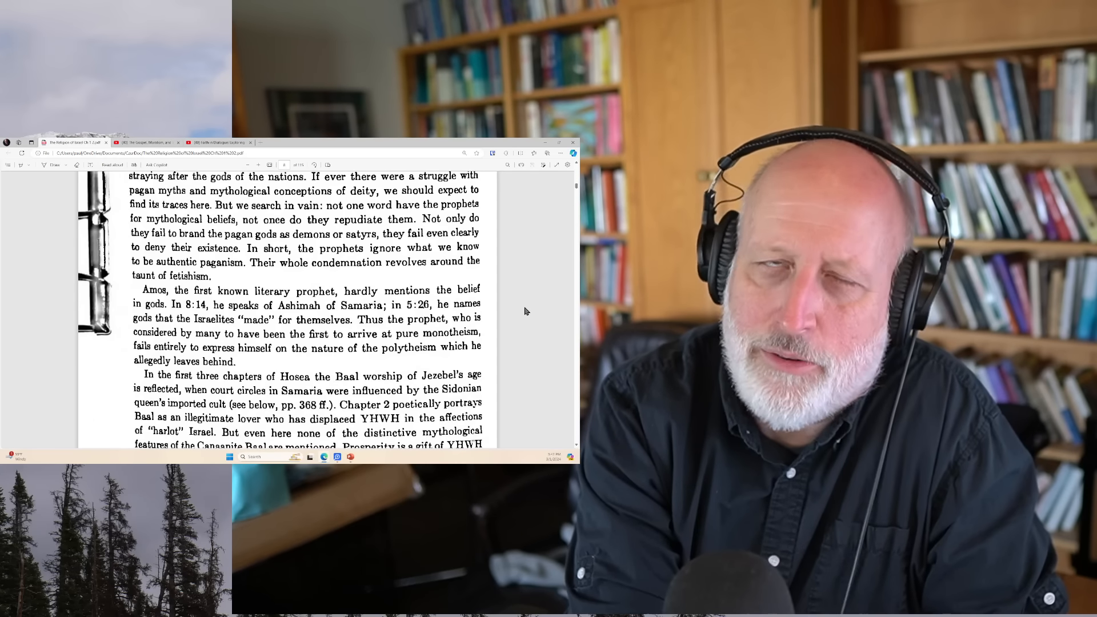
pyautogui.scroll(-3)
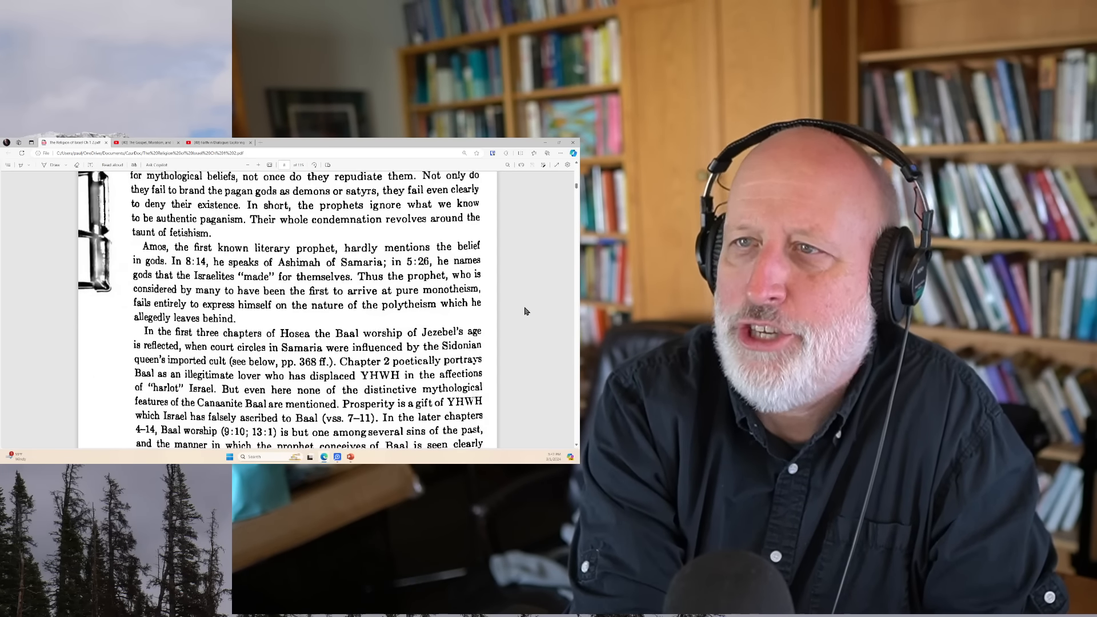
pyautogui.scroll(-3)
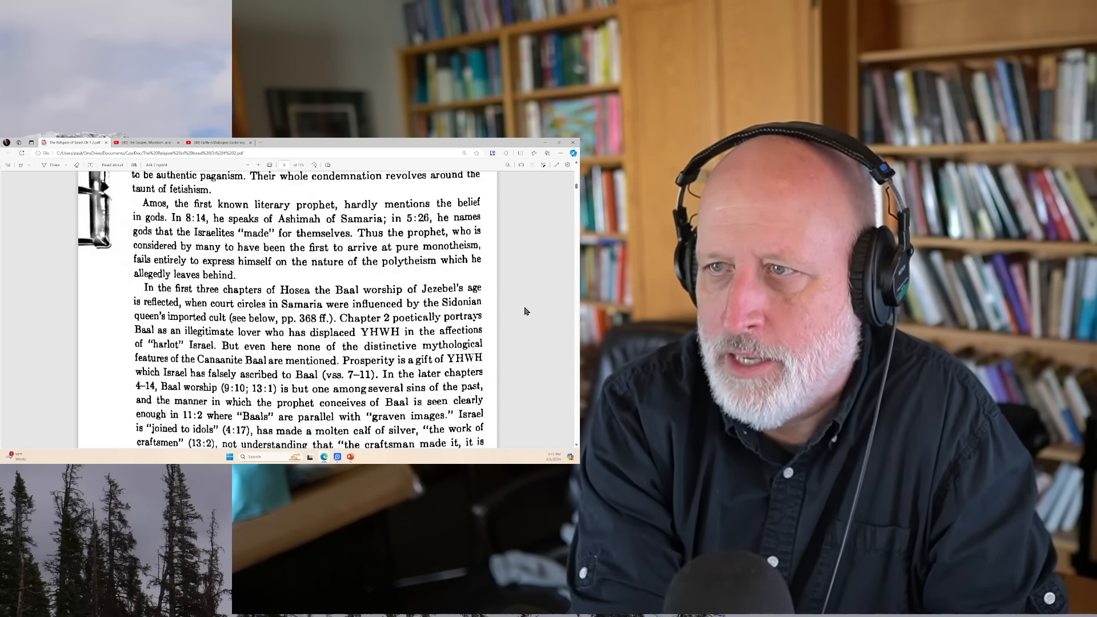
pyautogui.scroll(-3)
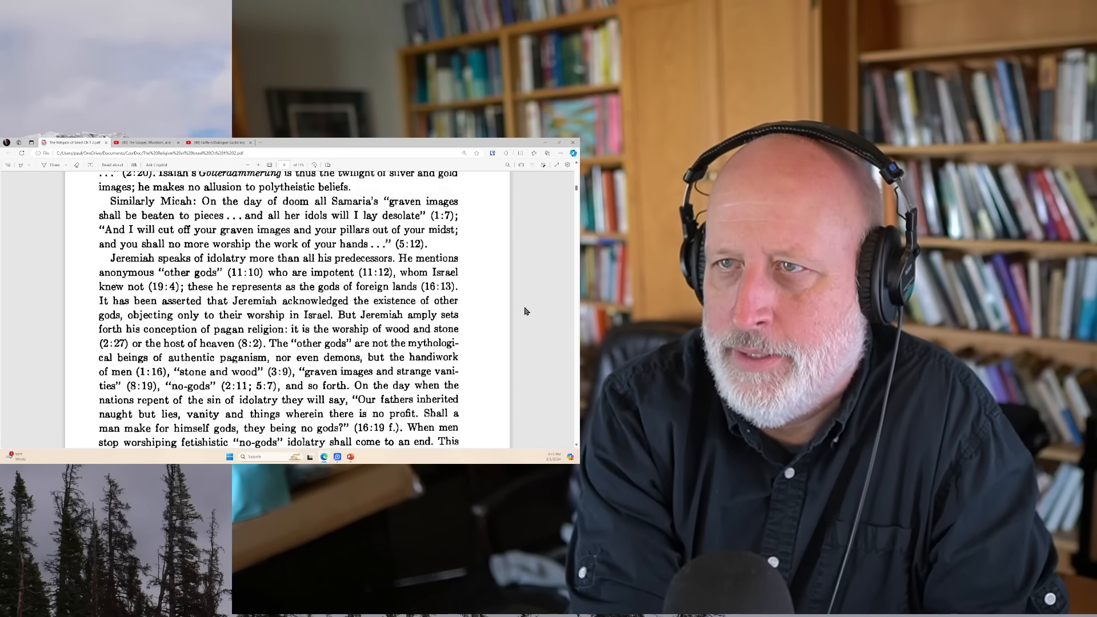
pyautogui.scroll(-3)
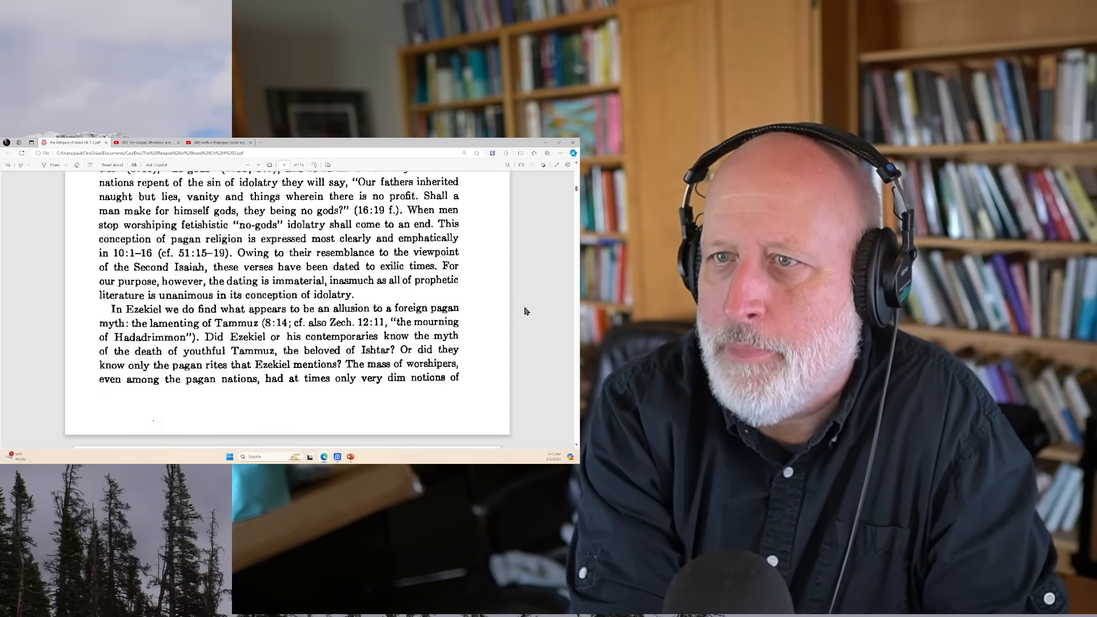
pyautogui.scroll(-3)
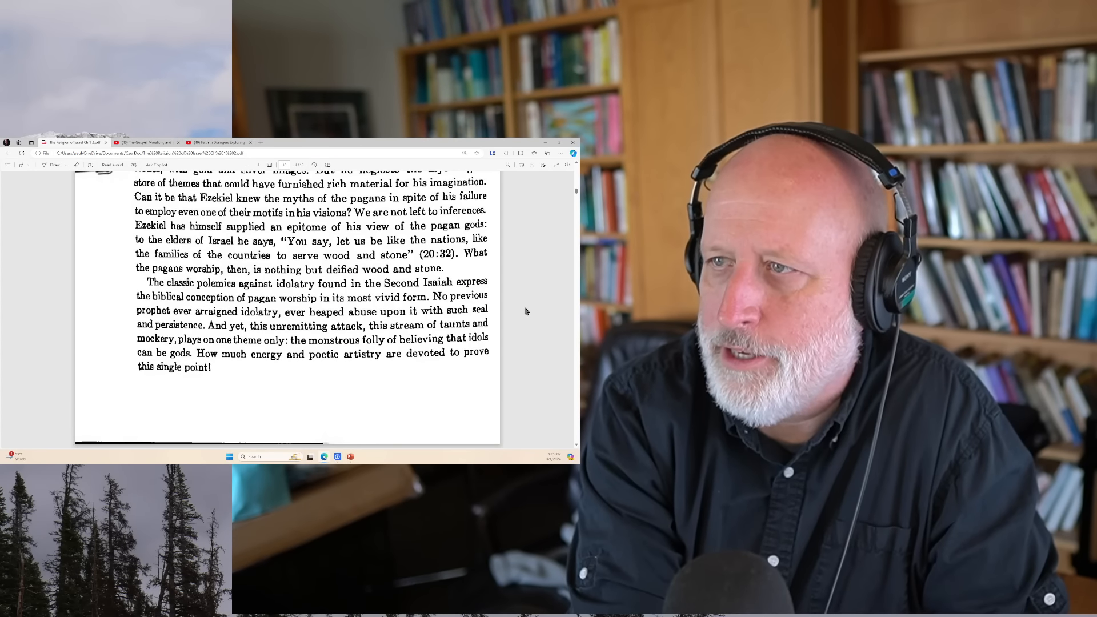
pyautogui.scroll(-3)
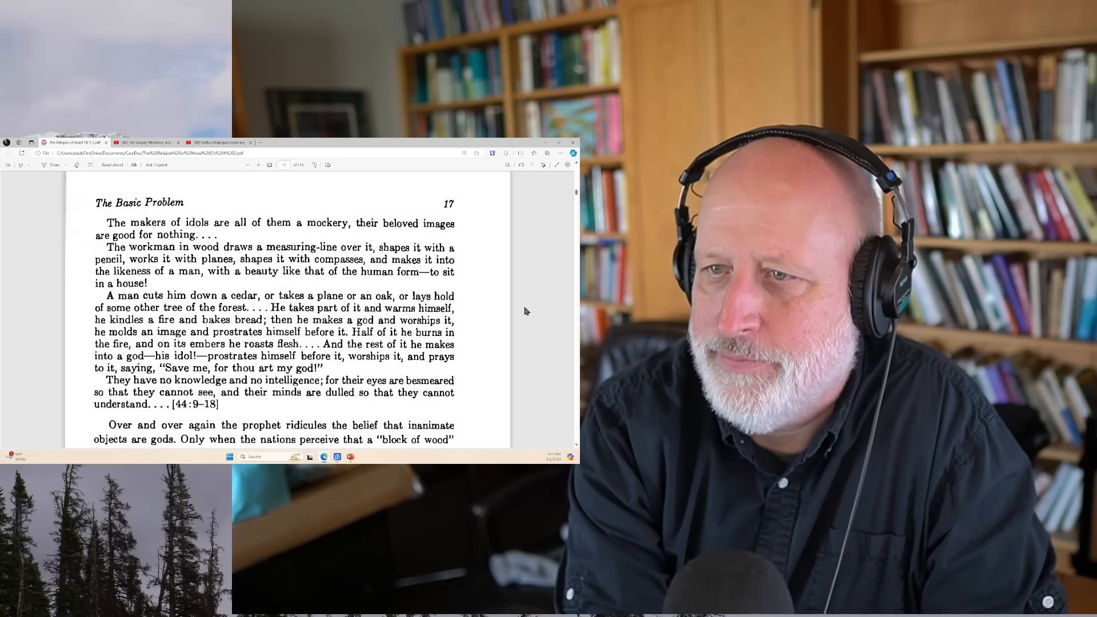
pyautogui.scroll(-3)
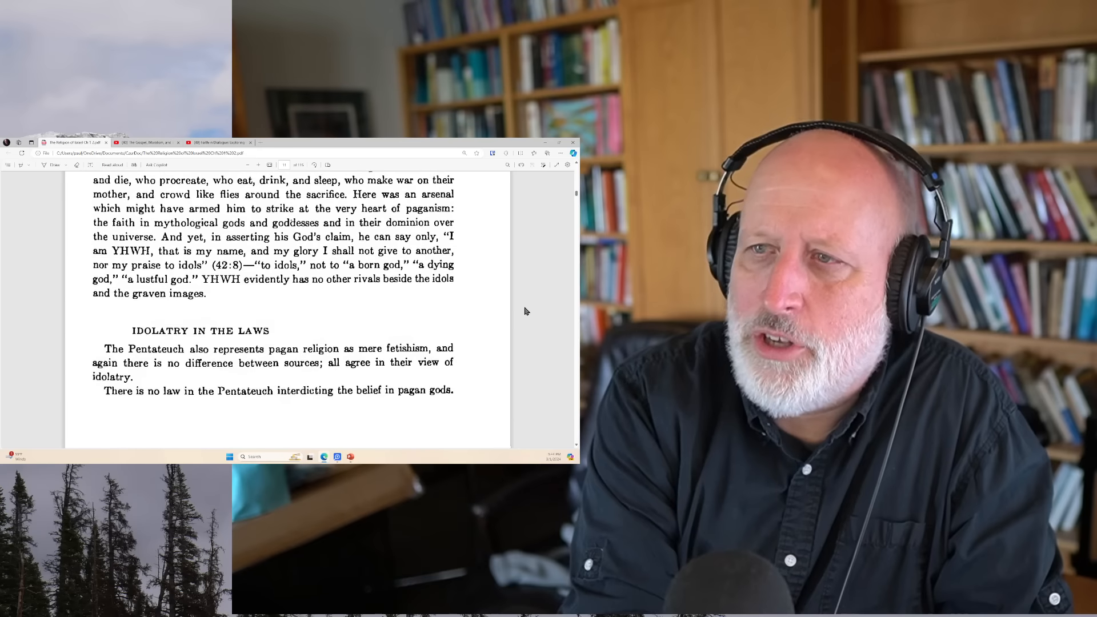
pyautogui.scroll(-3)
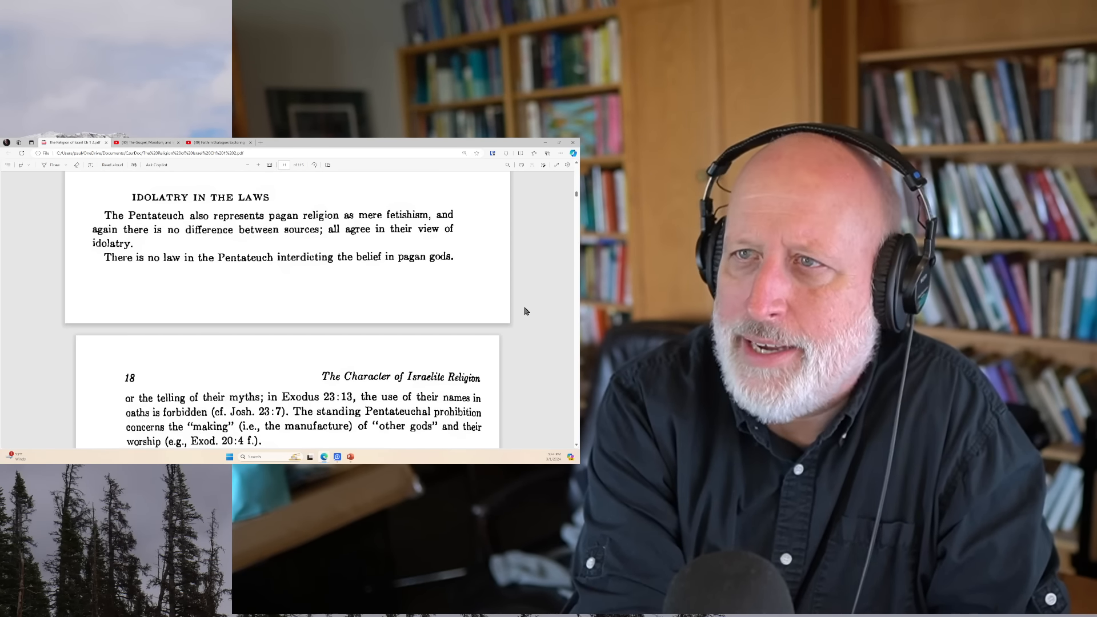
# Step: Scroll past page 18's fetishism discussion to the top of page 19
pyautogui.scroll(-3)
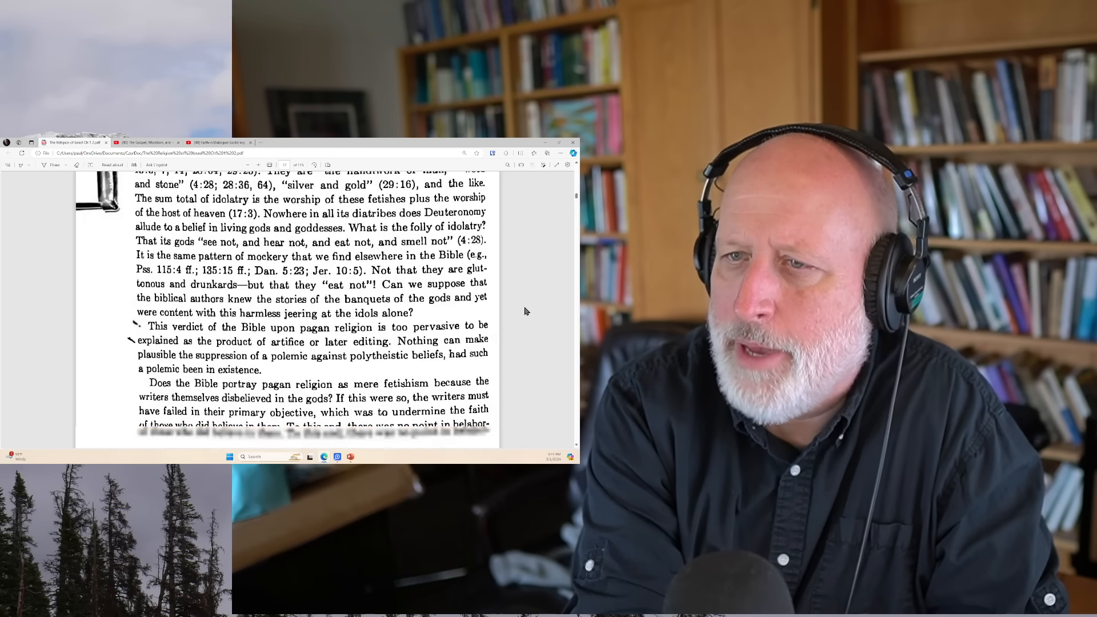
pyautogui.scroll(-3)
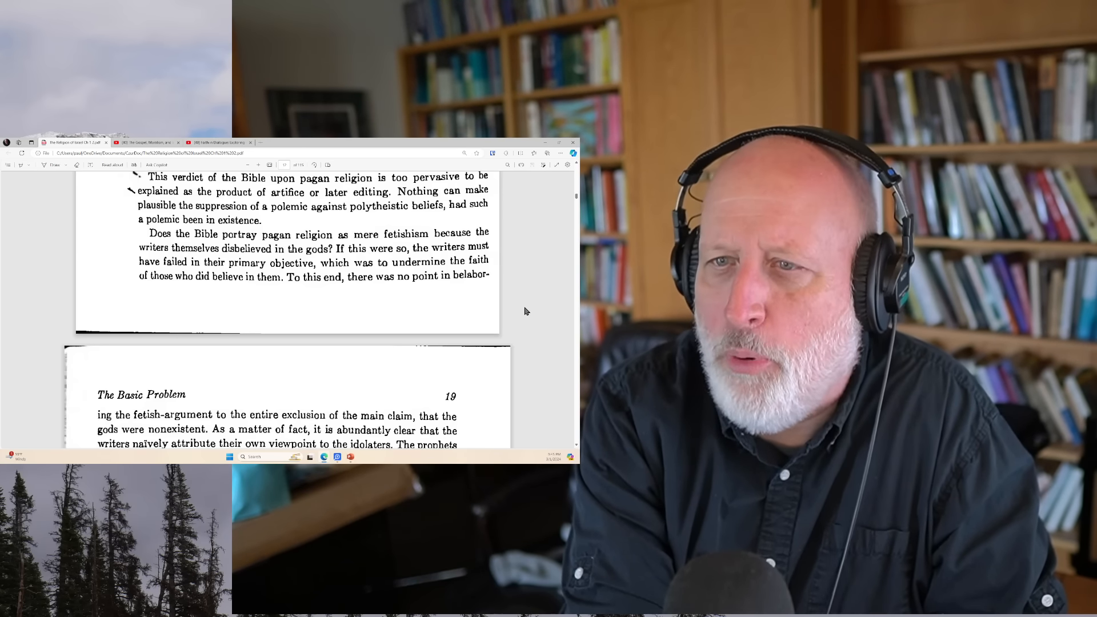
# Step: Scroll page 19 to the Sennacherib passage and the fetishistic side of paganism
pyautogui.scroll(-3)
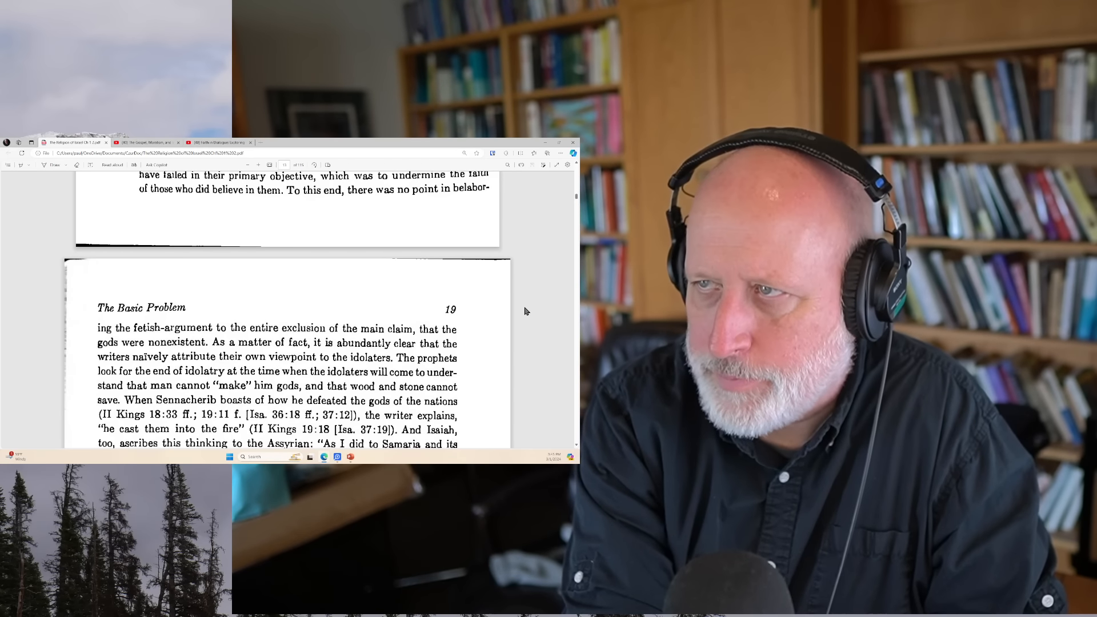
pyautogui.scroll(-3)
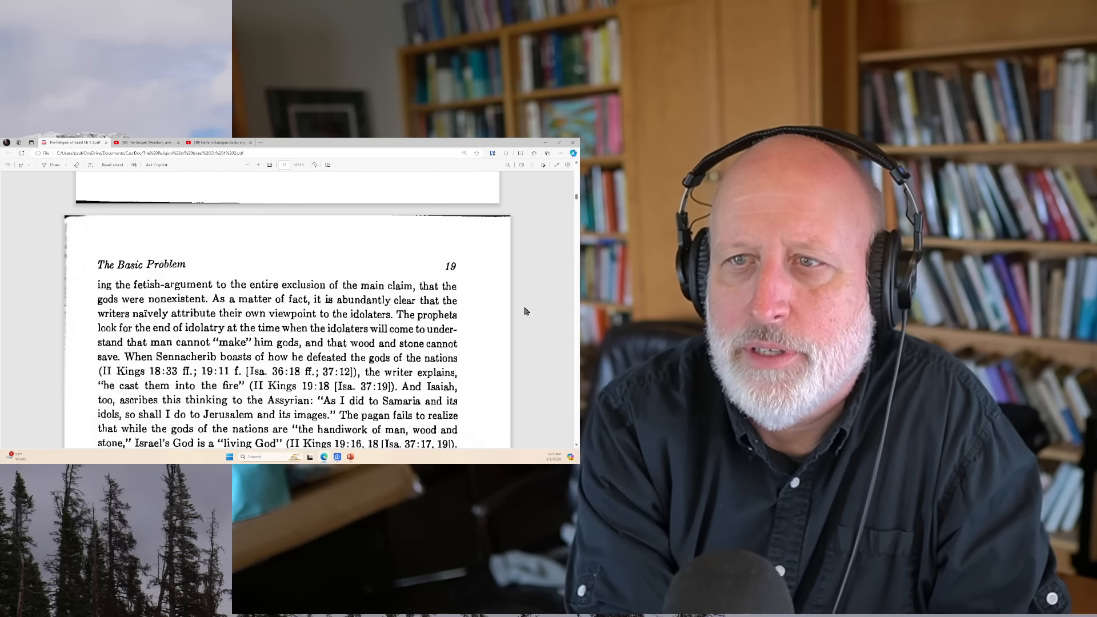
pyautogui.scroll(-3)
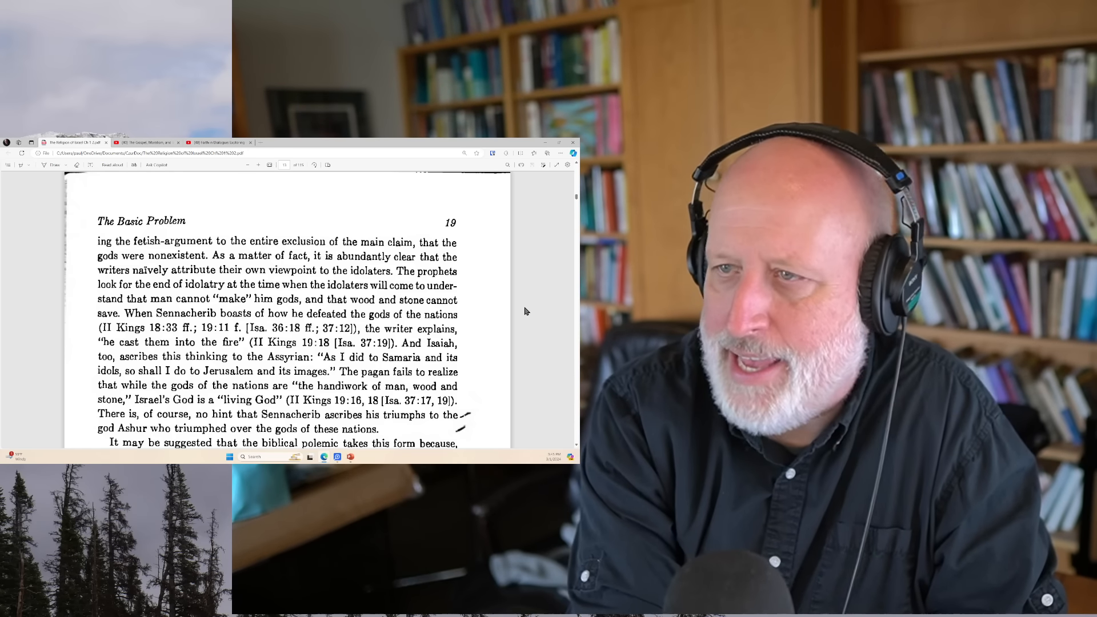
pyautogui.scroll(-3)
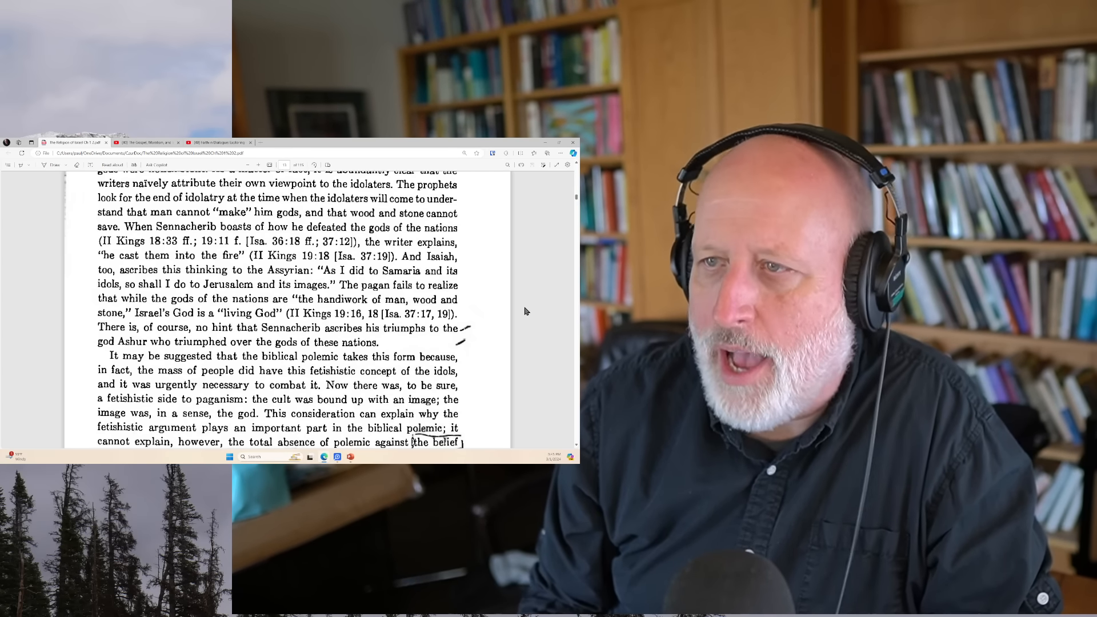
# Step: Scroll past 'root and heart of pagan religion' to the paragraph on enthralled scholars
pyautogui.scroll(-3)
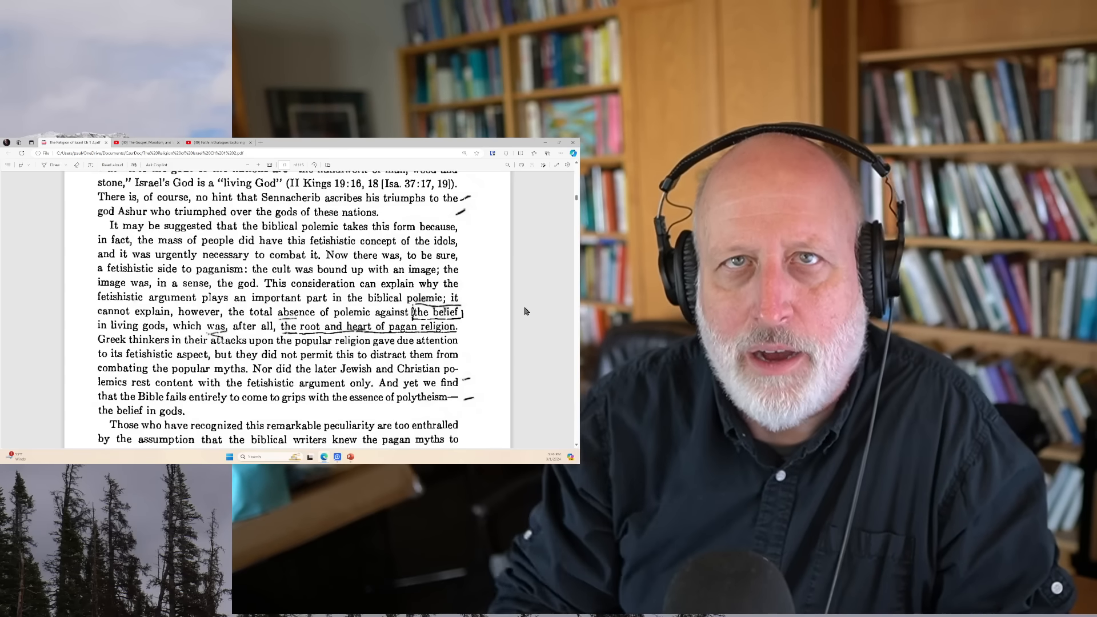
pyautogui.scroll(-3)
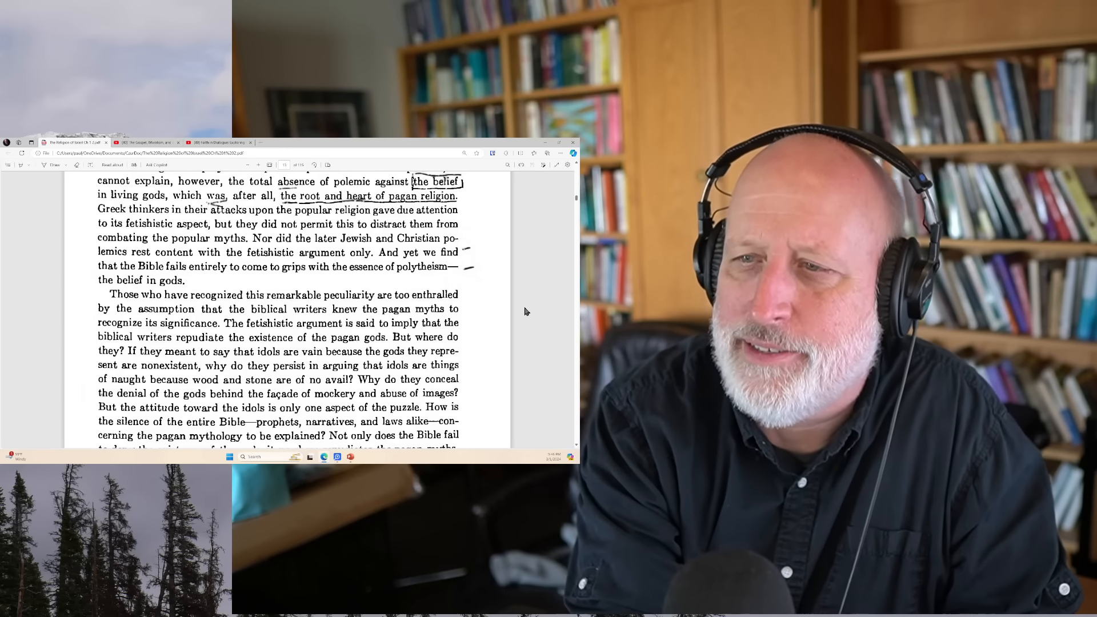
# Step: Scroll past pages 19–20 to the 'Pagan Religion' chapter opening at 'The Fundamental Idea'
pyautogui.scroll(-3)
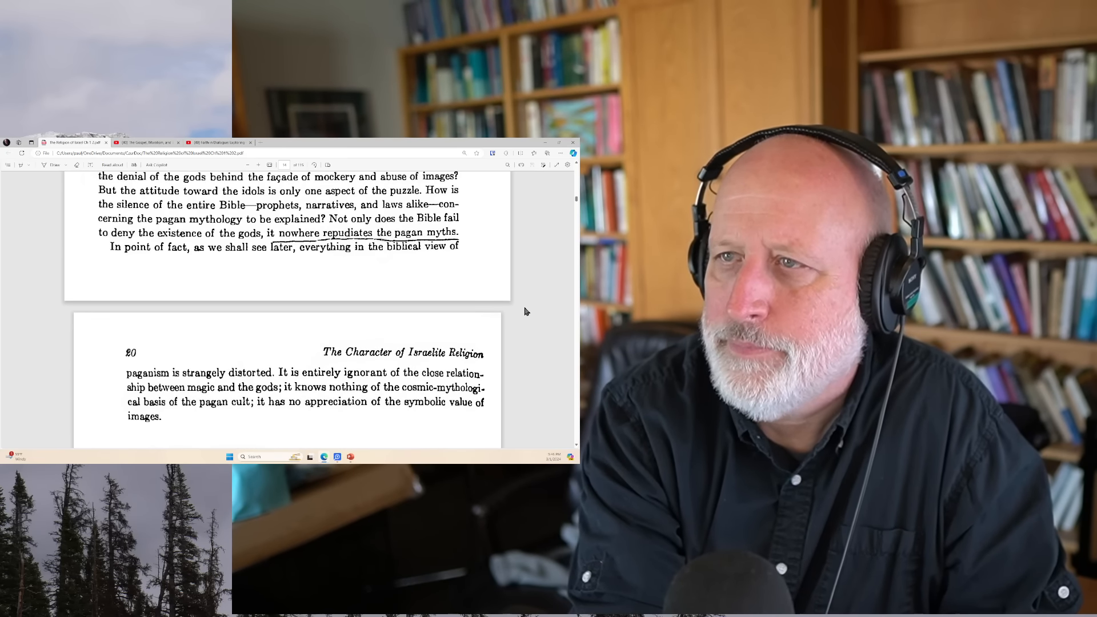
pyautogui.scroll(-3)
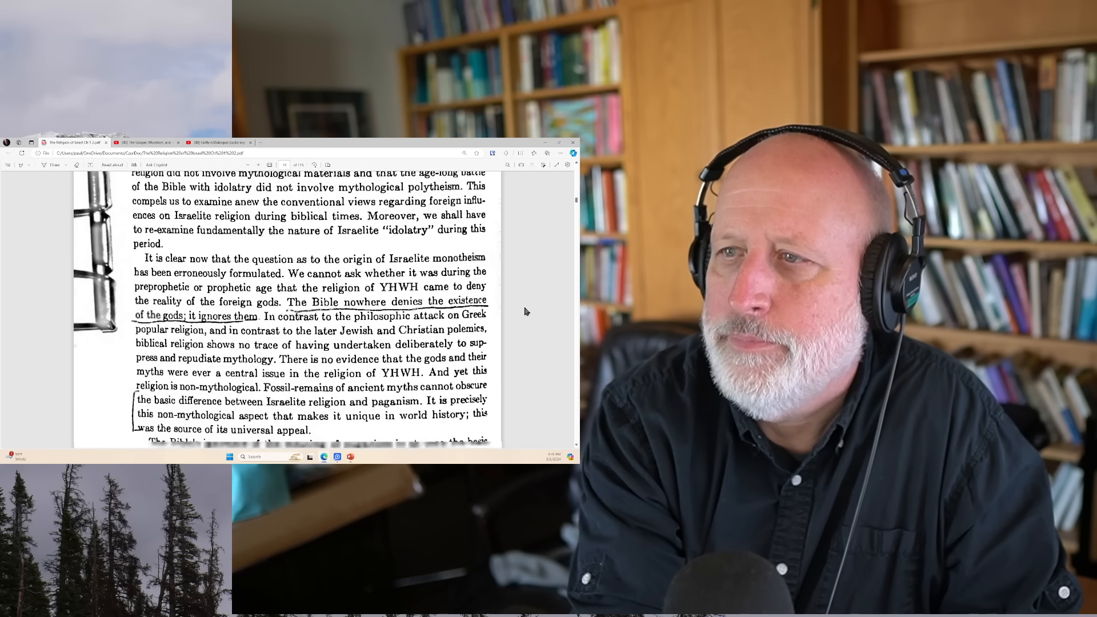
pyautogui.scroll(-3)
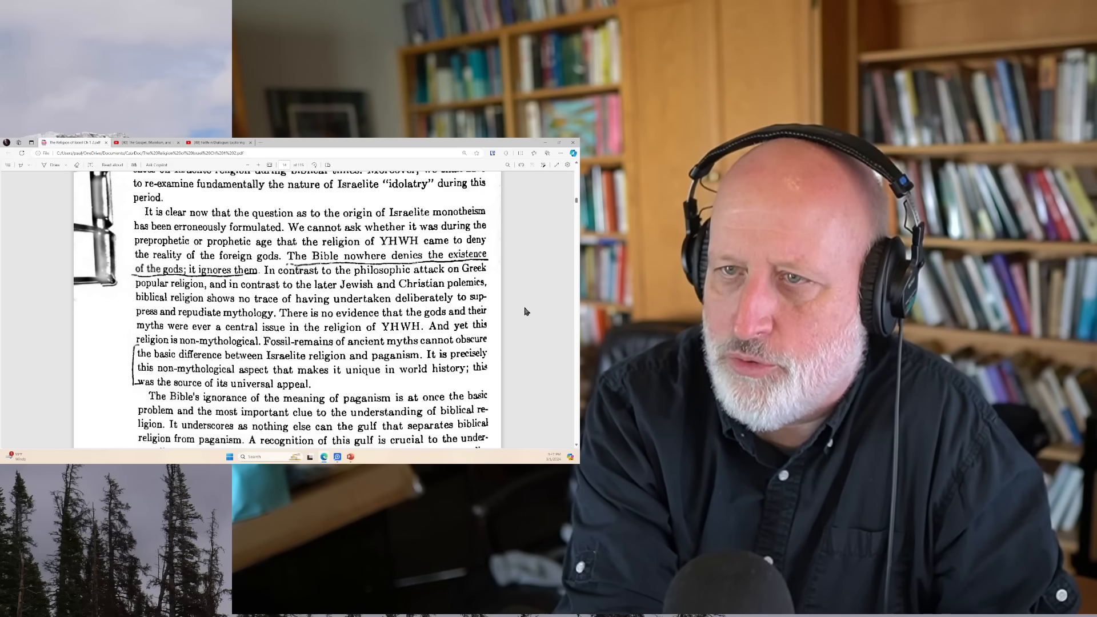
pyautogui.scroll(-3)
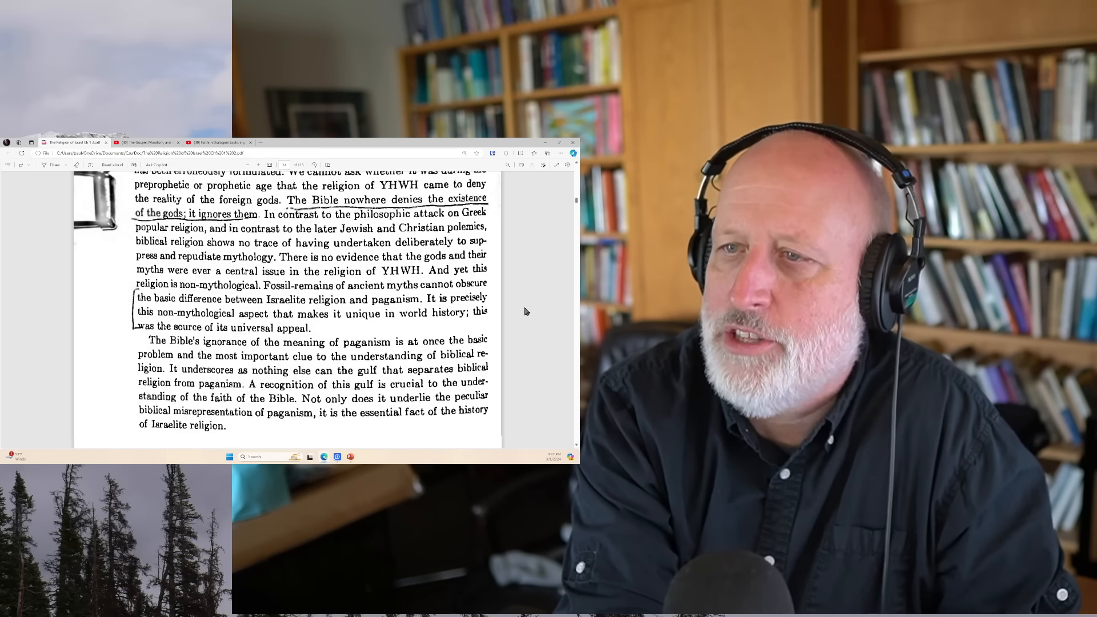
pyautogui.scroll(-3)
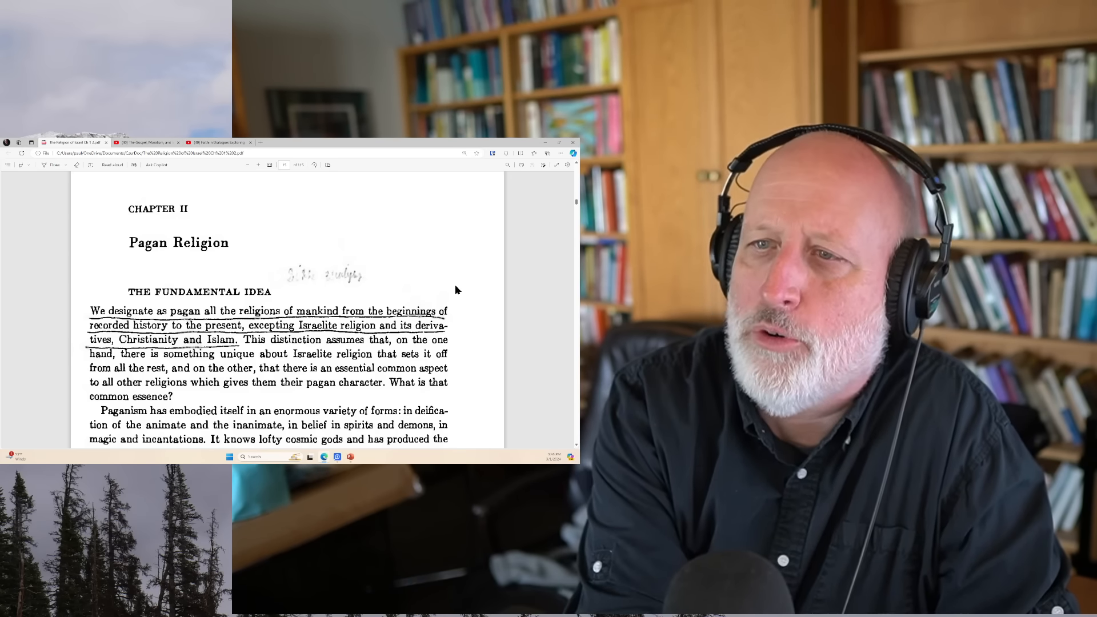
# Step: Scroll to the 'Yet all these embodiments' paragraph on a primordial realm prior to the gods
pyautogui.scroll(-3)
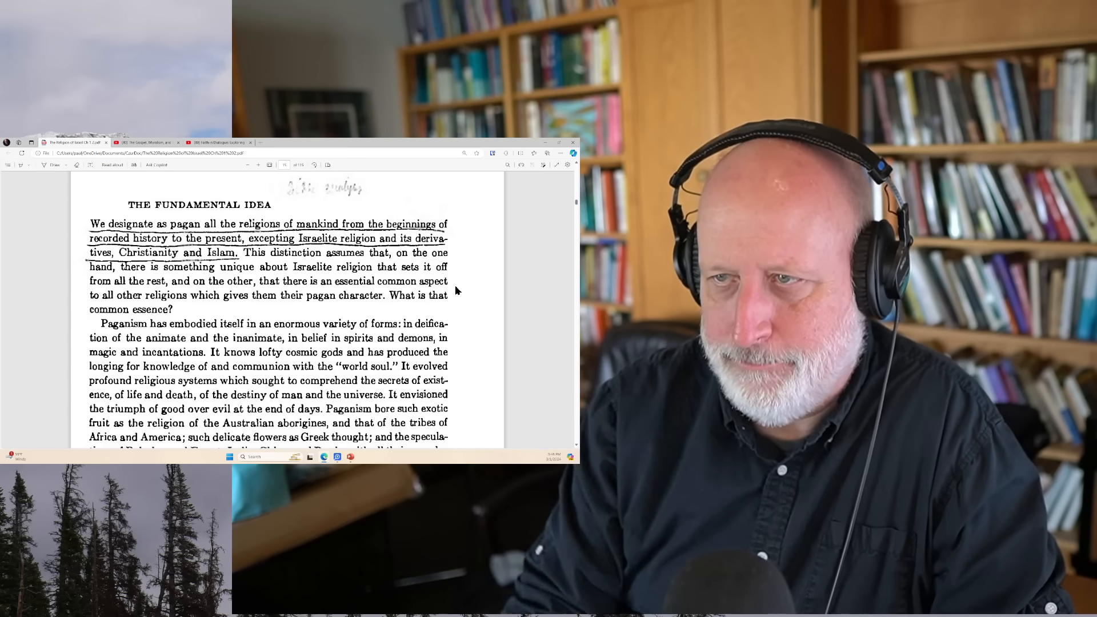
pyautogui.scroll(-3)
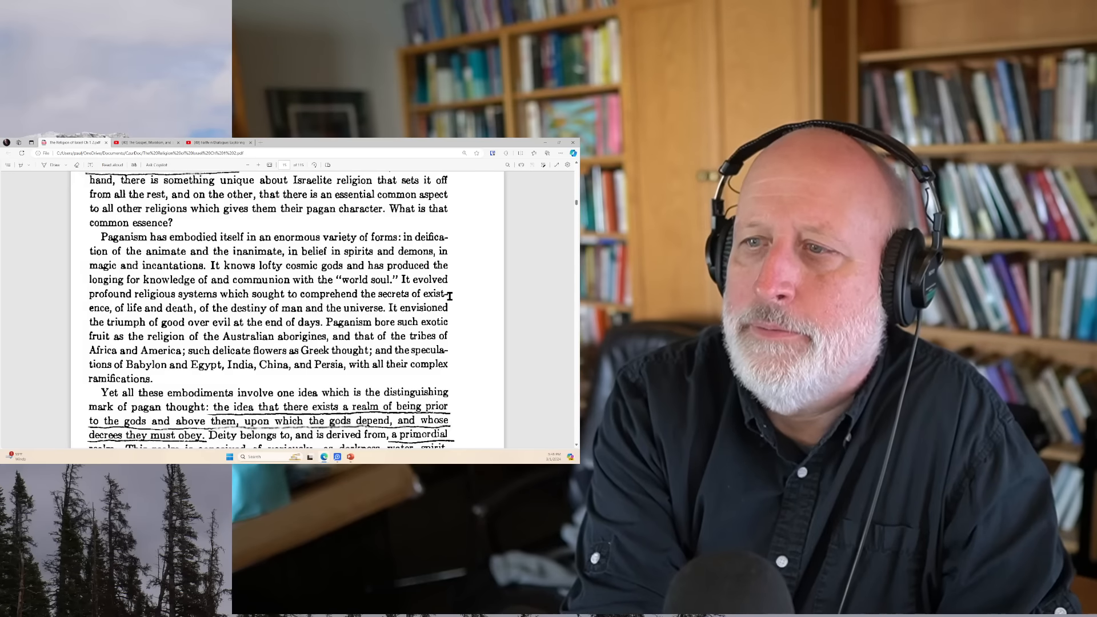
pyautogui.scroll(-3)
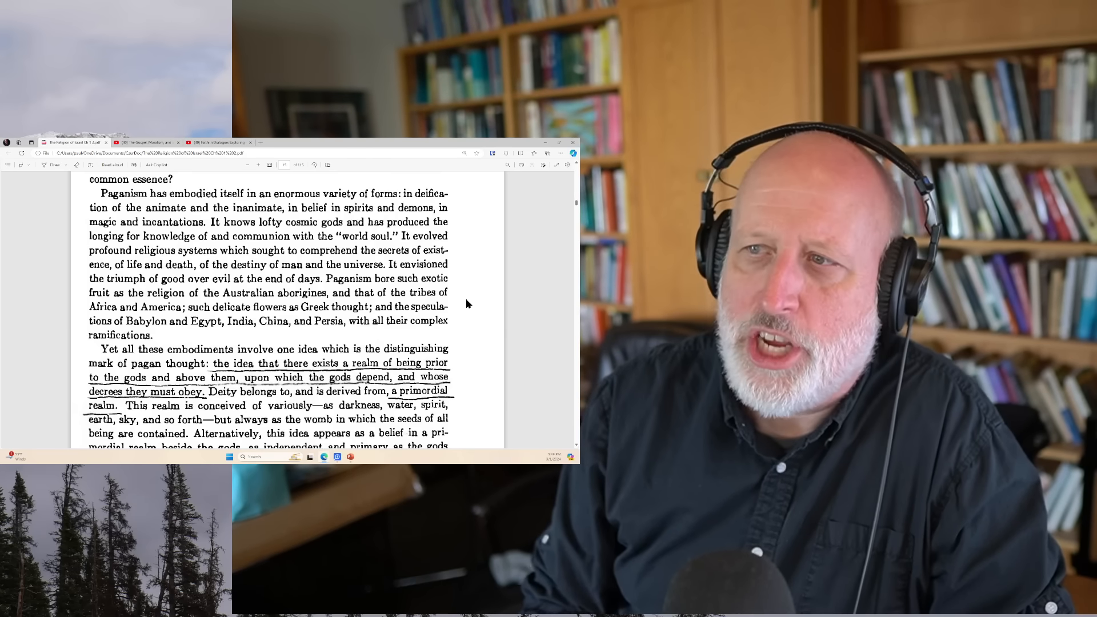
# Step: Scroll past page 21 until page 22's top about gods bound by an independent realm
pyautogui.scroll(-3)
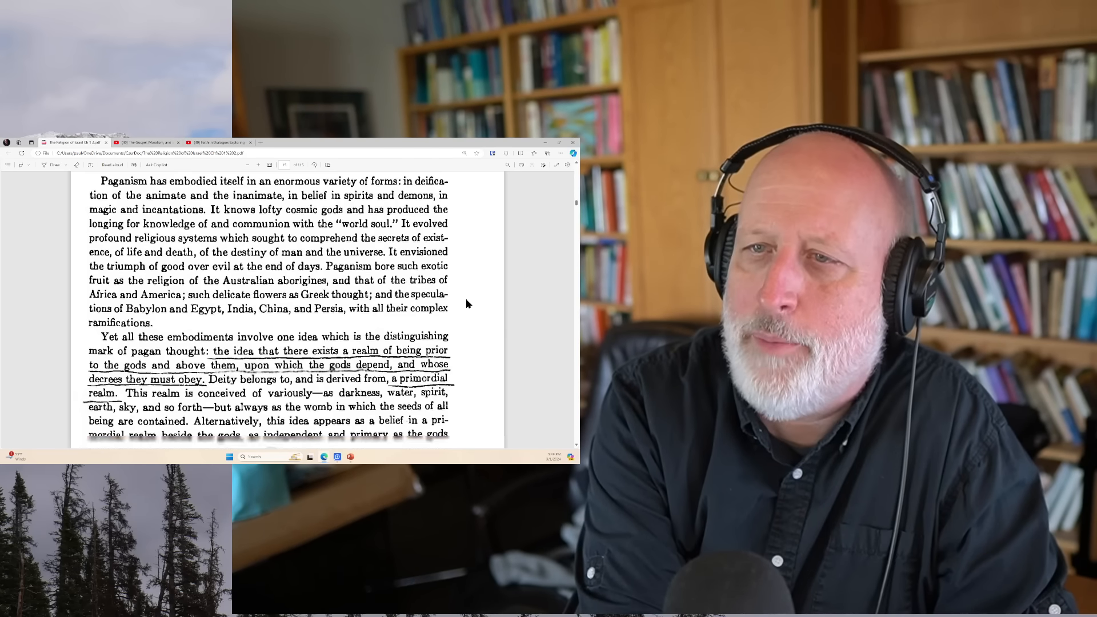
pyautogui.scroll(-3)
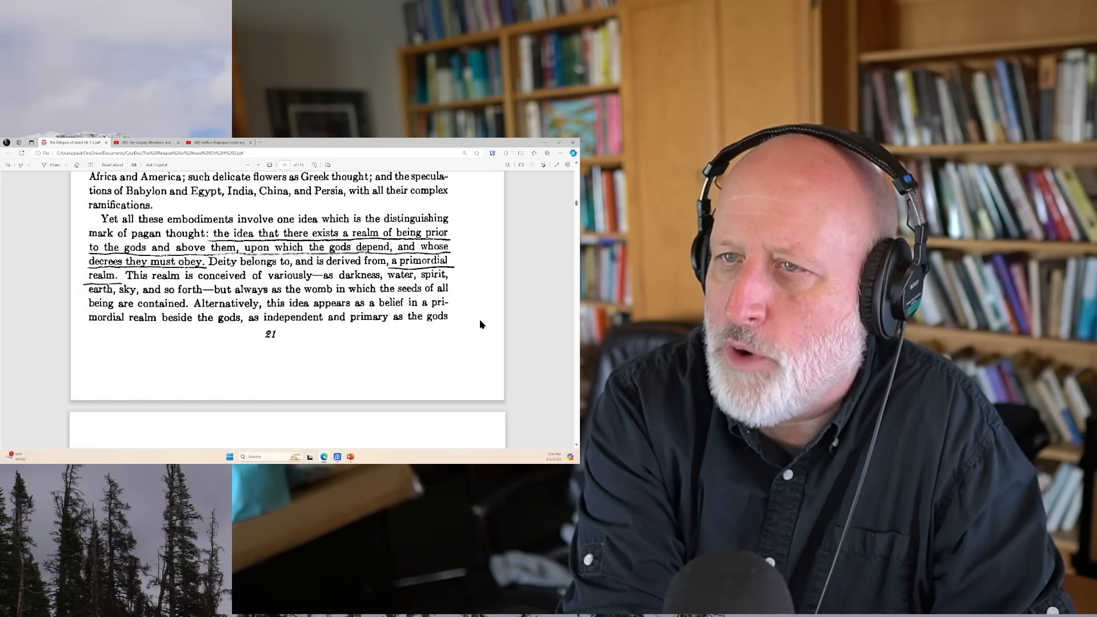
pyautogui.scroll(-3)
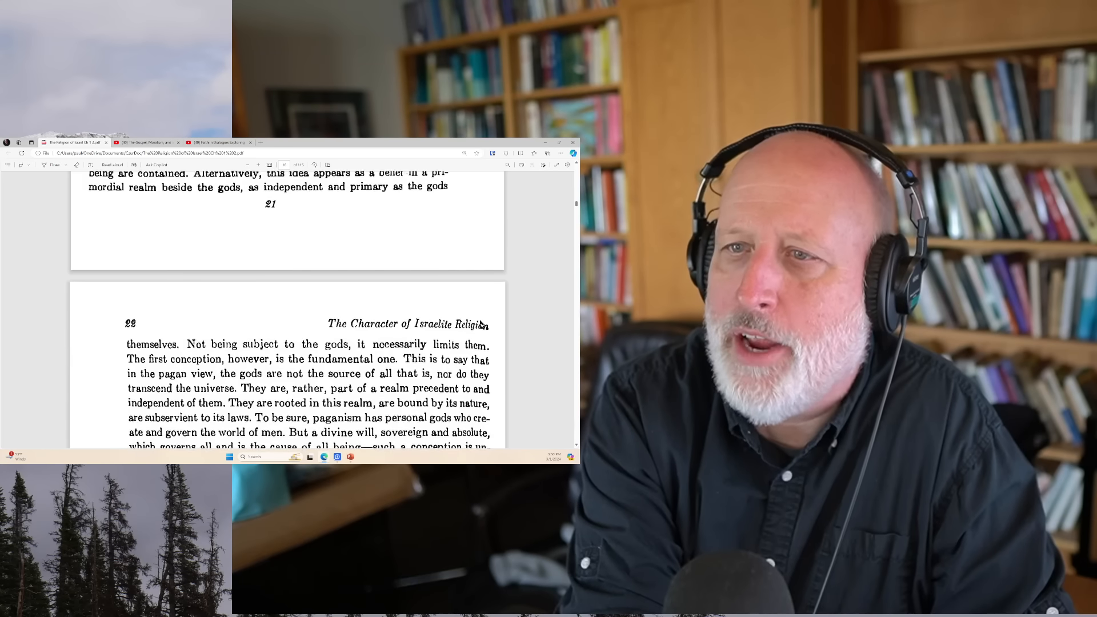
# Step: Scroll down page 22 to the theogonies paragraph on gods emerging from primordial substance
pyautogui.scroll(-3)
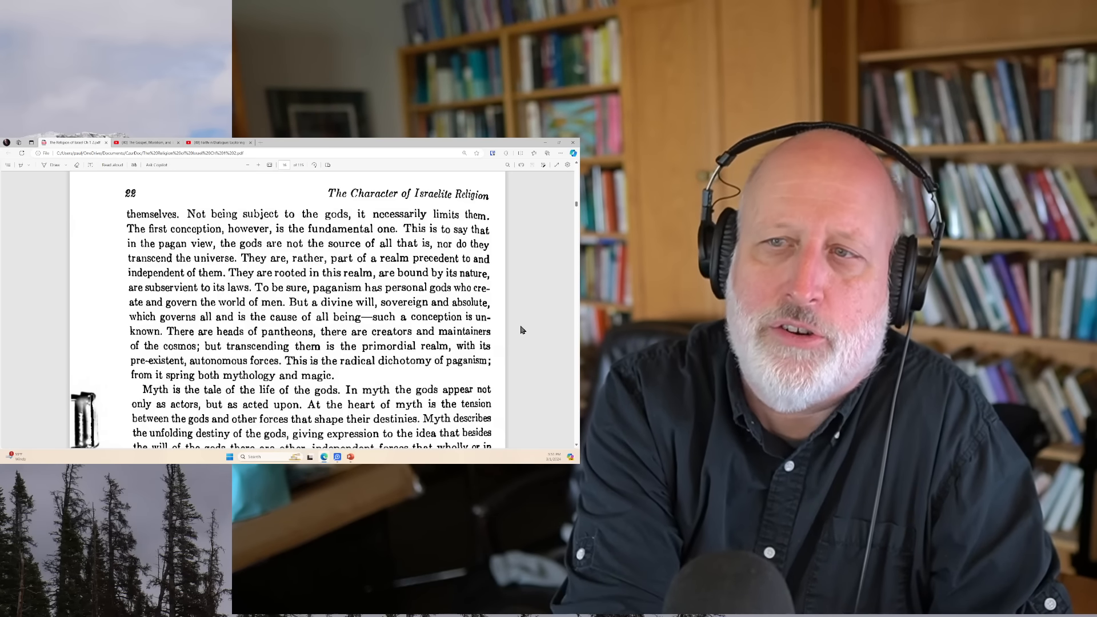
pyautogui.scroll(-3)
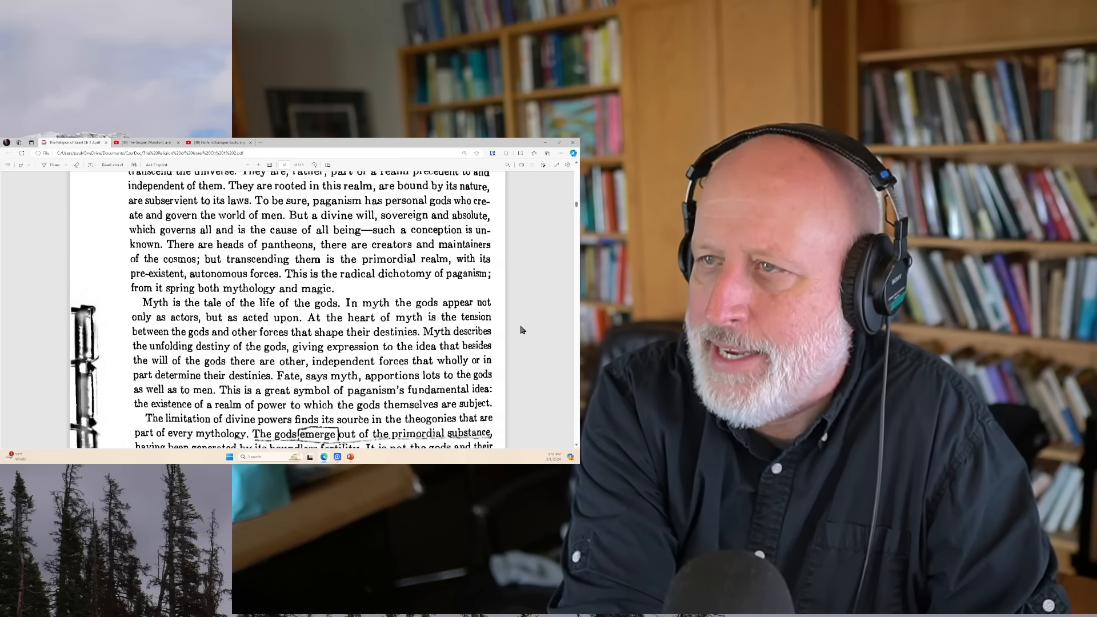
pyautogui.scroll(-3)
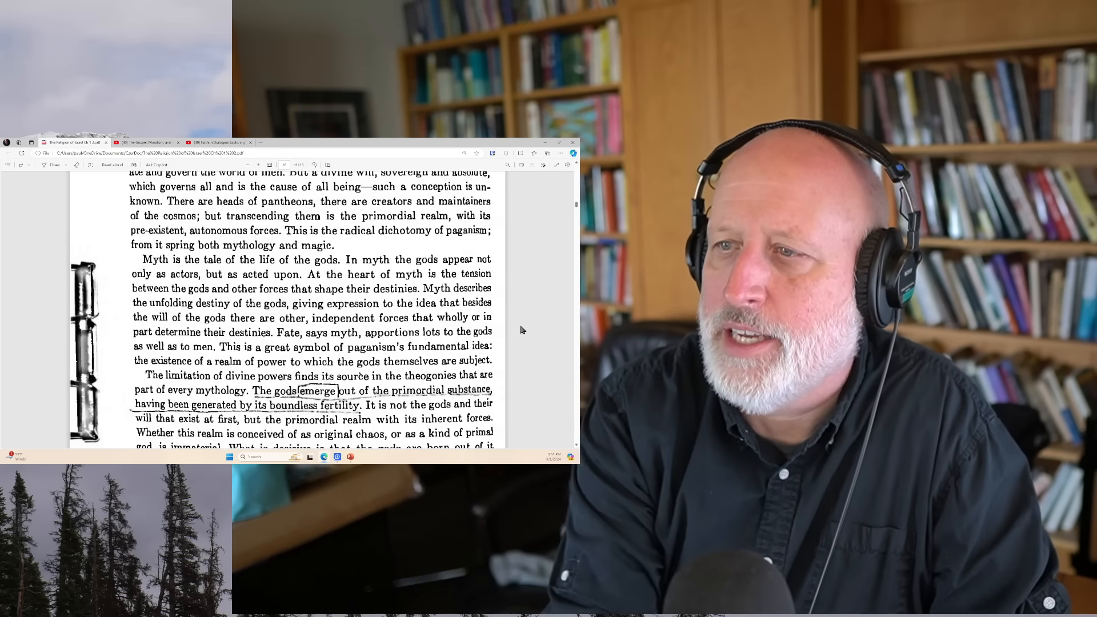
# Step: Scroll onto page 23, showing the underlined polytheism definition of many independent power-entities
pyautogui.scroll(-3)
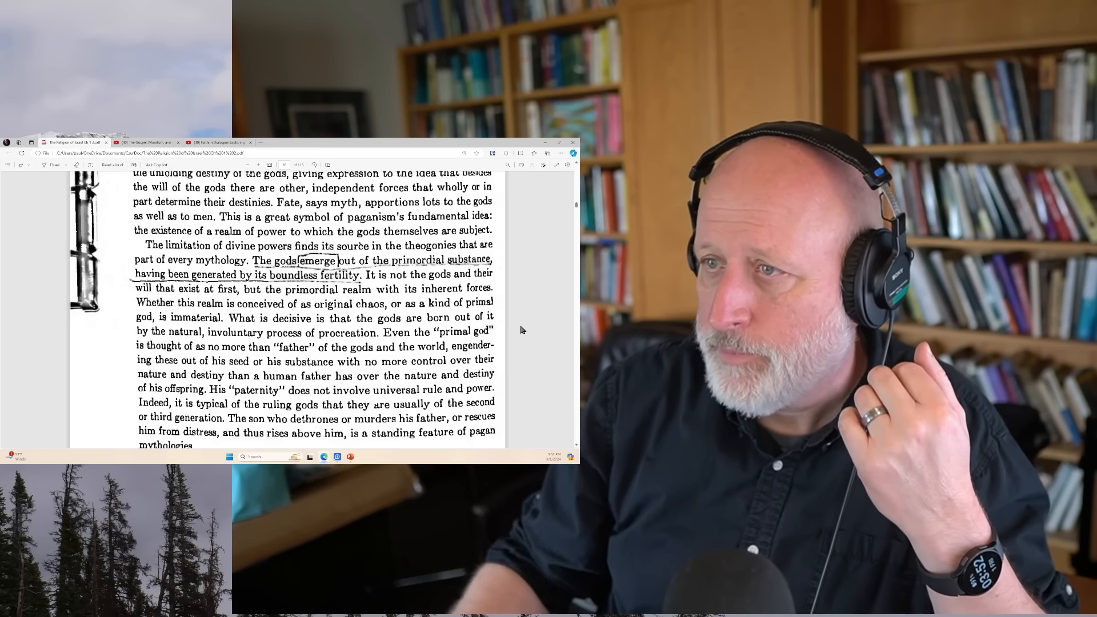
pyautogui.scroll(-3)
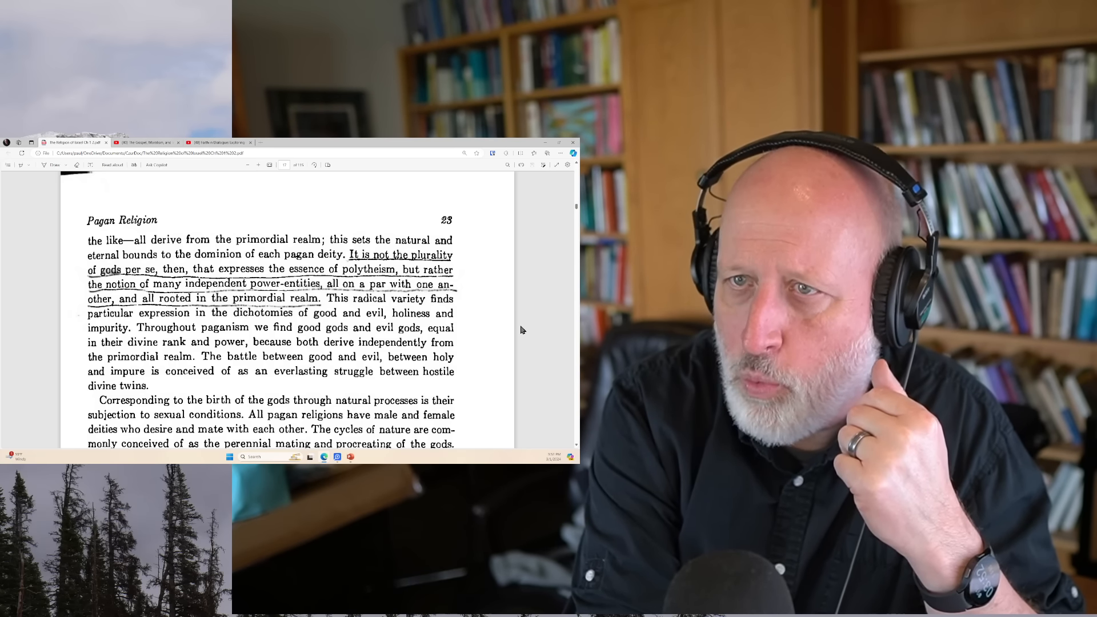
# Step: Scroll to 'Just as the fundamental idea of paganism', the underlined sentence on magic
pyautogui.scroll(-3)
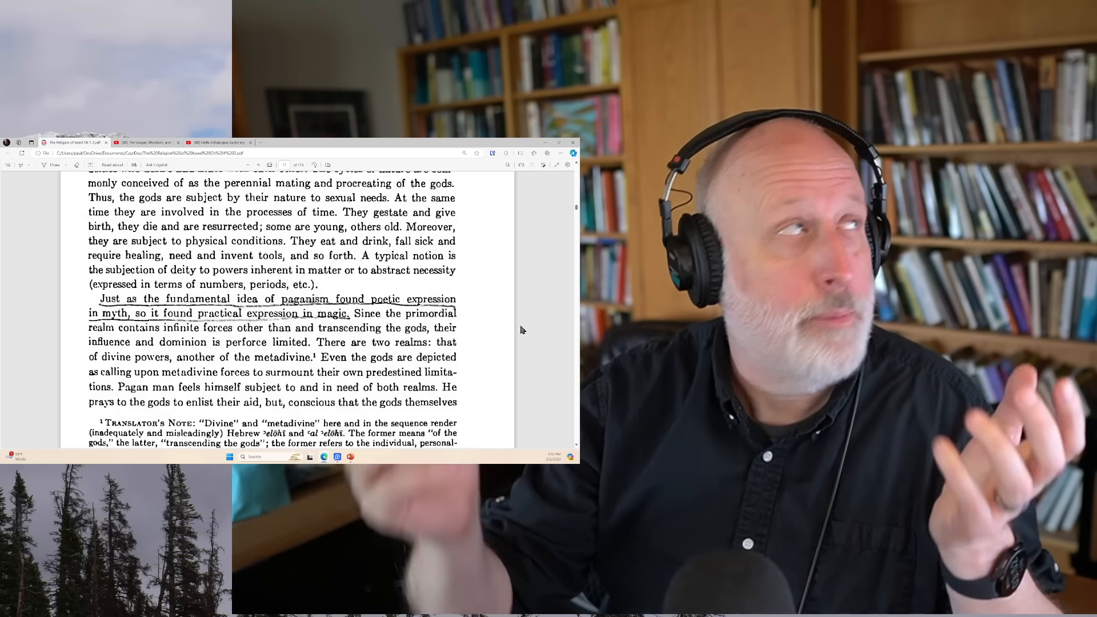
# Step: Scroll past 'The Gods and Their Myths' cosmogony pages to the underlined monotheism paragraph
pyautogui.scroll(-3)
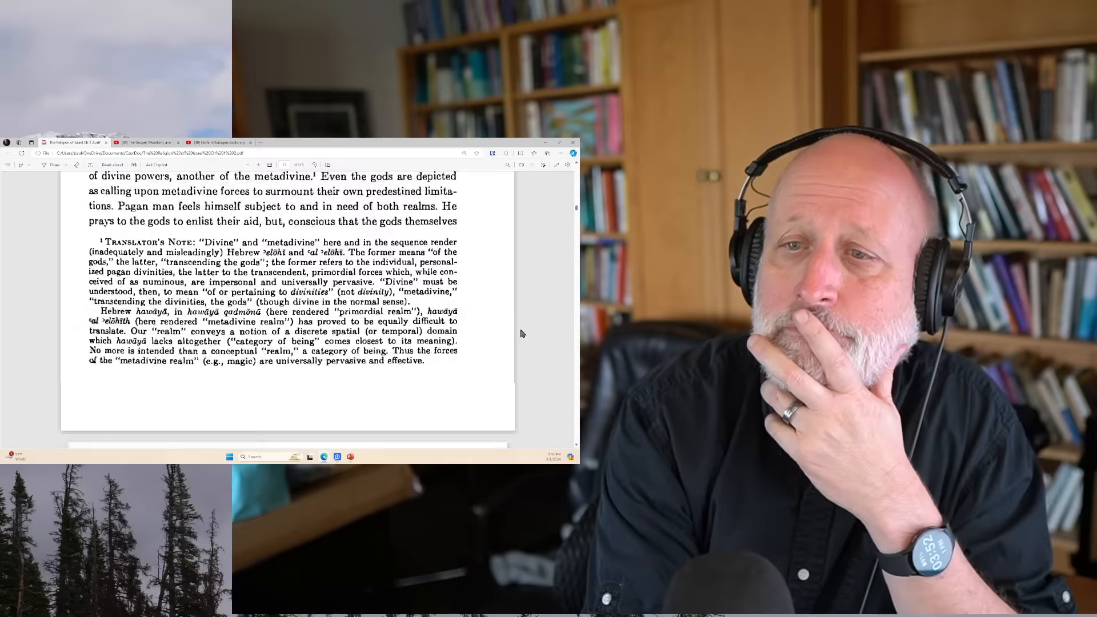
pyautogui.scroll(-3)
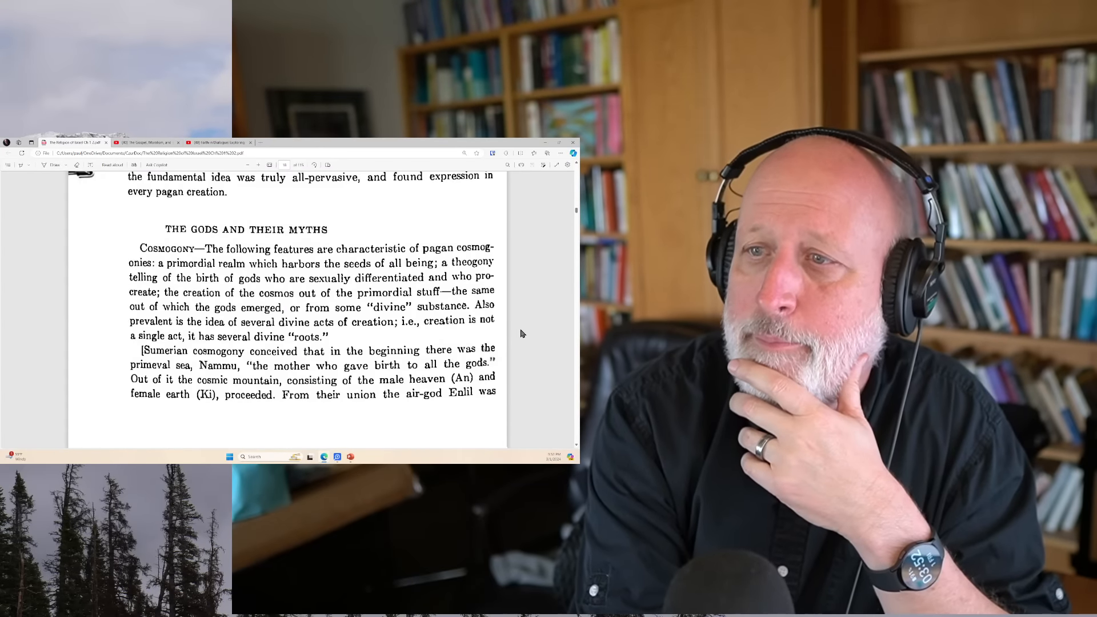
pyautogui.scroll(-3)
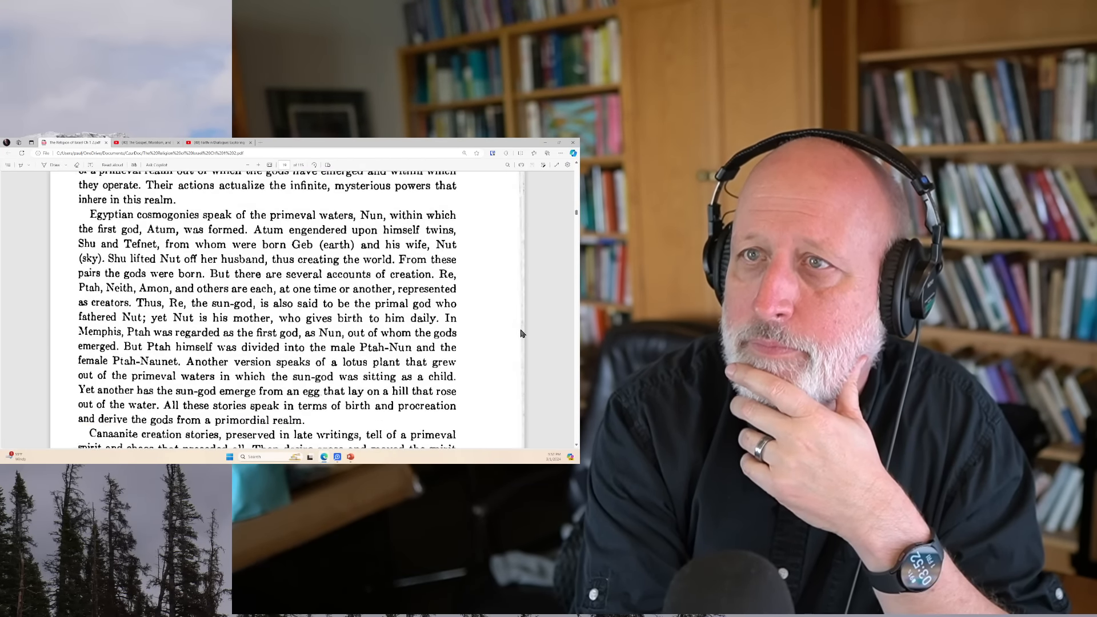
pyautogui.scroll(-3)
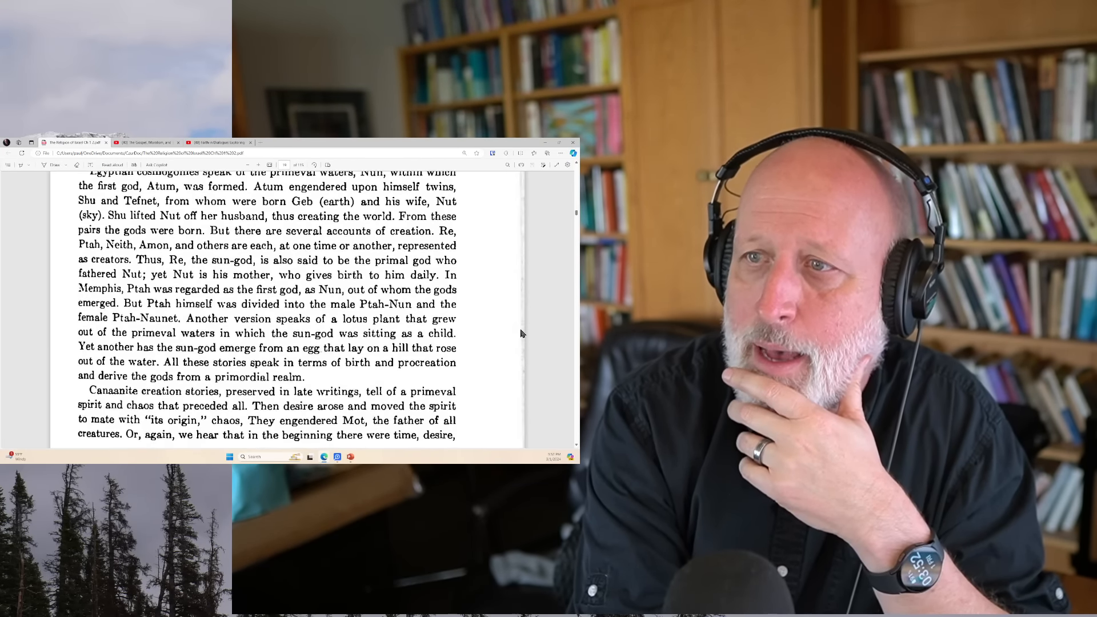
pyautogui.scroll(-3)
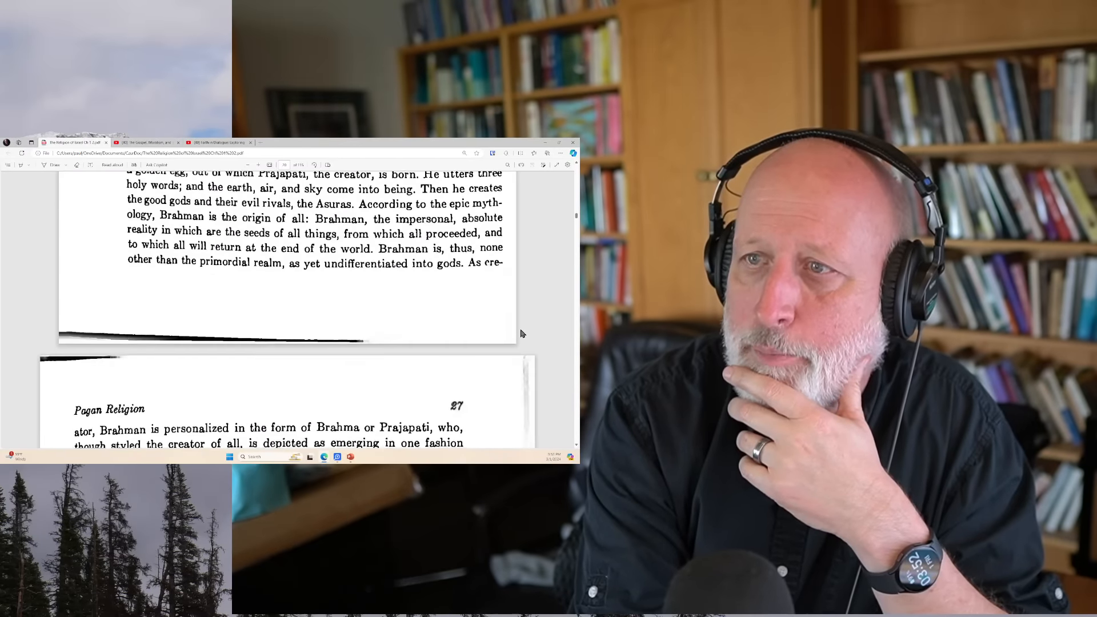
pyautogui.scroll(-3)
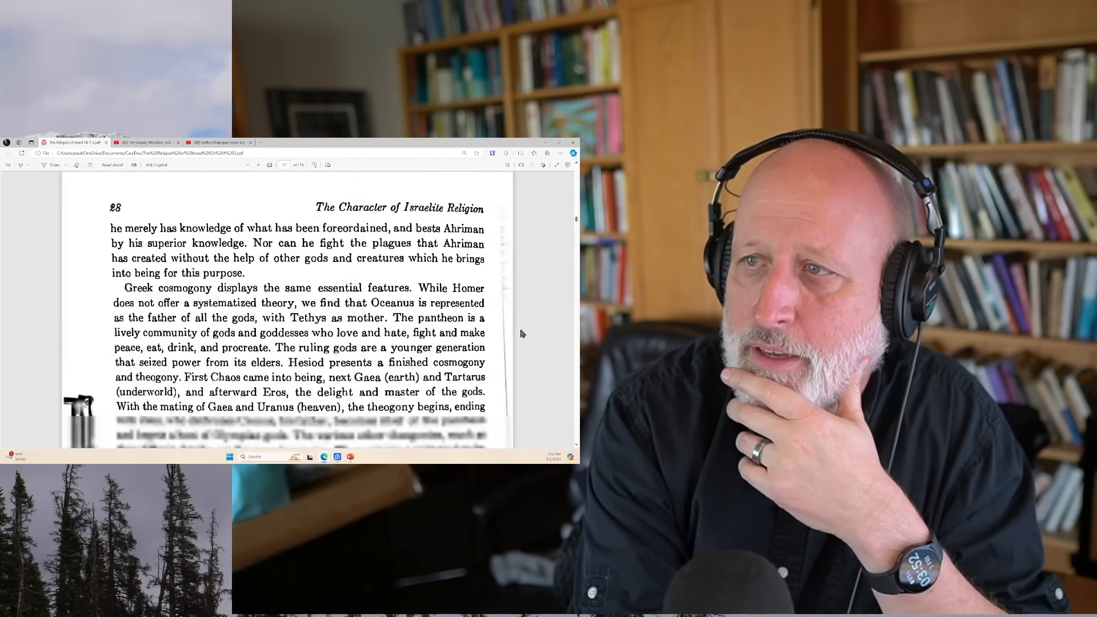
pyautogui.scroll(-3)
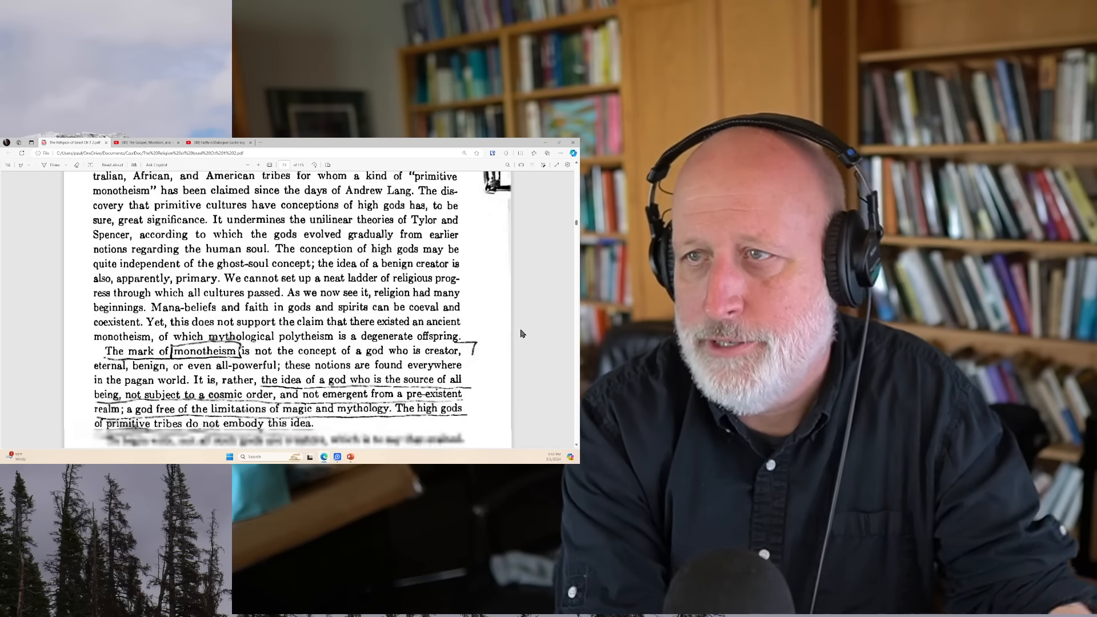
pyautogui.scroll(-3)
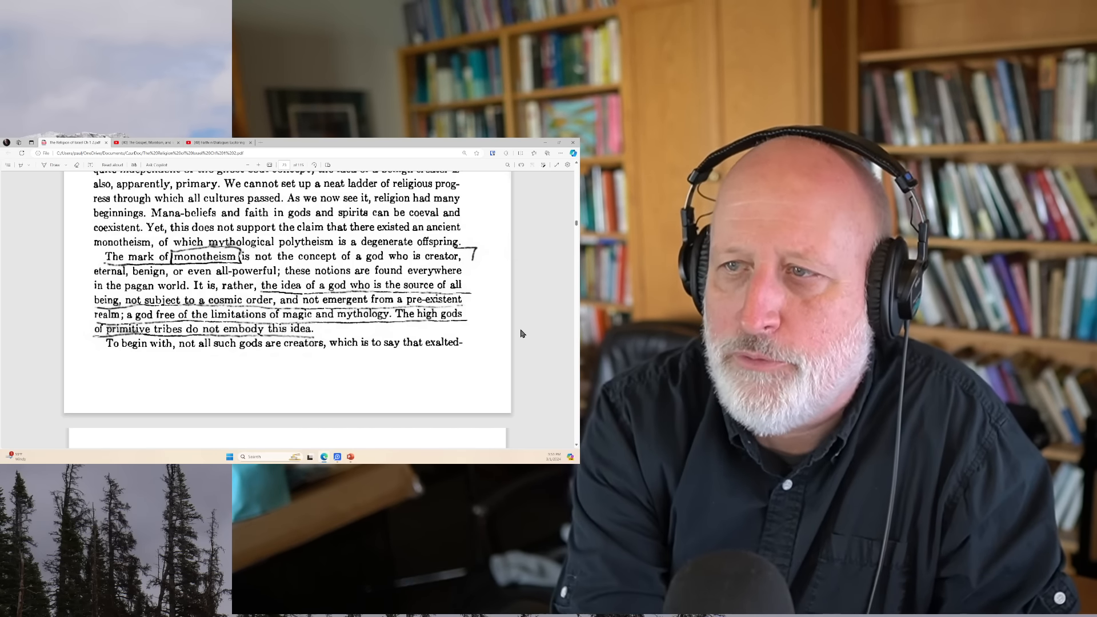
# Step: Scroll past the high-gods and magician pages to the underlined diviner-as-scientist sentence
pyautogui.scroll(-3)
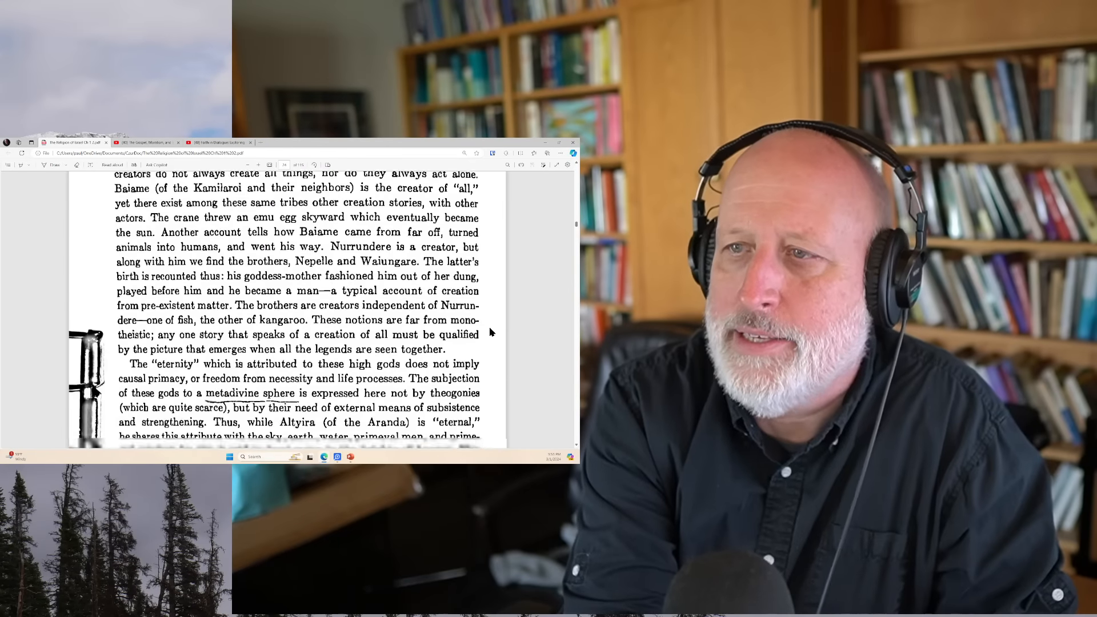
pyautogui.scroll(-3)
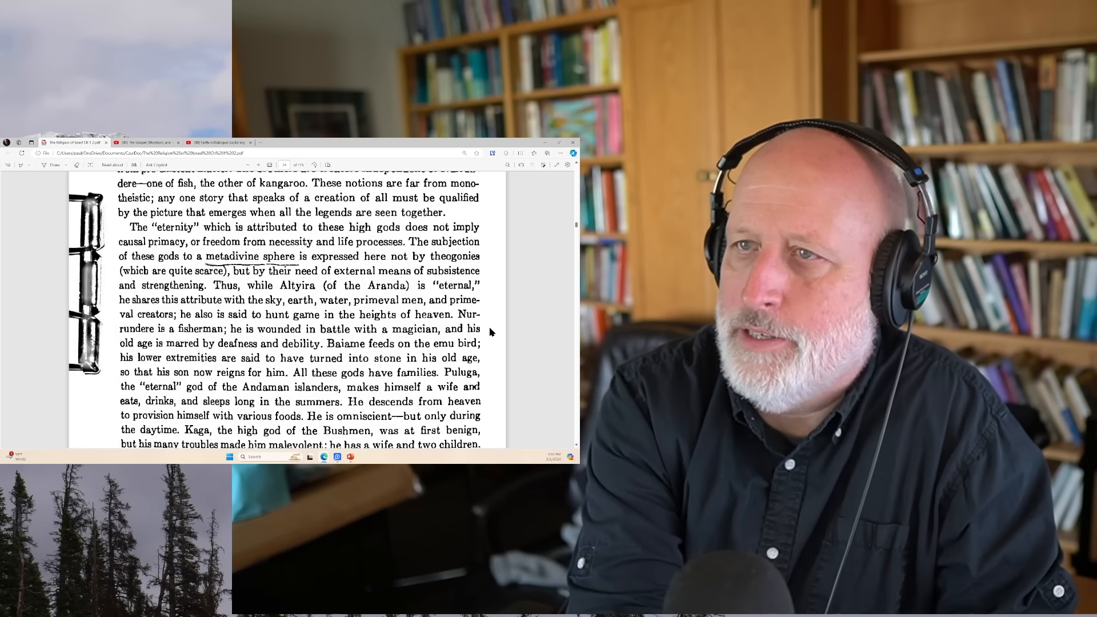
pyautogui.scroll(-3)
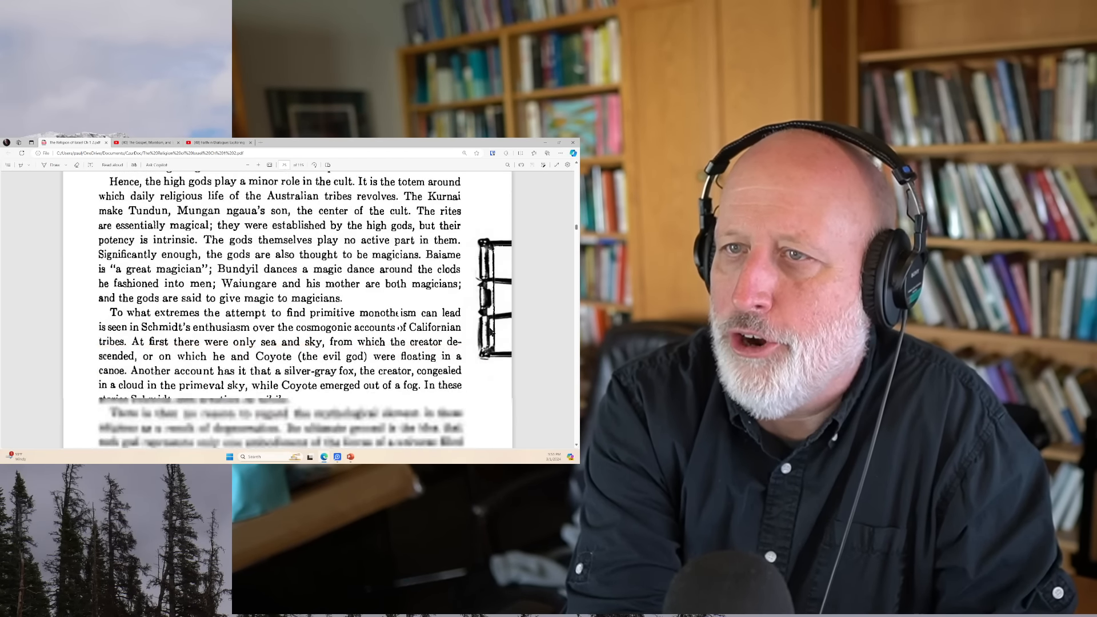
pyautogui.scroll(-3)
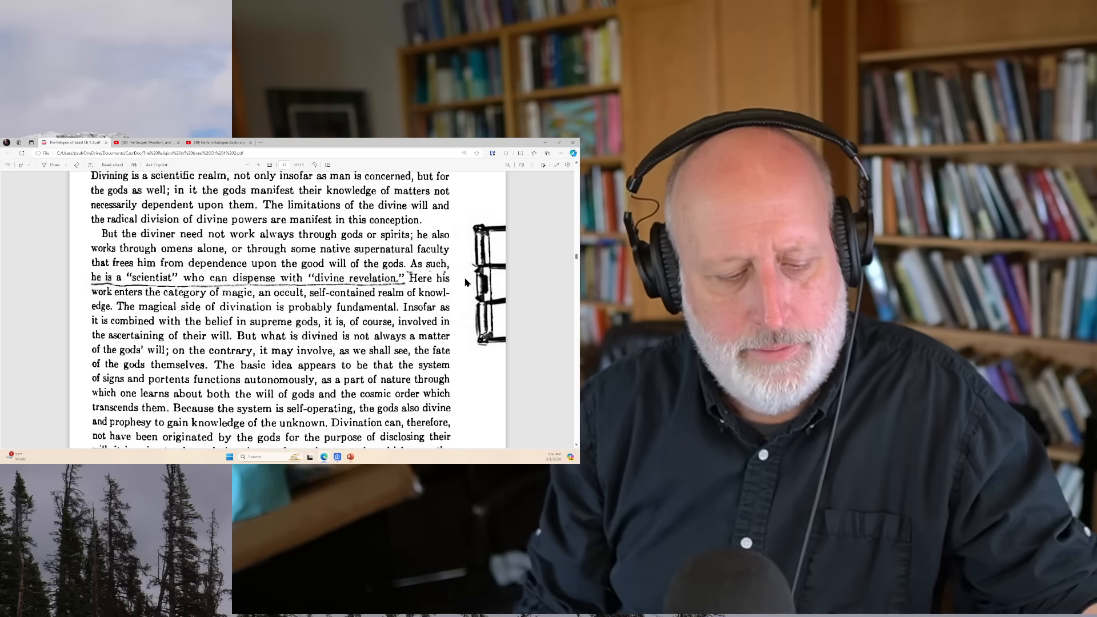
# Step: Scroll down to the heading 'The Pagan Way to Salvation'
pyautogui.scroll(-3)
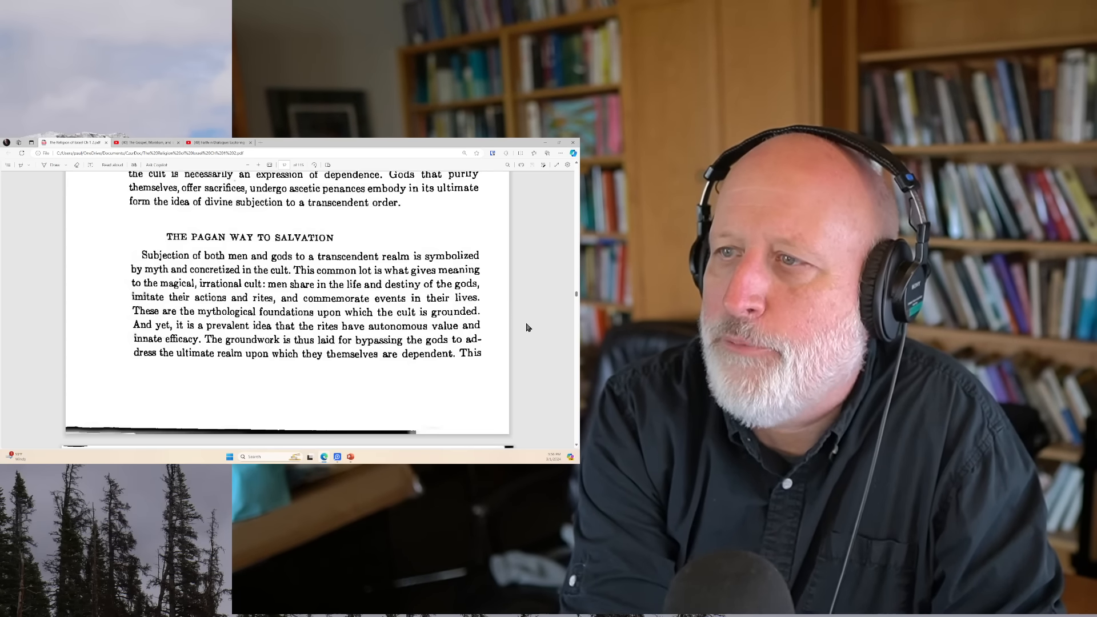
# Step: Scroll onto page 59's closing paragraph on the metadivine realm holding salvation's key
pyautogui.scroll(-3)
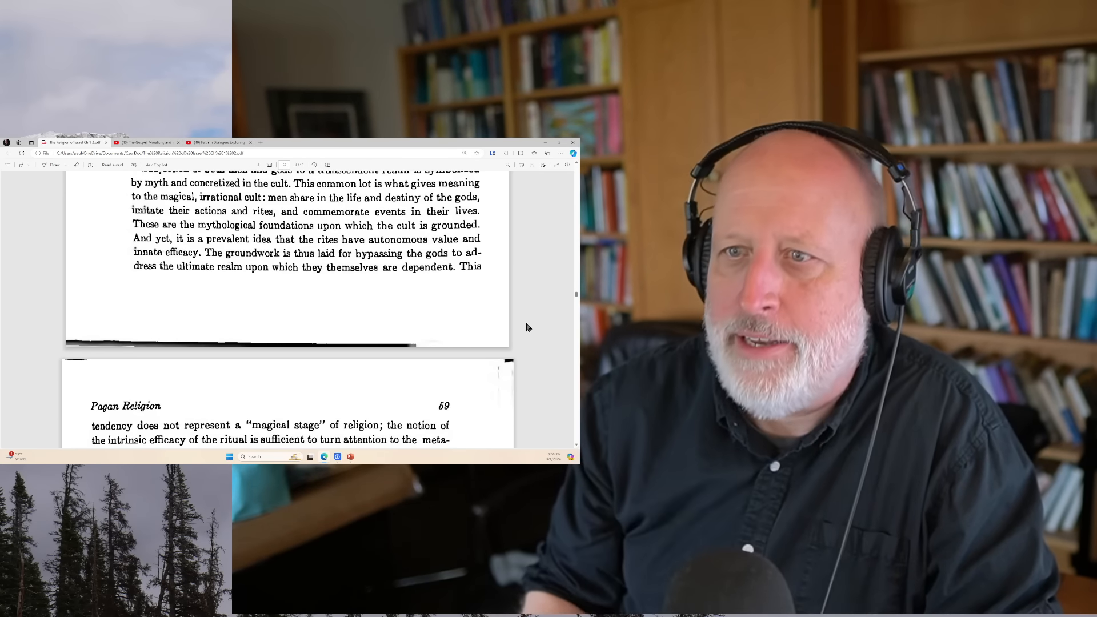
pyautogui.scroll(-3)
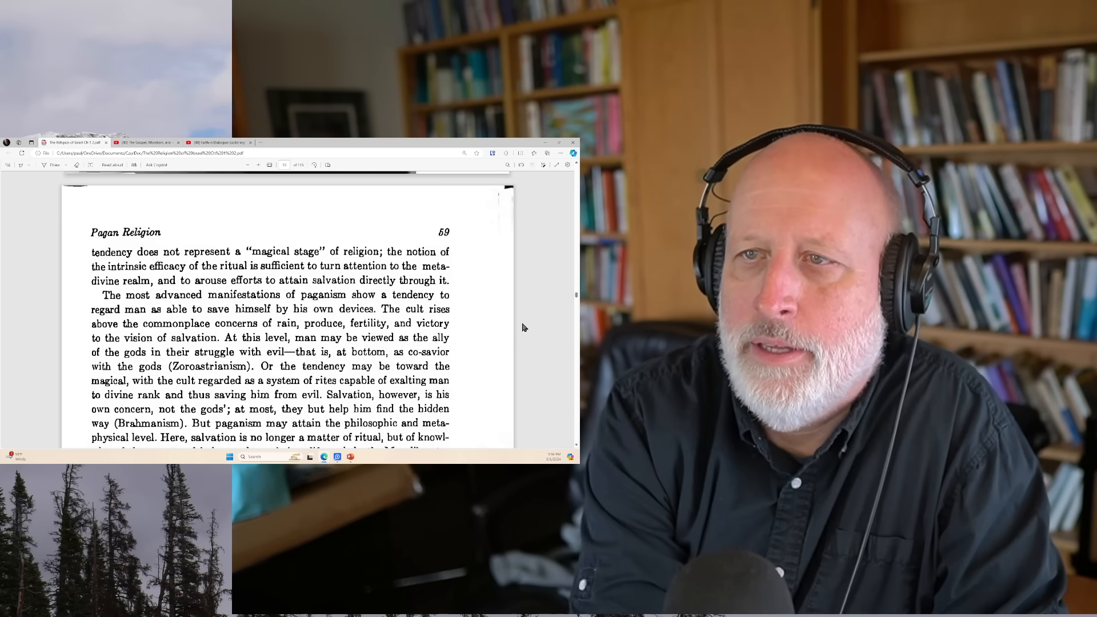
pyautogui.scroll(-3)
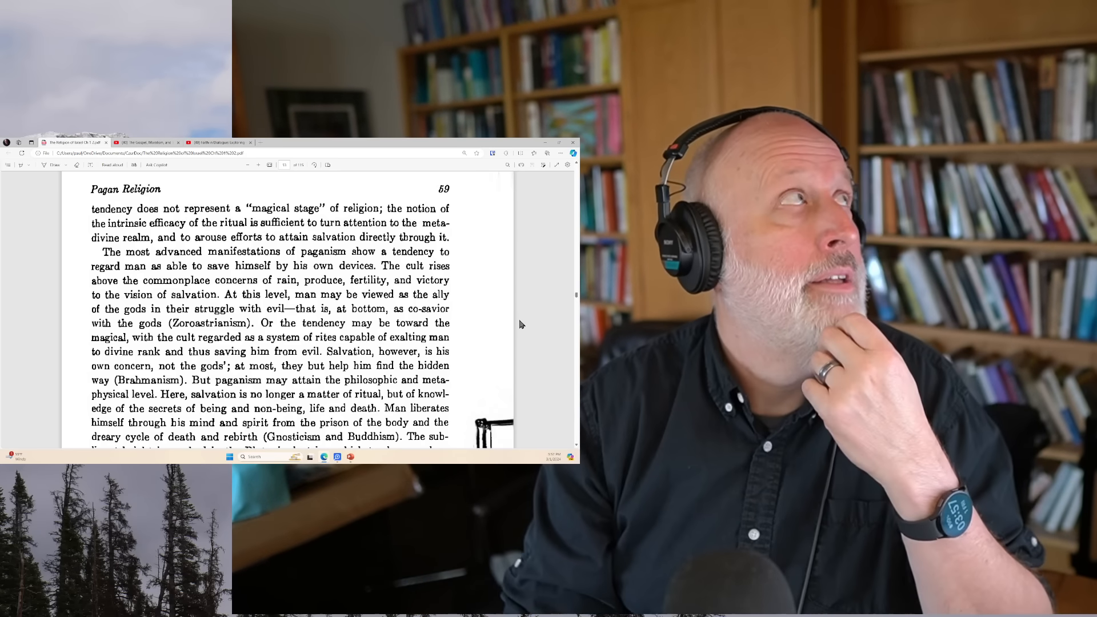
pyautogui.scroll(-3)
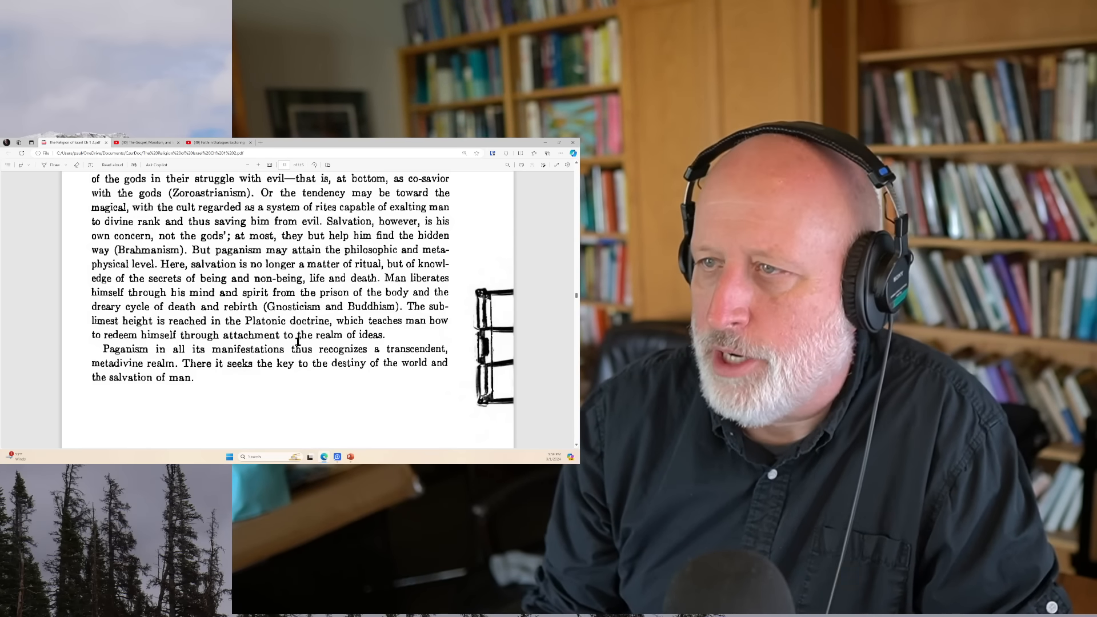
pyautogui.moveTo(269, 316)
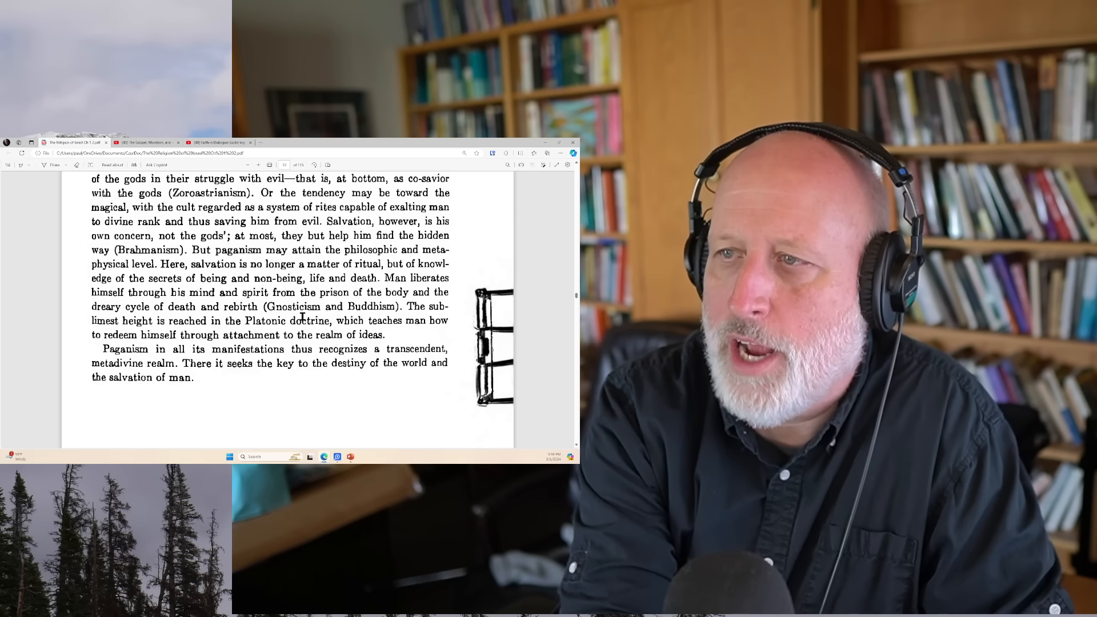
# Step: Scroll past the section end to the page rejecting YHWH as a storm god
pyautogui.scroll(-3)
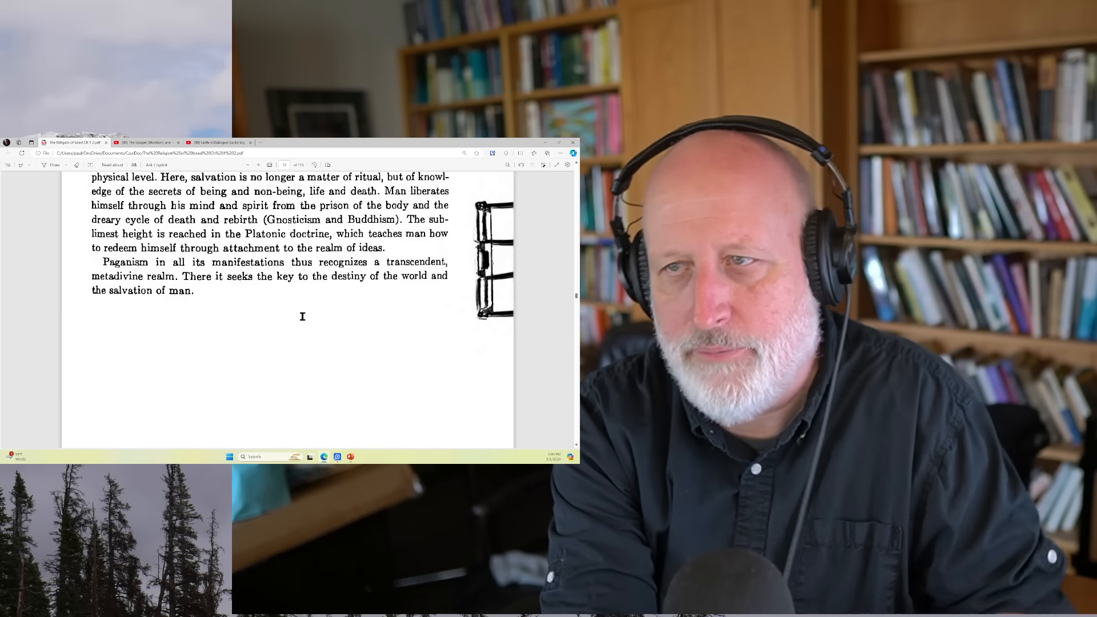
pyautogui.scroll(-3)
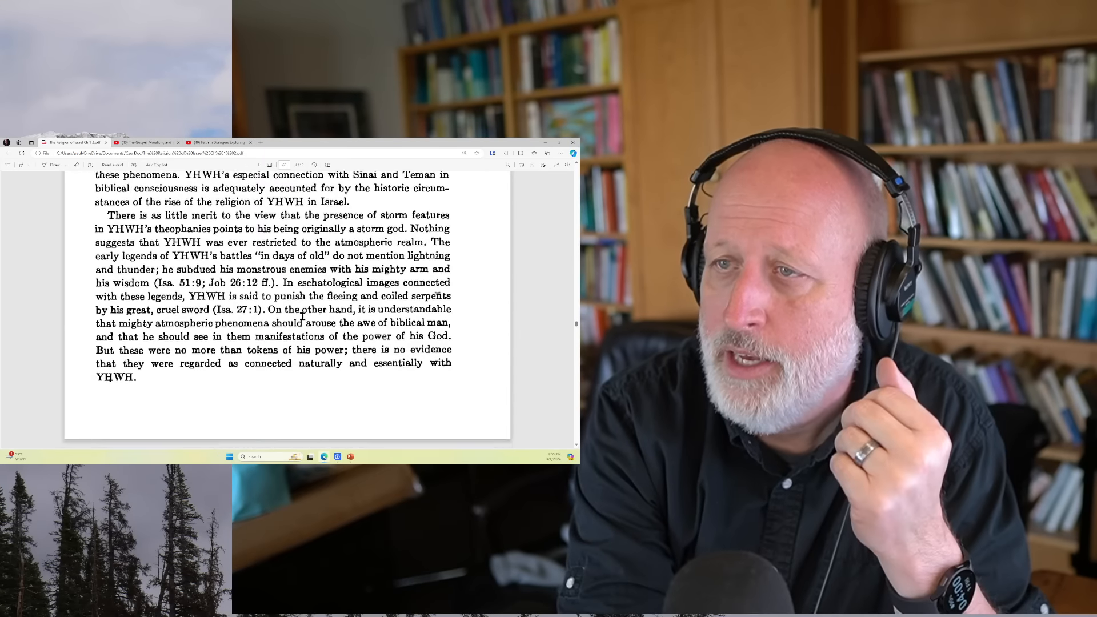
# Step: Bring up Eire's Reformations cover with its Table of Contents in Kindle for PC
pyautogui.scroll(-3)
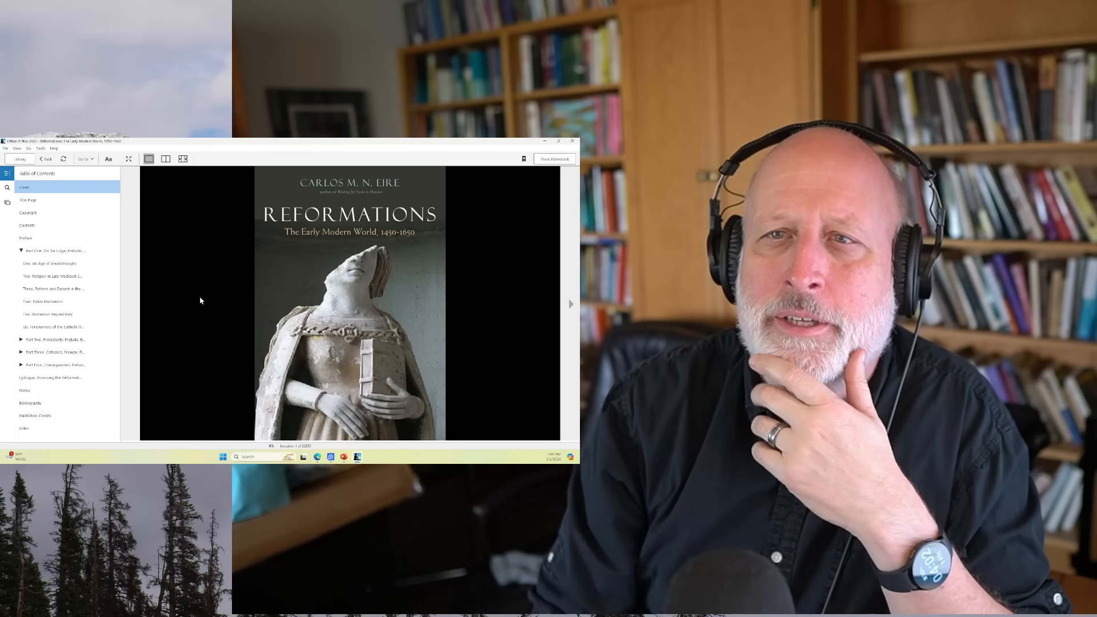
# Step: Jump to chapter Two and page through clergy, Late Medieval Piety, Corpus Christi, and Sacred Space
pyautogui.click(52, 276)
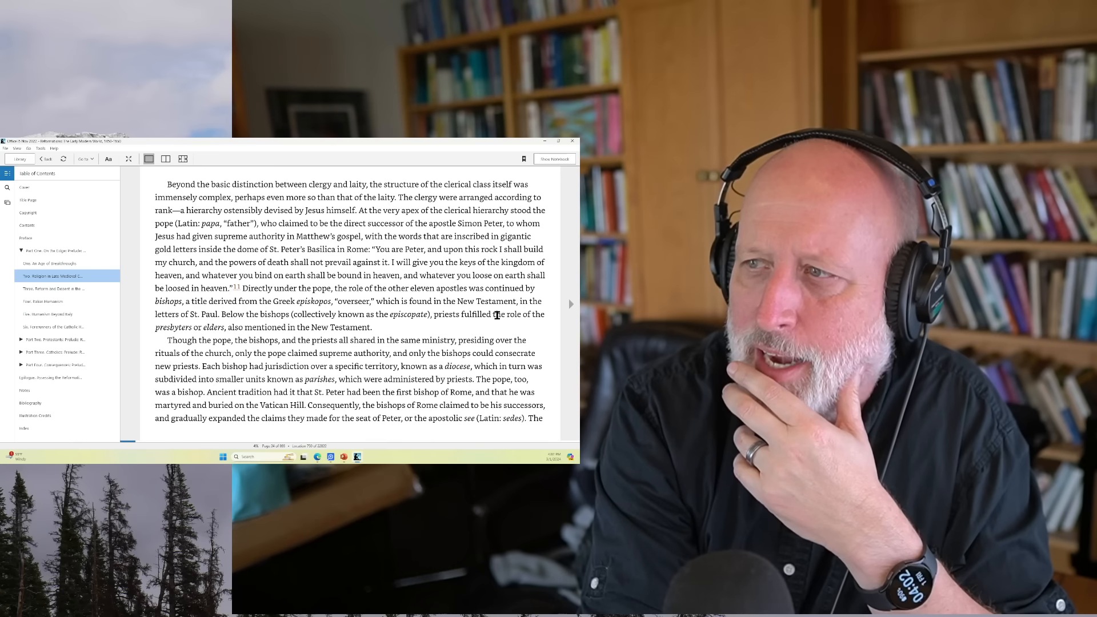
pyautogui.click(571, 304)
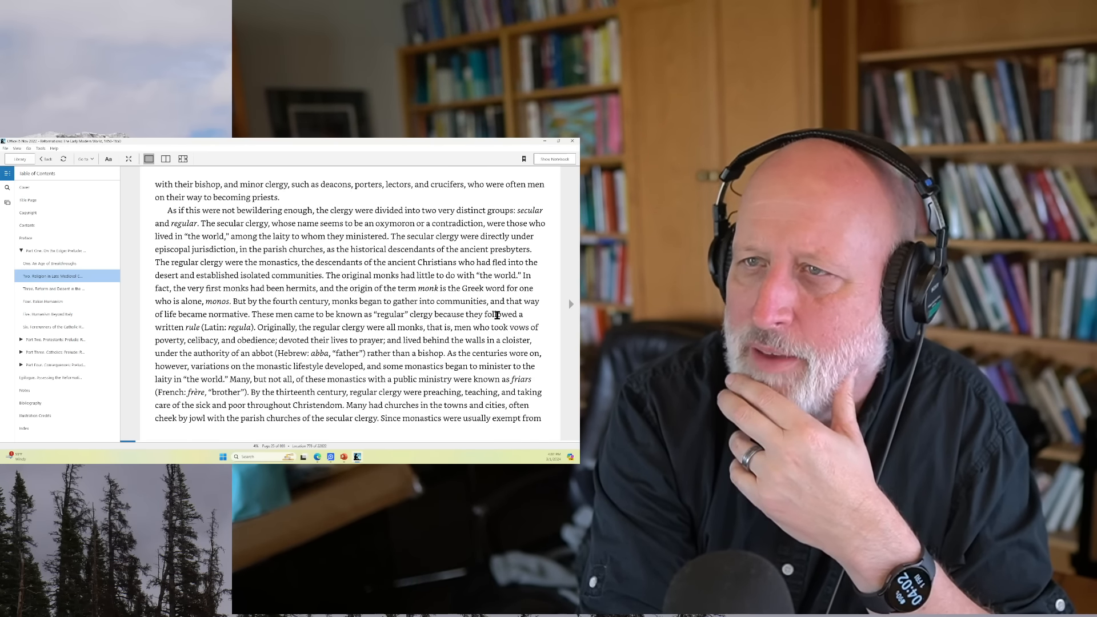
pyautogui.click(571, 304)
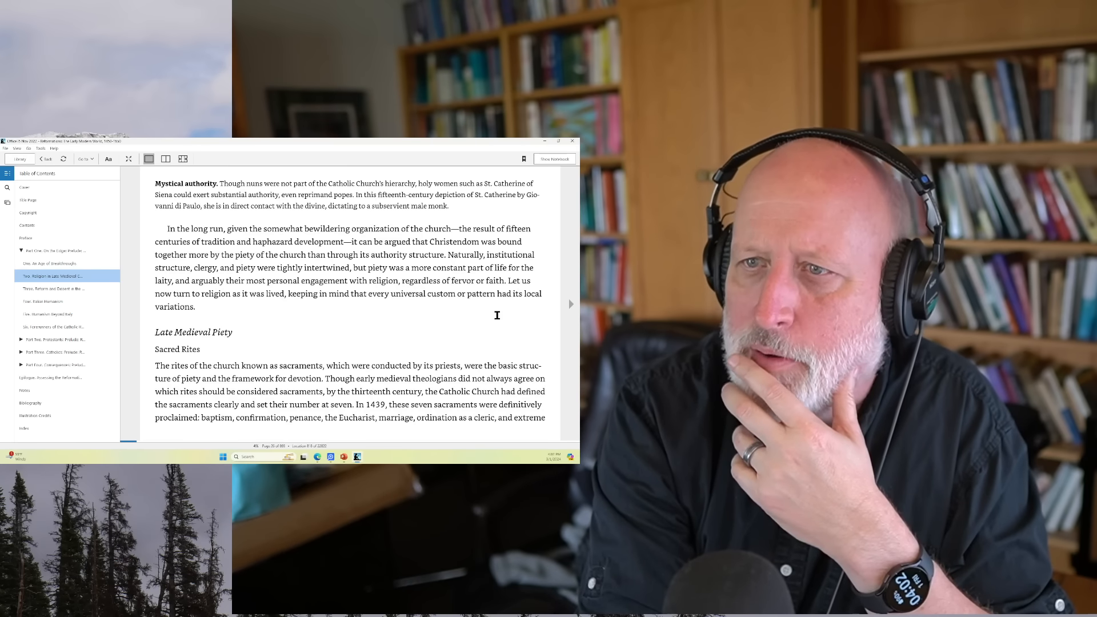
pyautogui.click(570, 304)
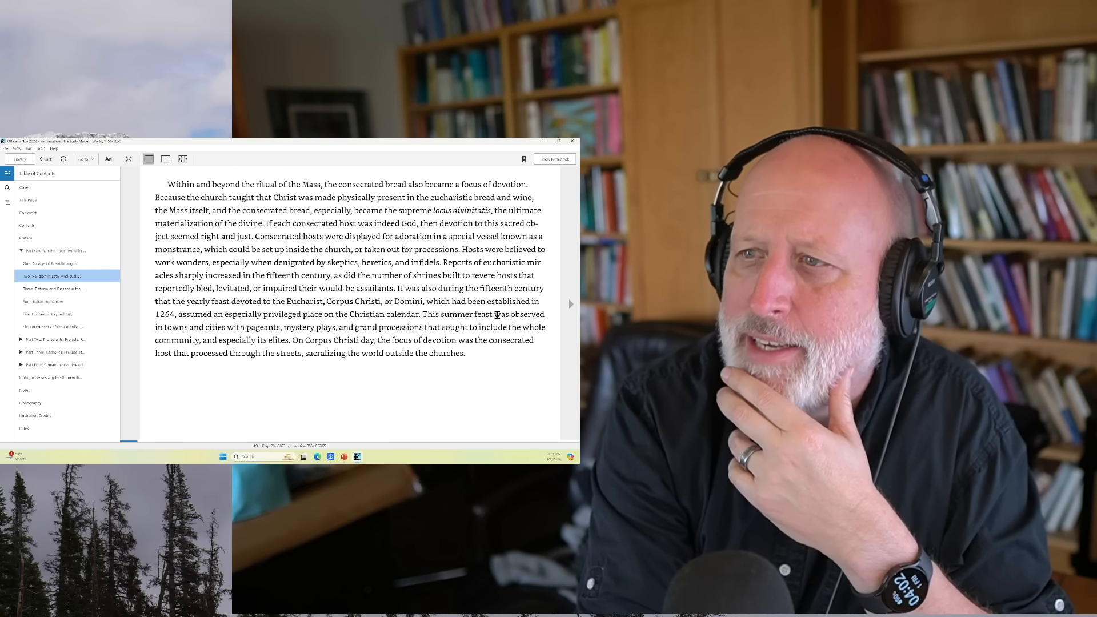
pyautogui.click(571, 304)
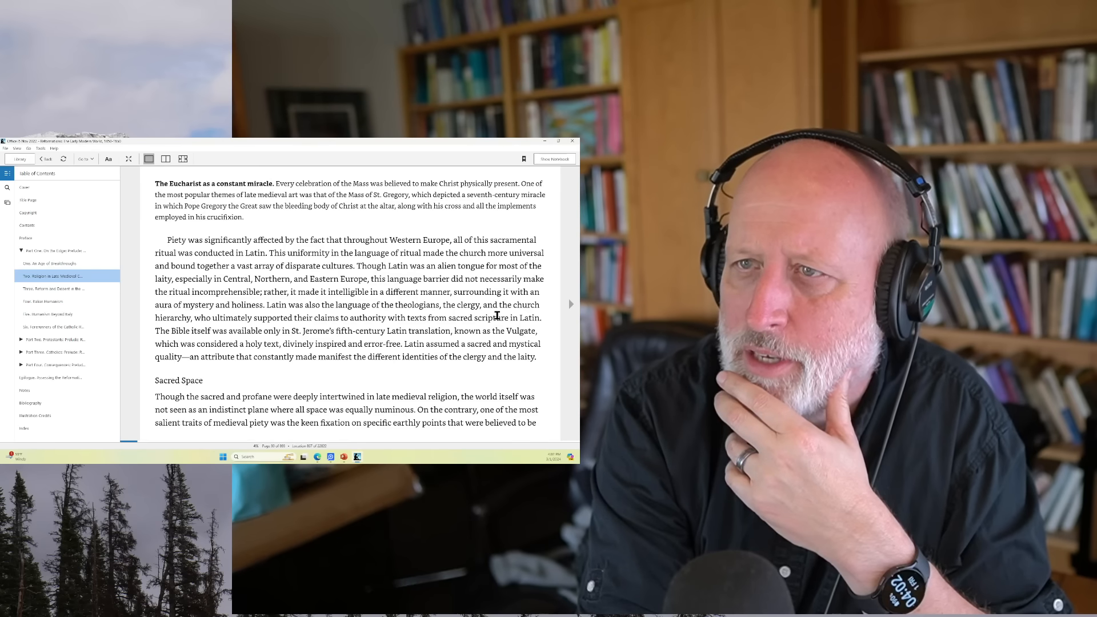